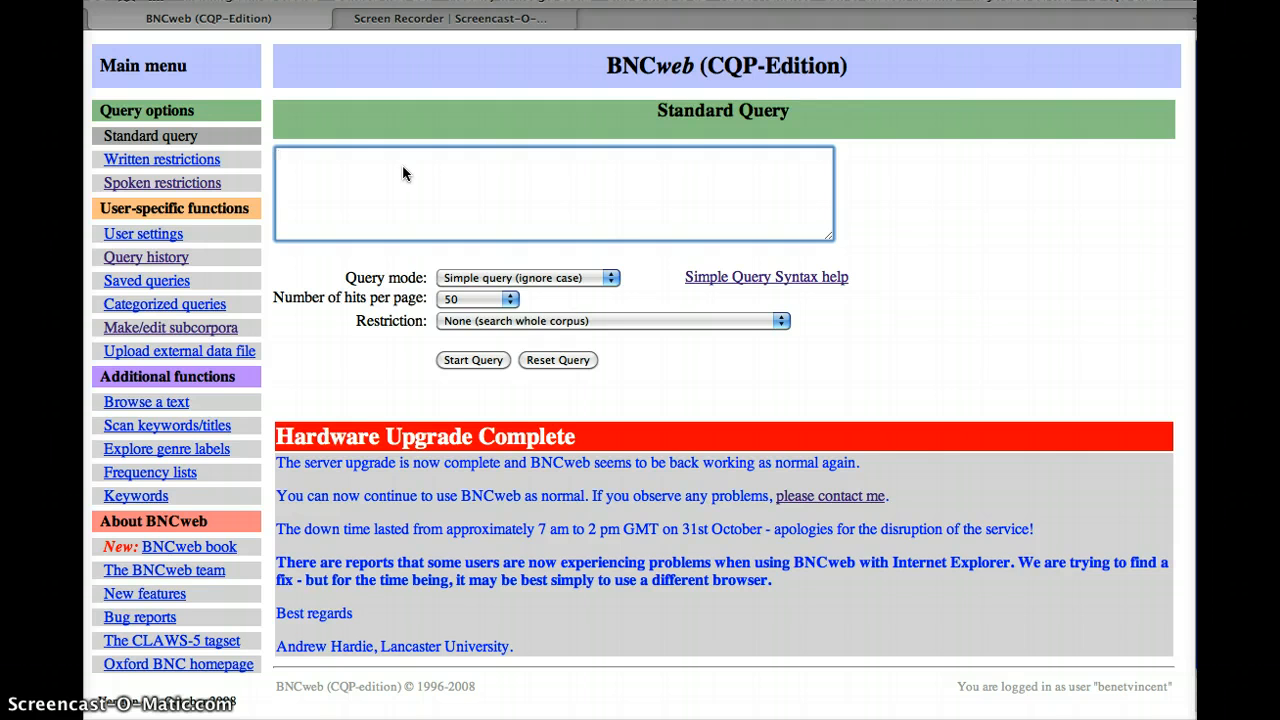
Enter the singular-noun query mate_NN1 in the Standard Query box
left_click(550, 190)
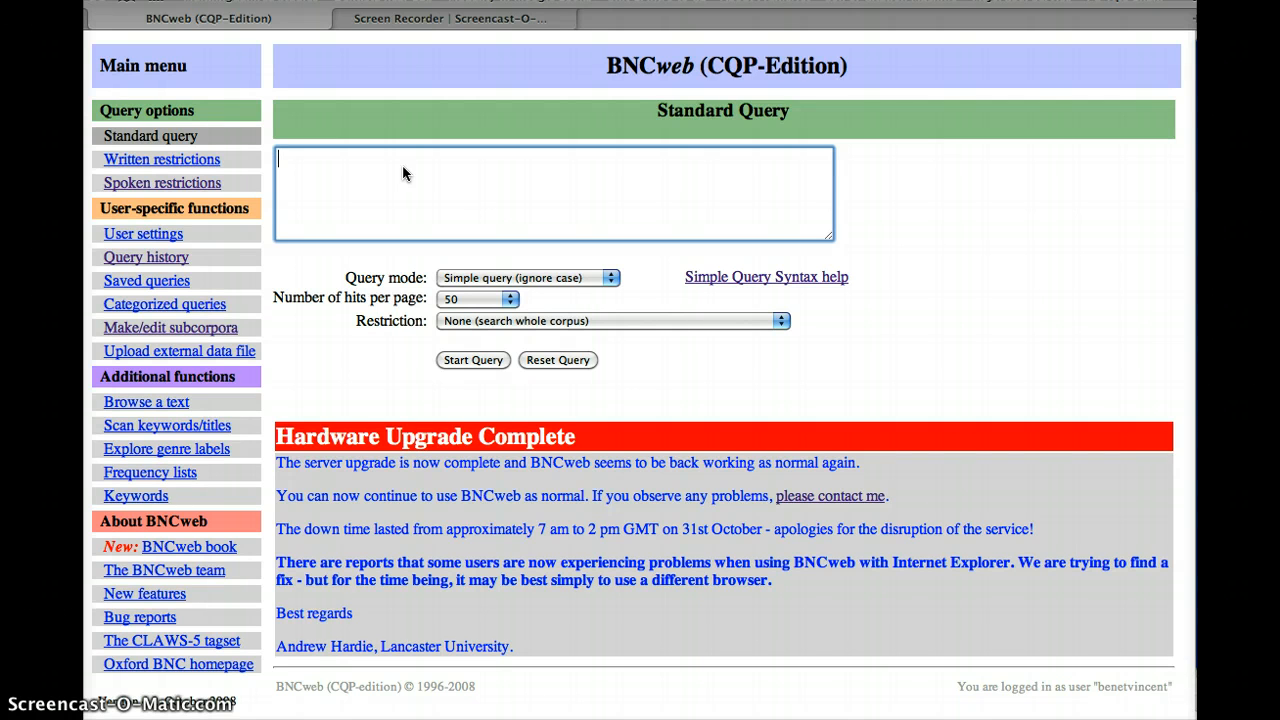
type("mate")
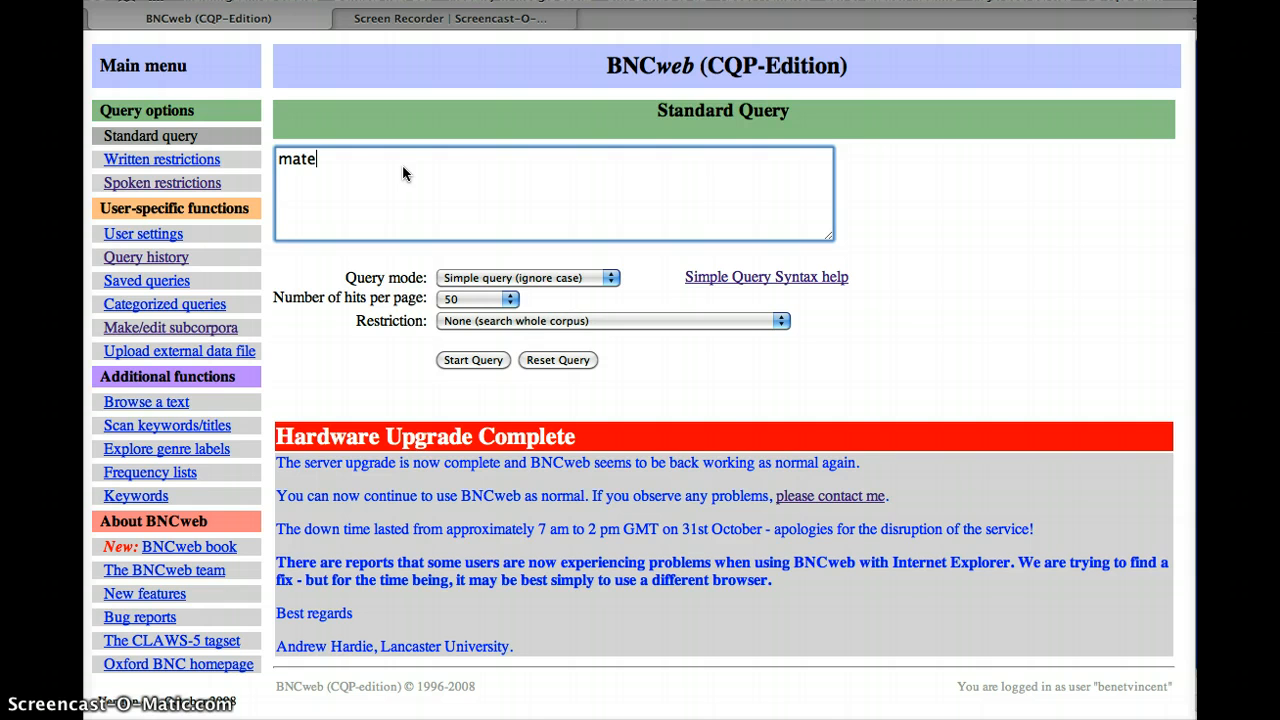
type("_")
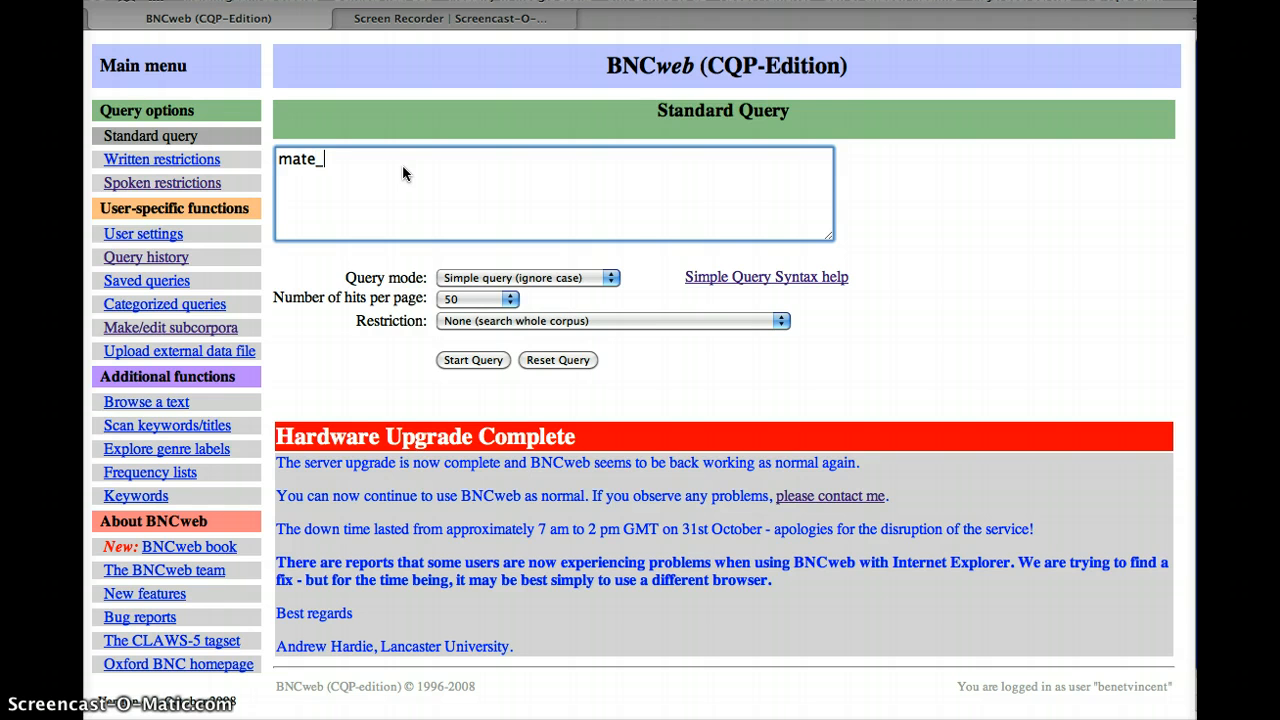
type("N")
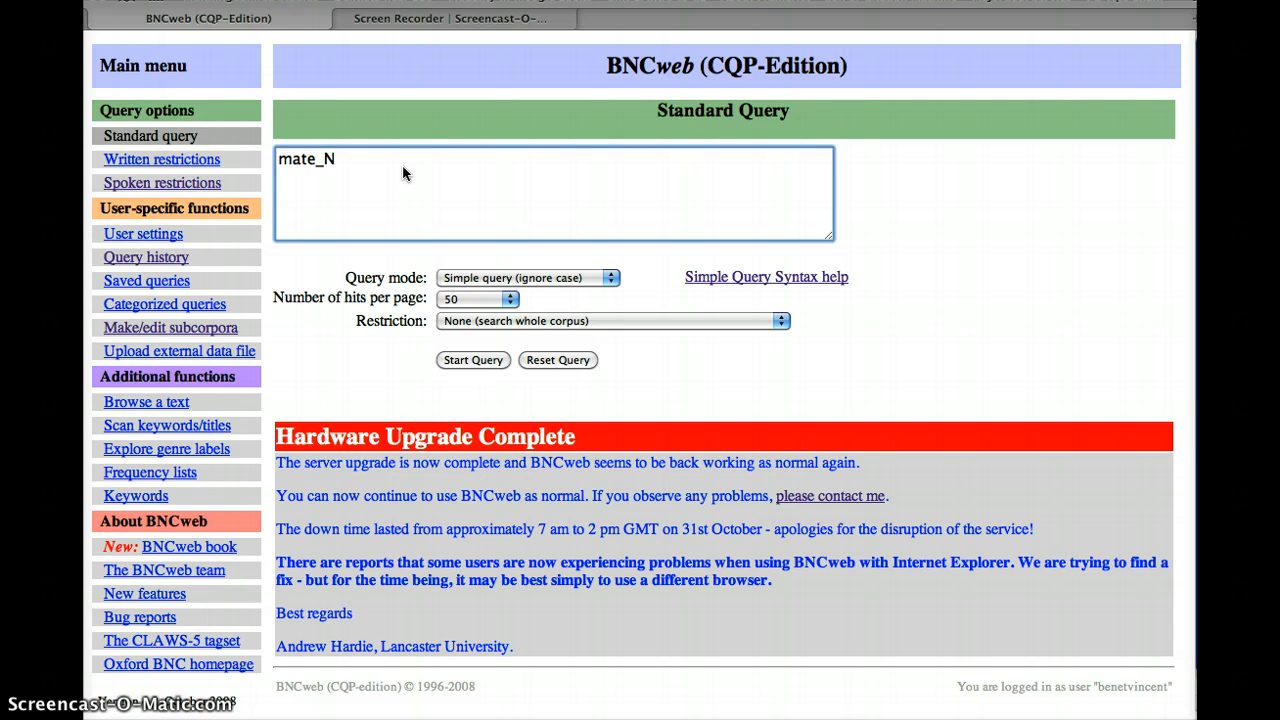
type("N1")
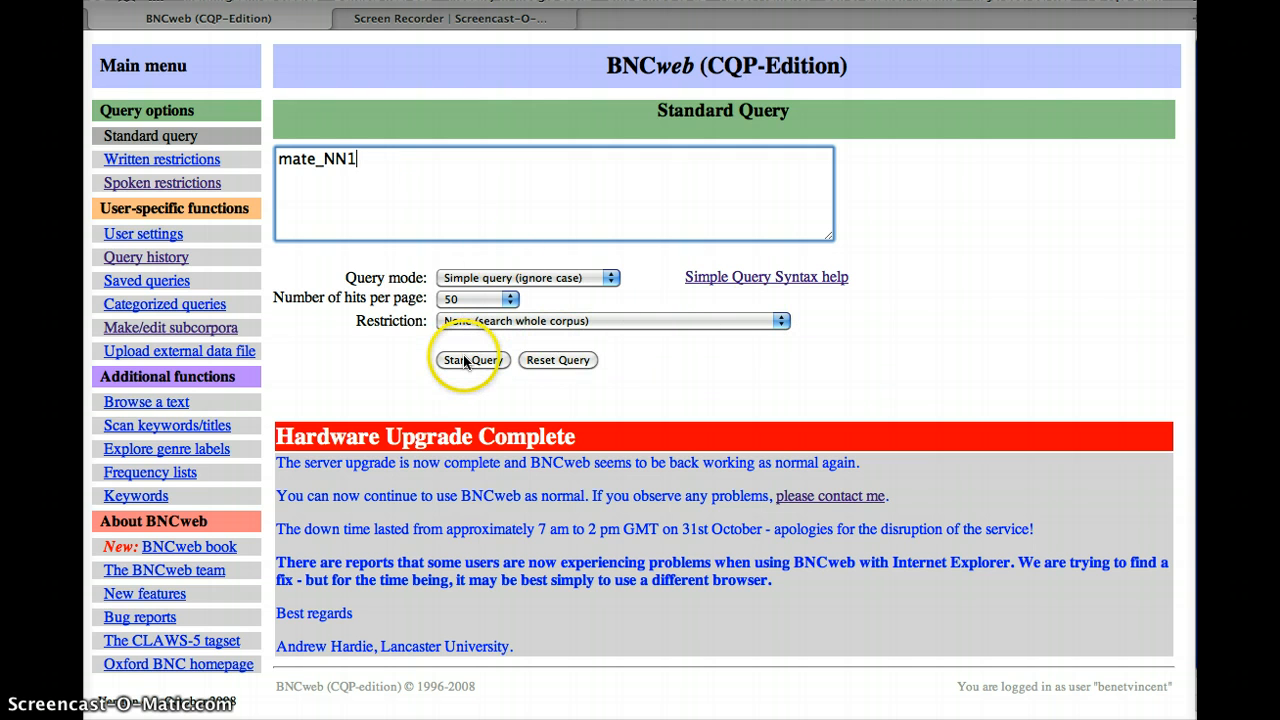
Run the mate_NN1 search and scroll through its 1104 hits from 454 texts
left_click(471, 360)
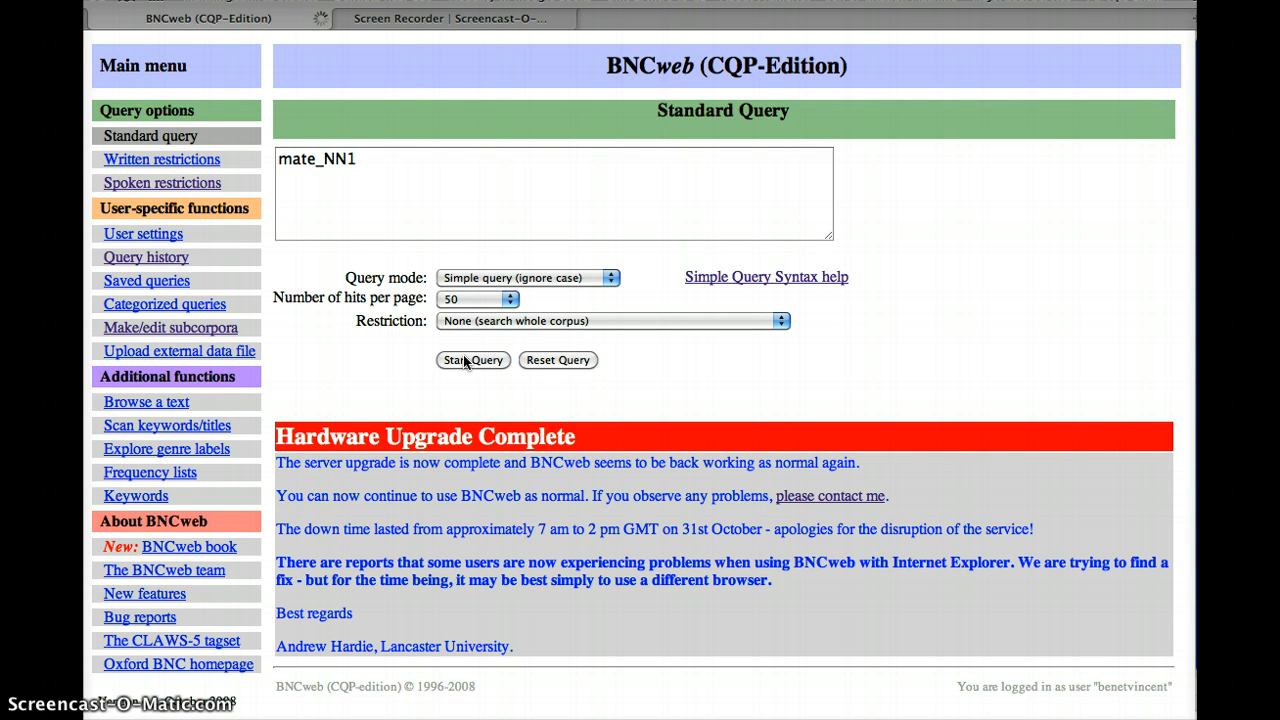
left_click(472, 360)
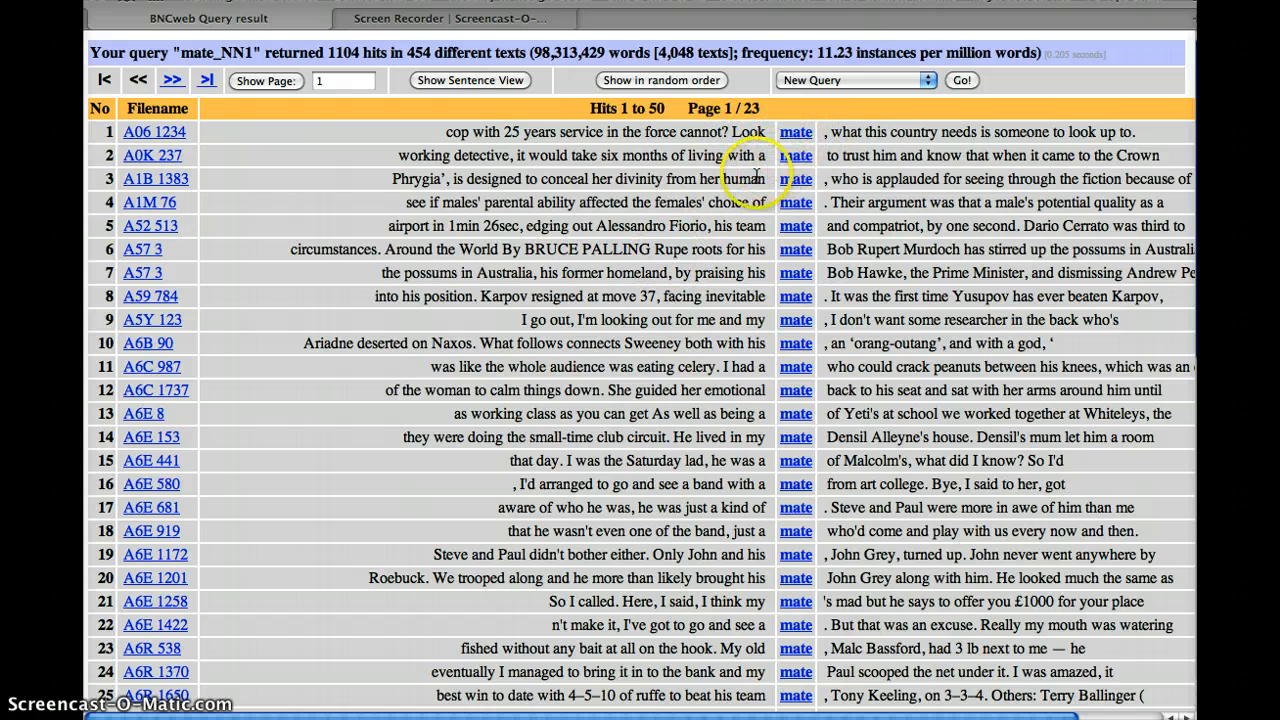
mouse_move(770, 312)
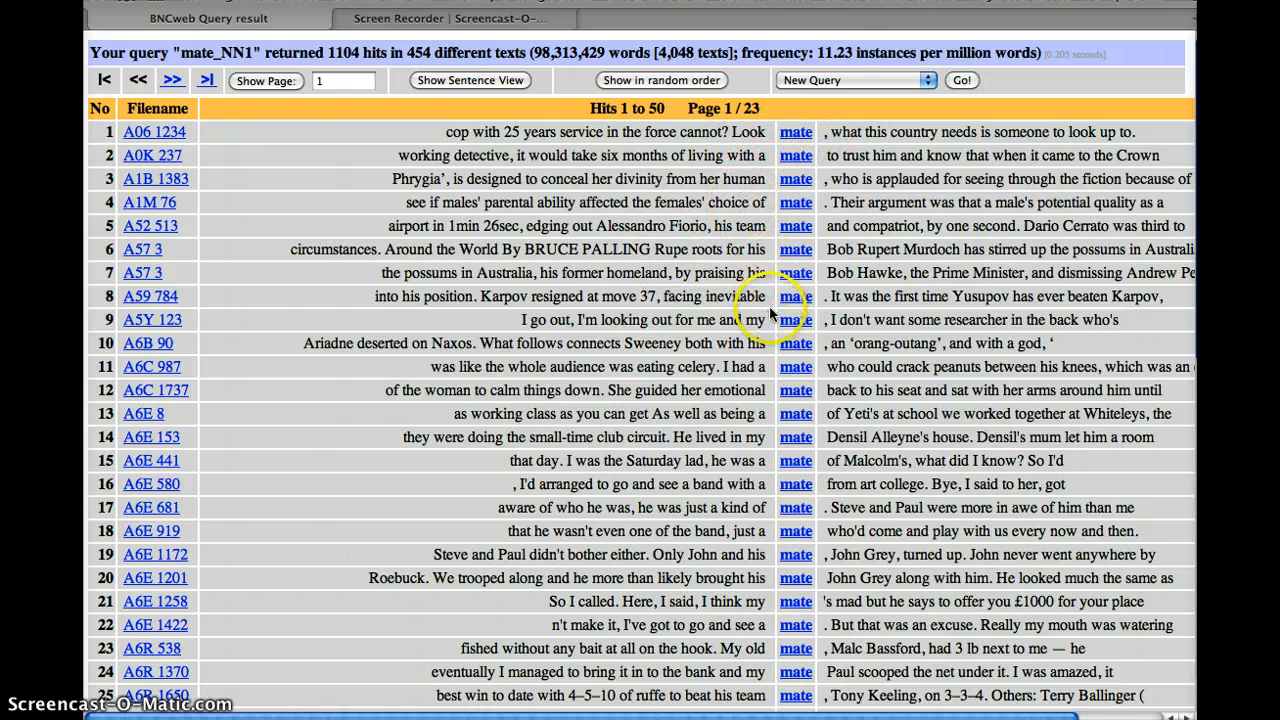
scroll("down", 3)
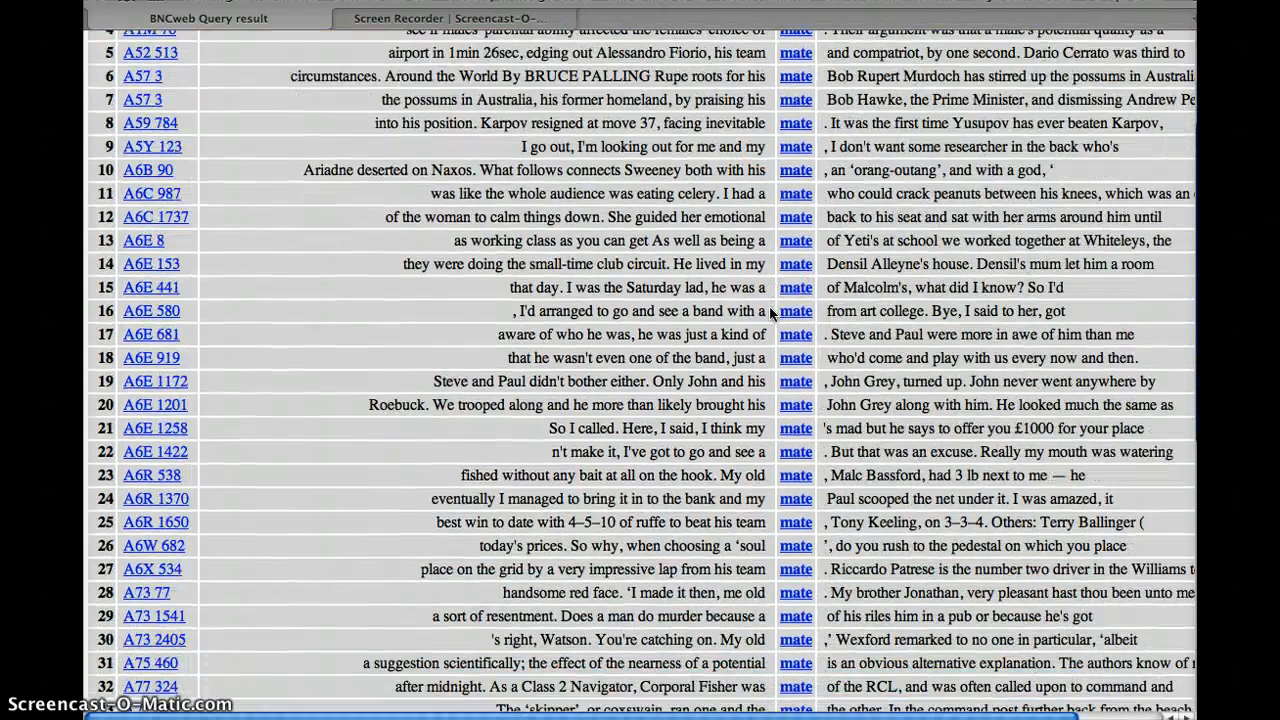
scroll("down", 3)
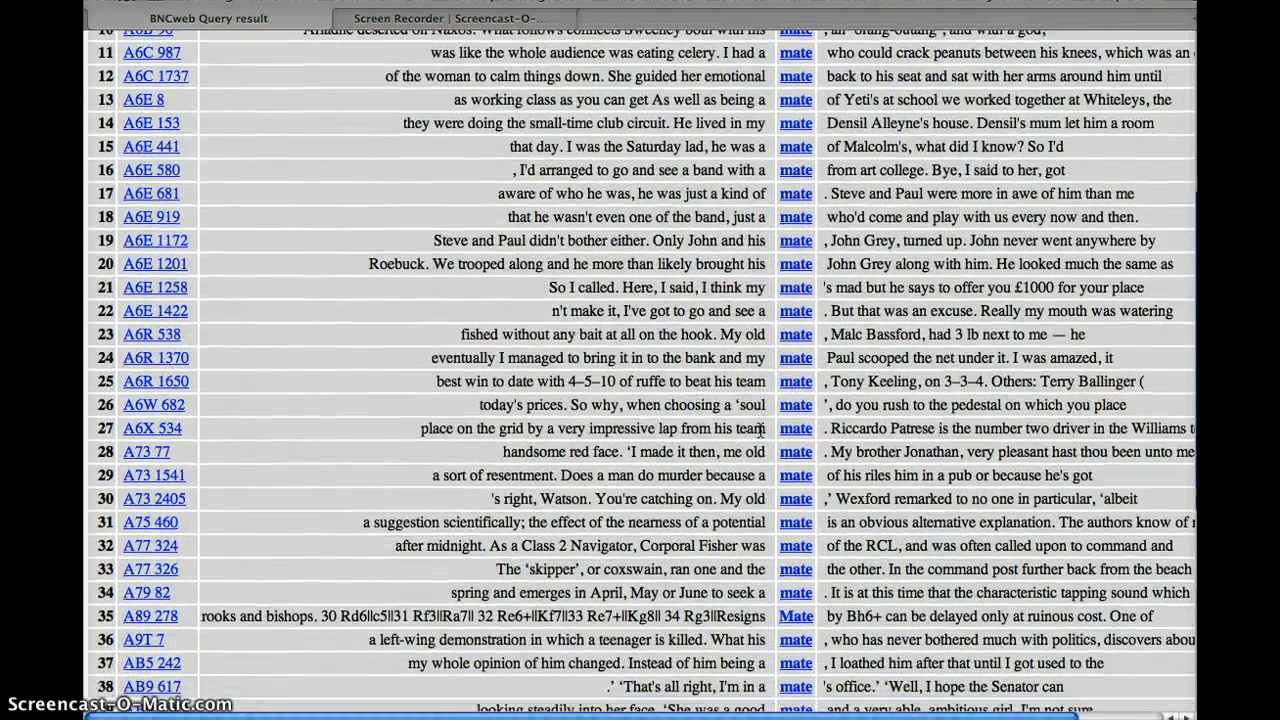
scroll("down", 3)
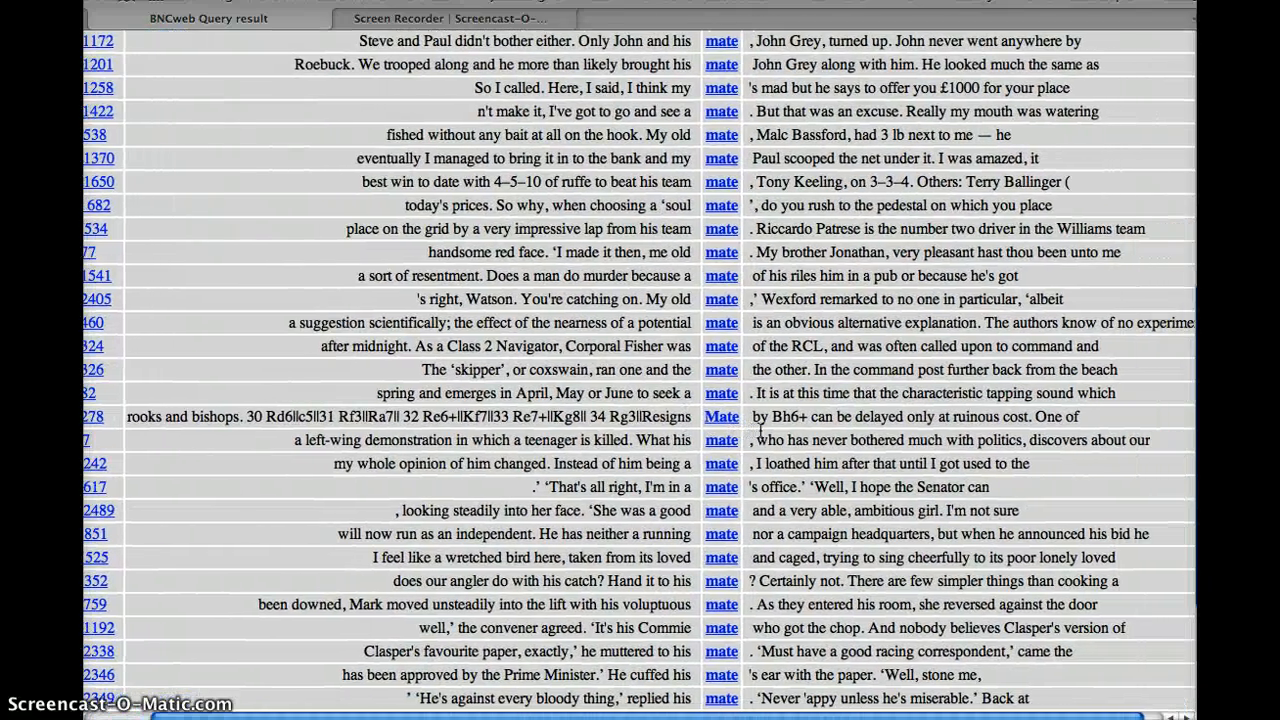
scroll("down", 3)
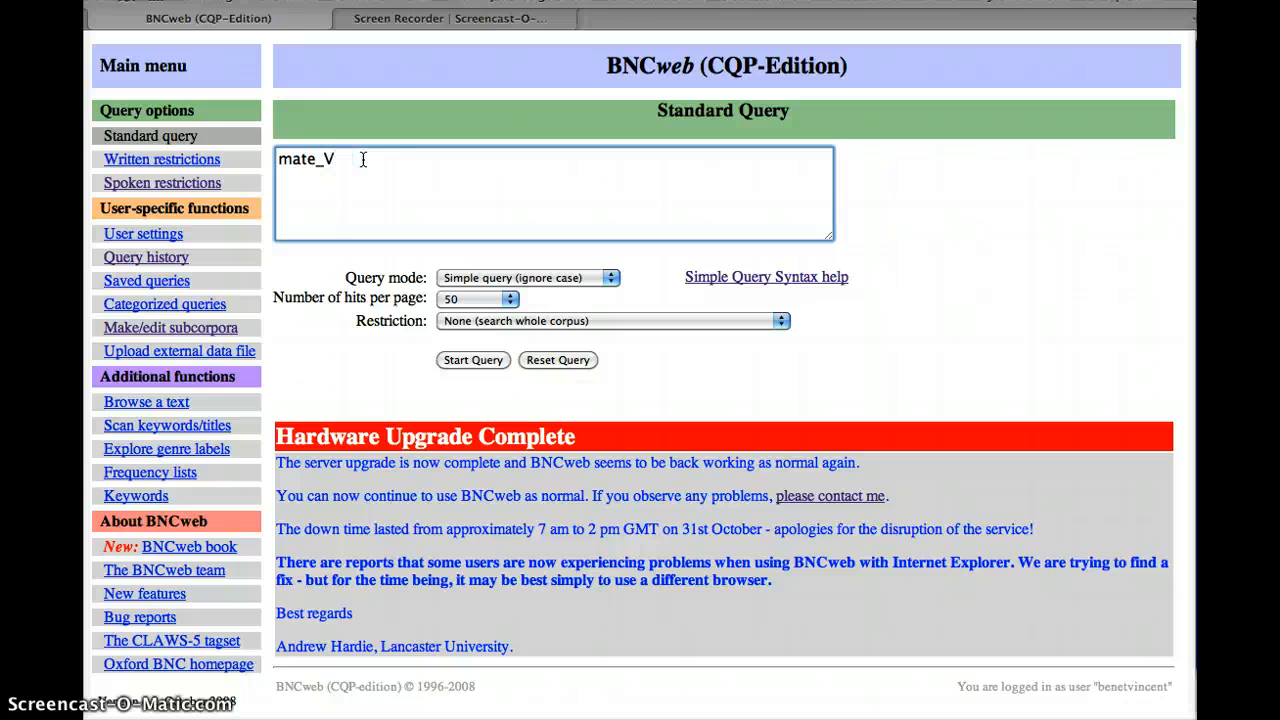
Change the query to the infinitive-verb form mate_VVI and submit it
type("V")
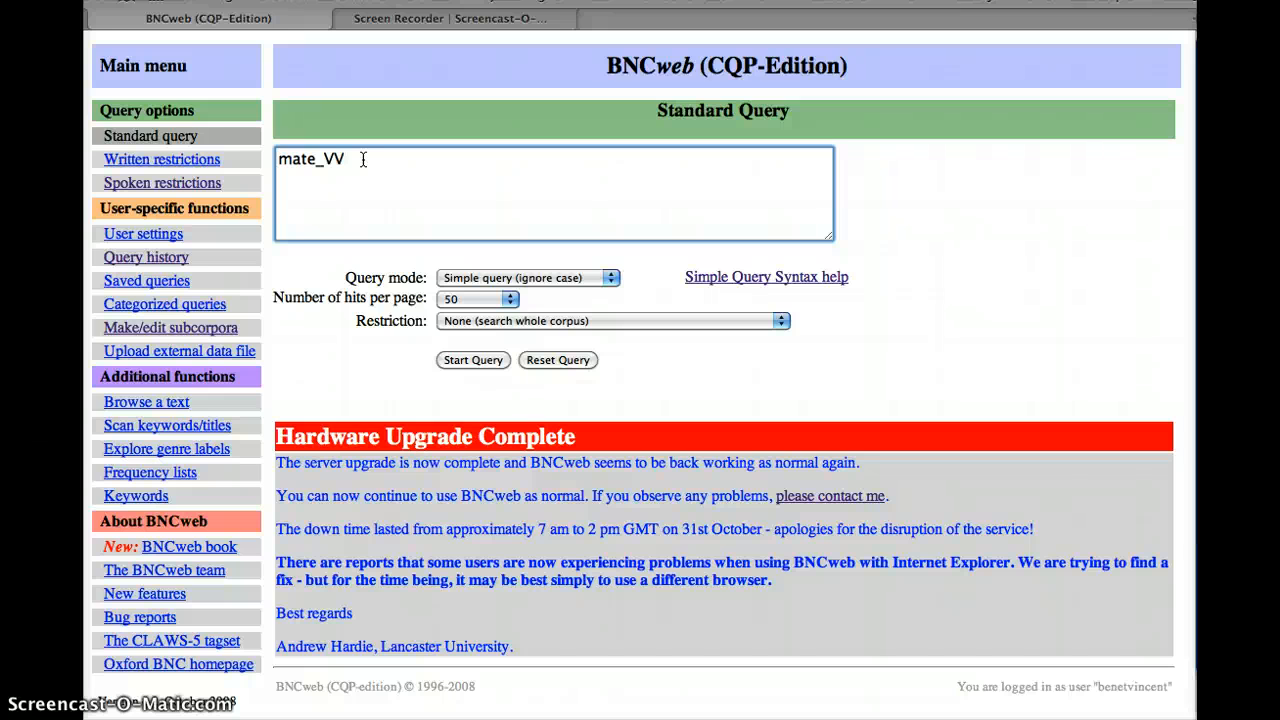
type("I")
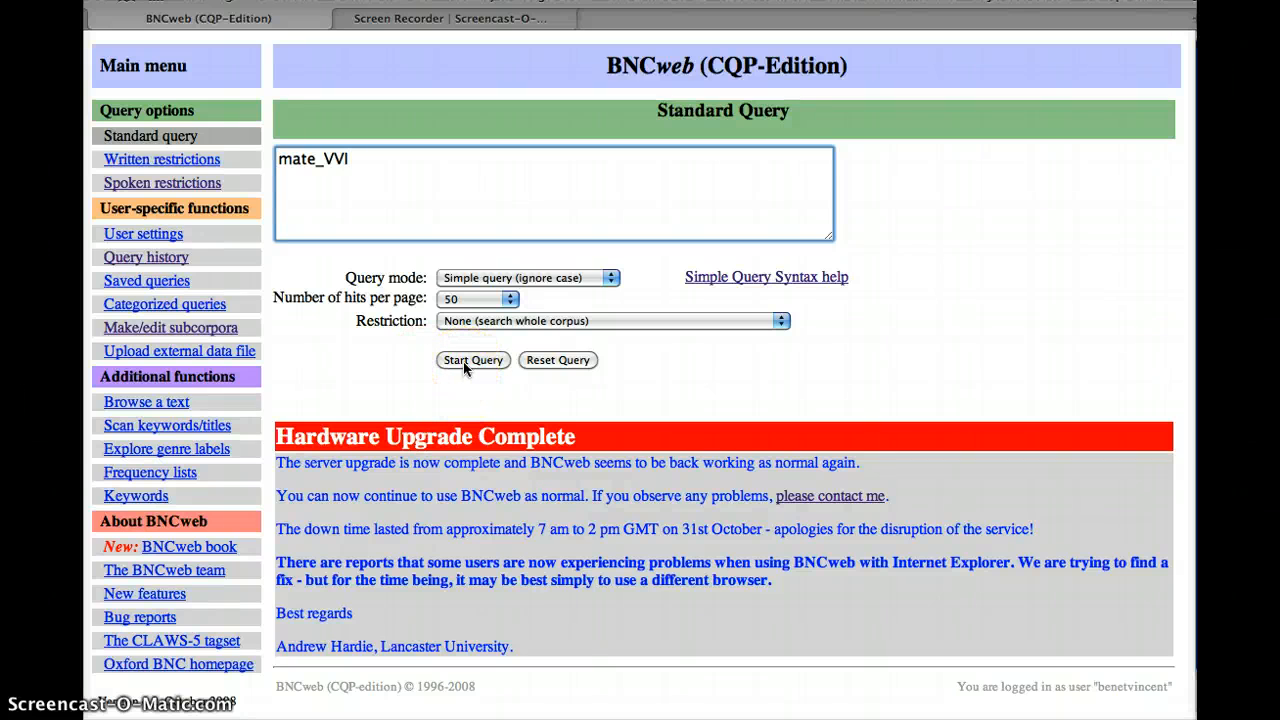
left_click(472, 360)
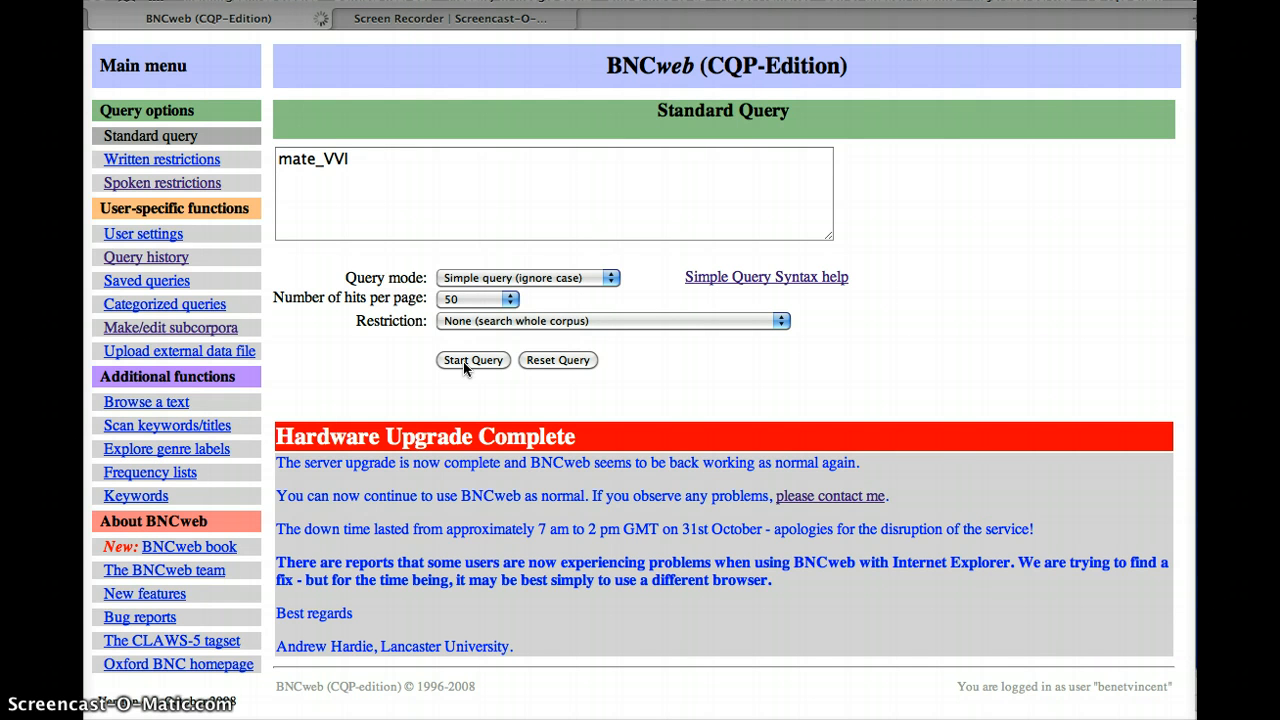
Browse the mate_VVI concordance of 159 hits in 66 texts
left_click(472, 360)
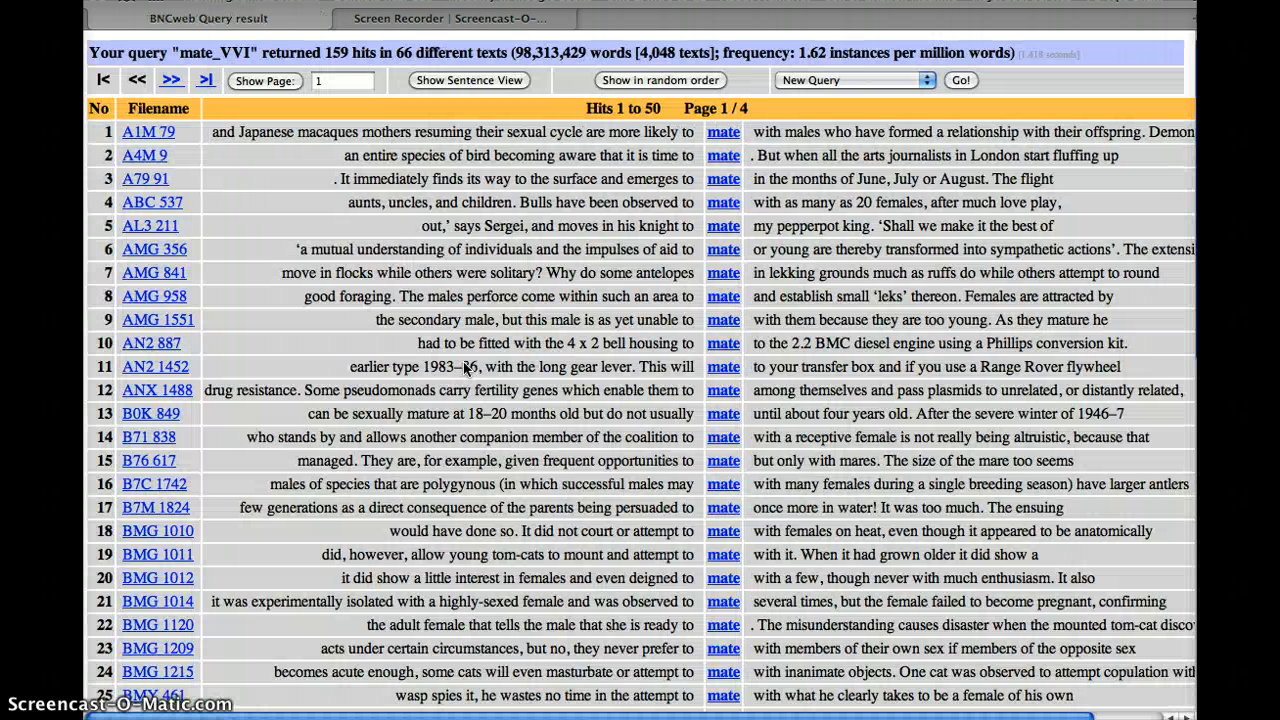
mouse_move(687, 148)
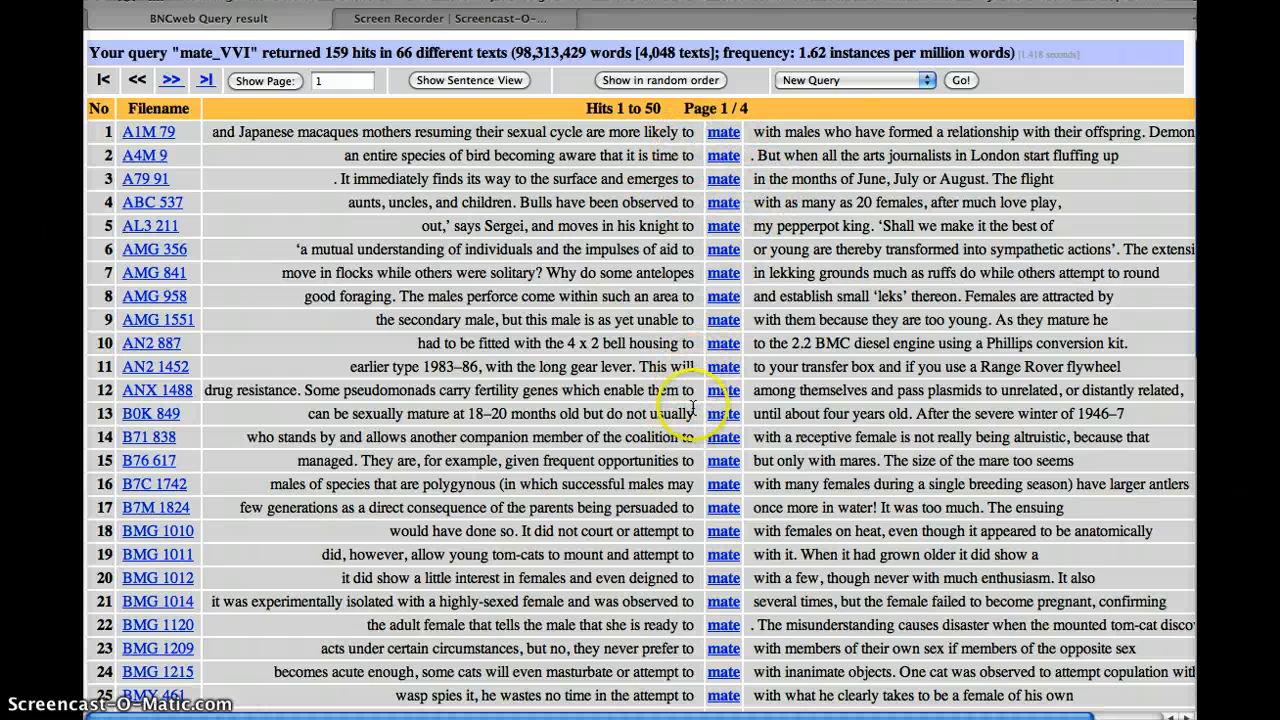
scroll("down", 3)
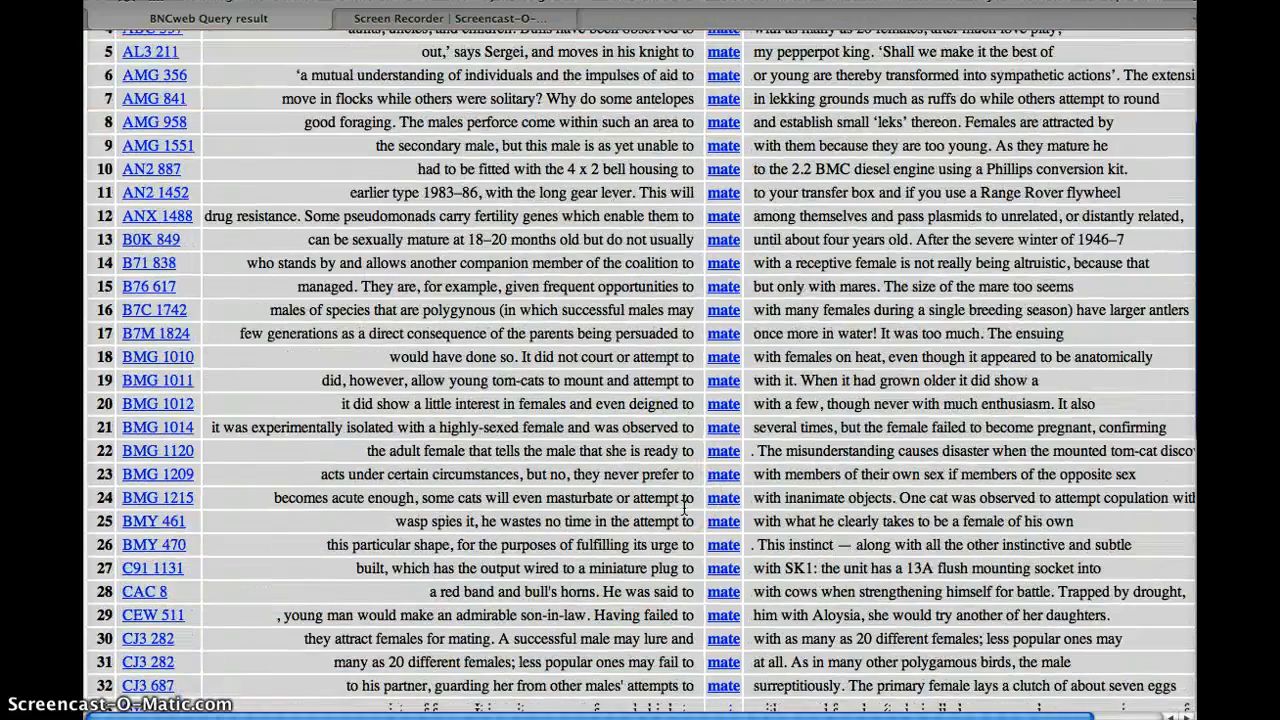
scroll("down", 3)
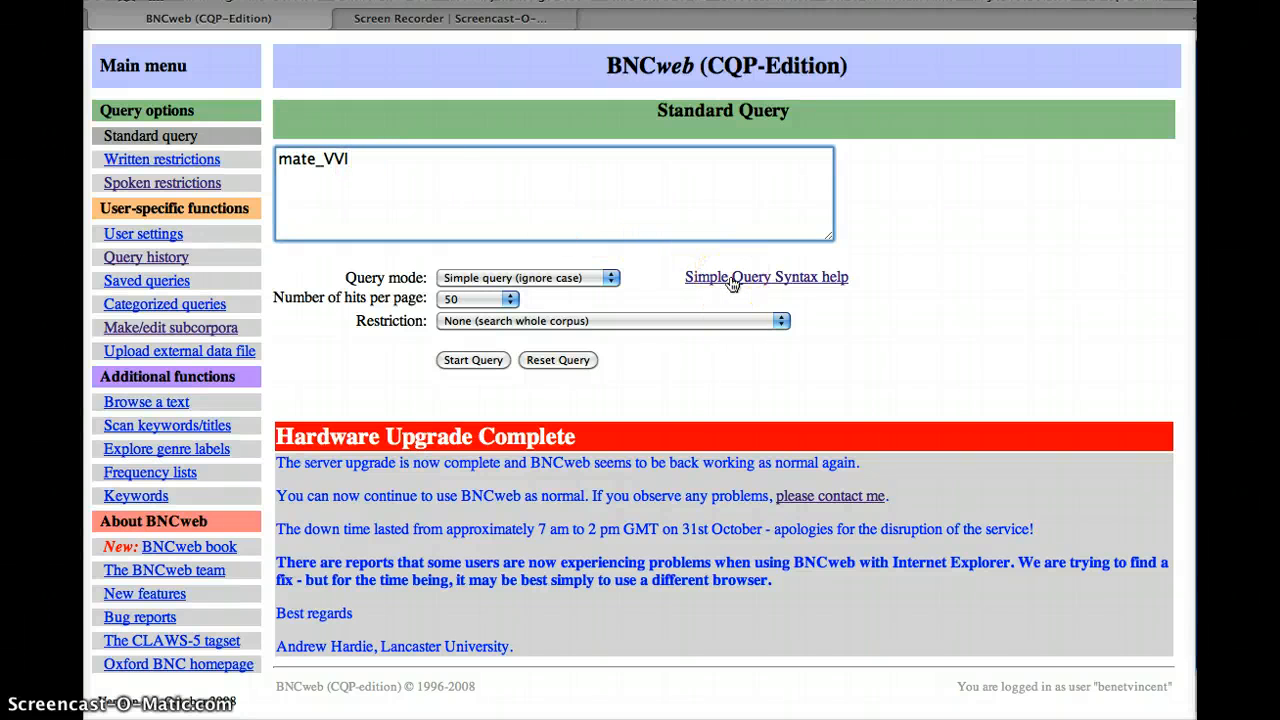
Open the Simple Query Syntax help link in a new window
right_click(730, 277)
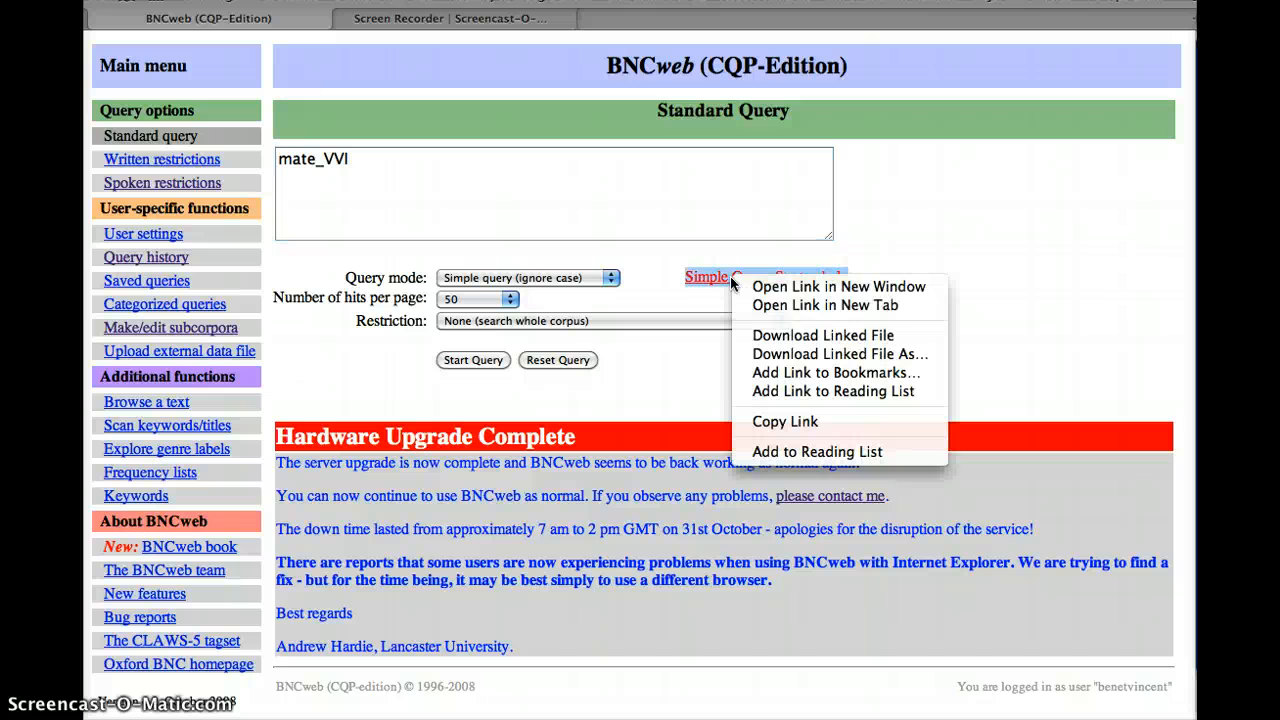
mouse_move(765, 330)
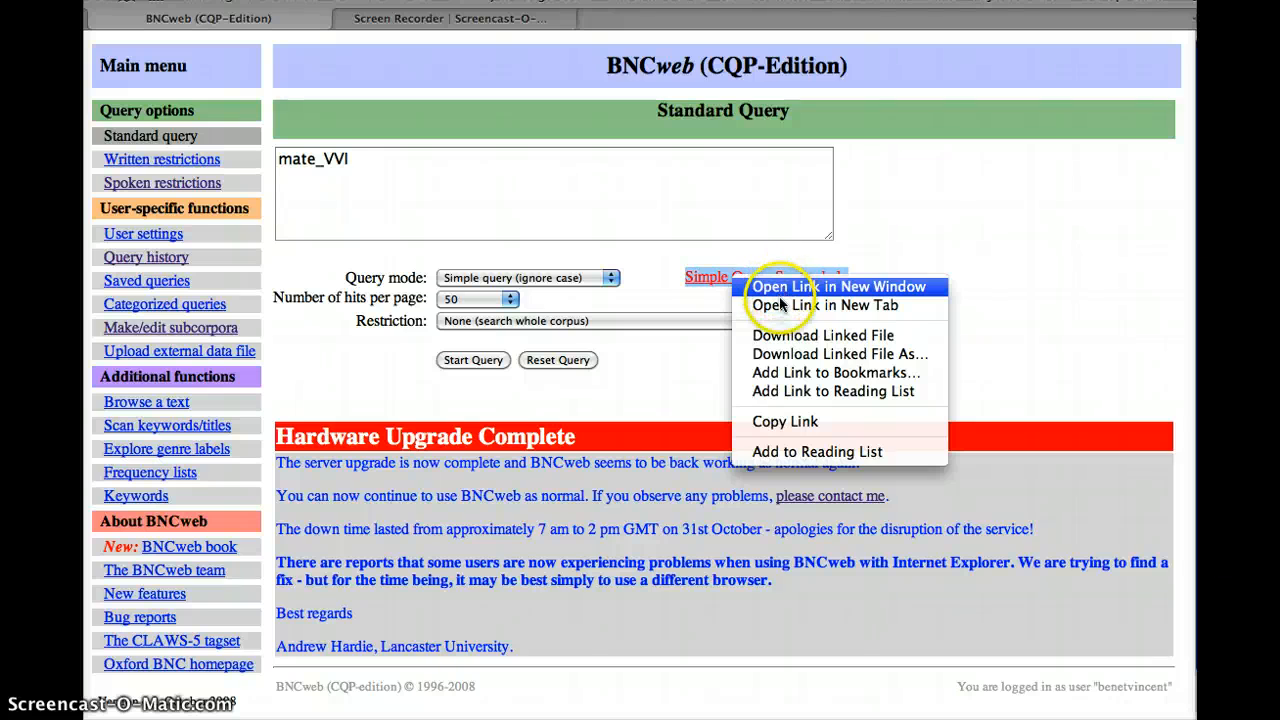
left_click(811, 305)
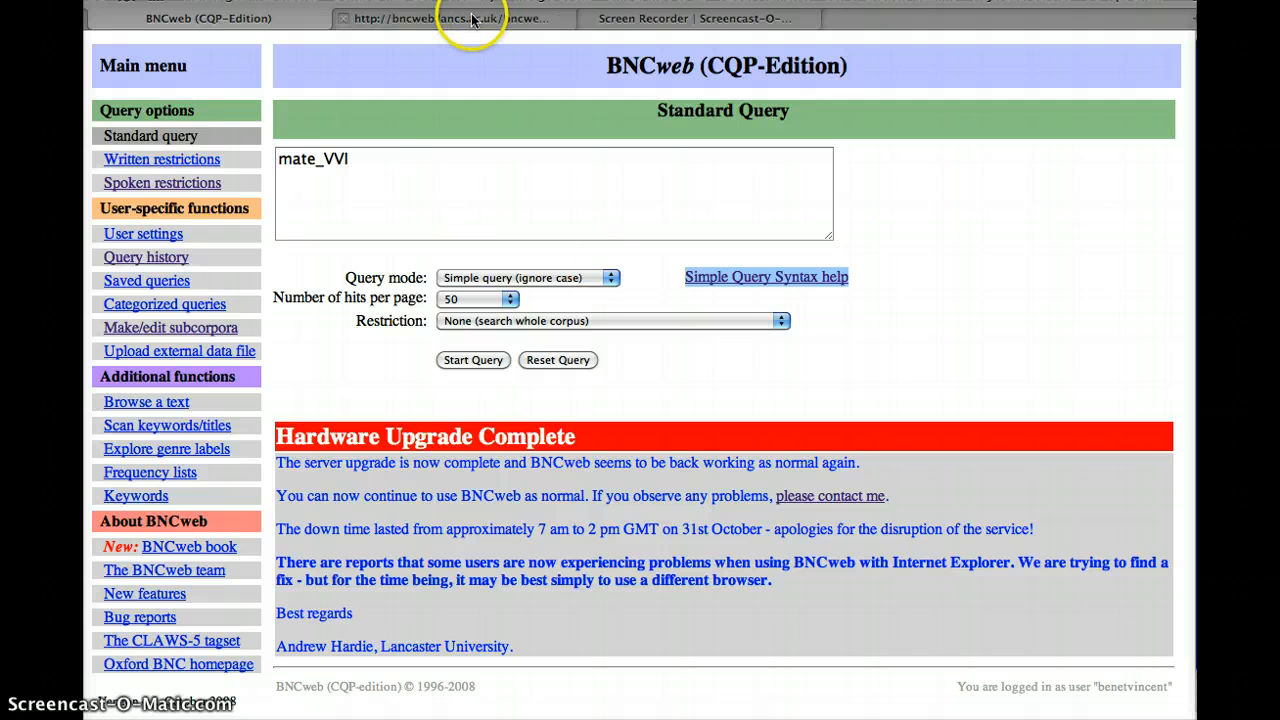
Scroll the CLAWS POS tag table down to VVI, then return to the BNCweb query tab
left_click(765, 277)
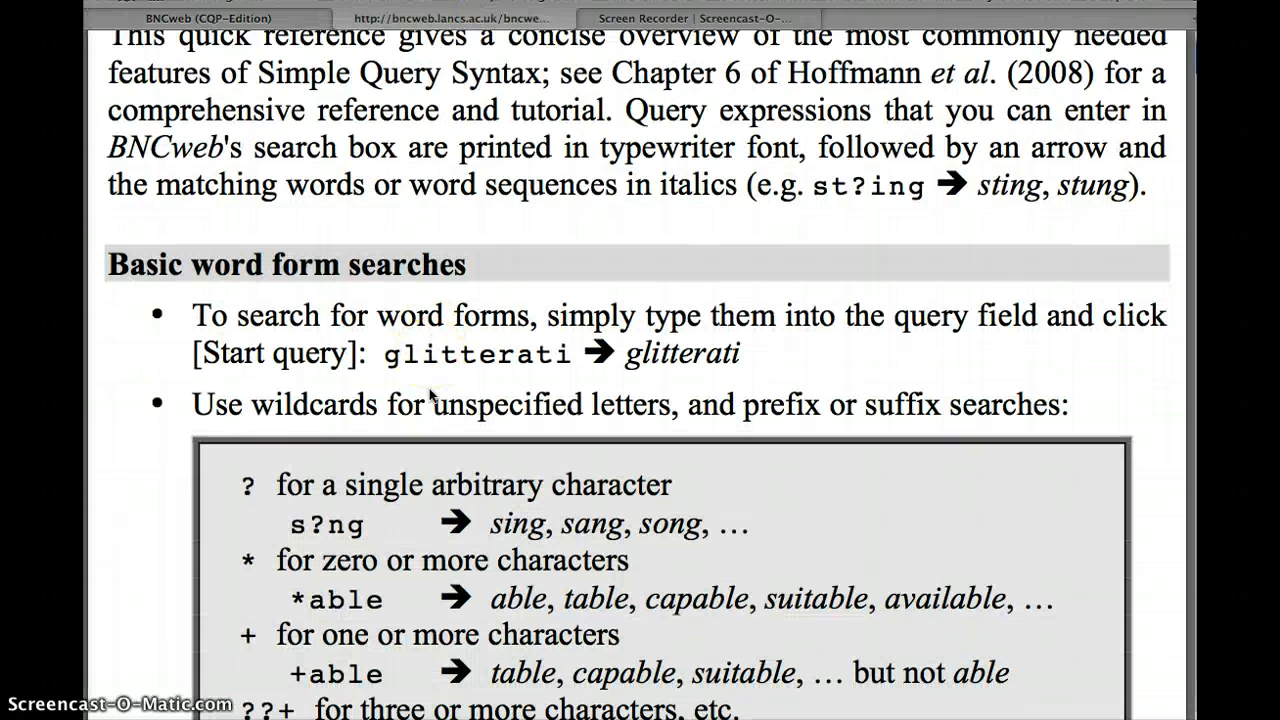
scroll("down", 3)
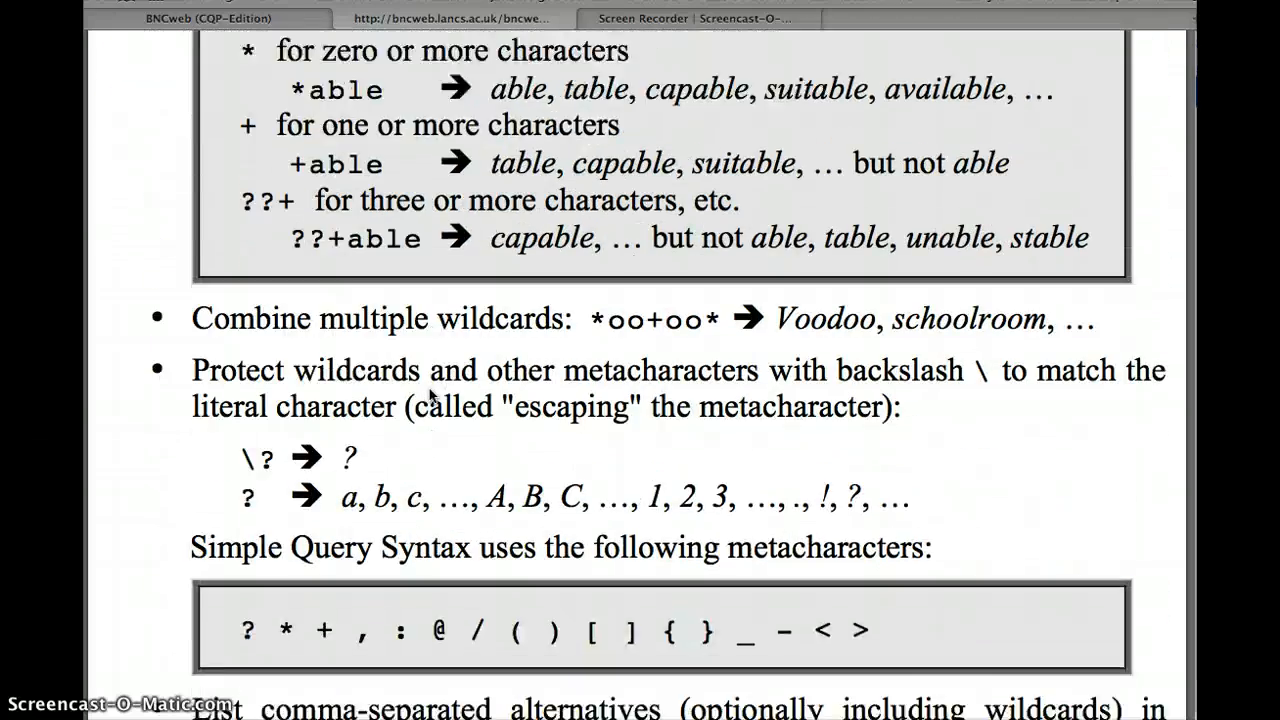
scroll("down", 3)
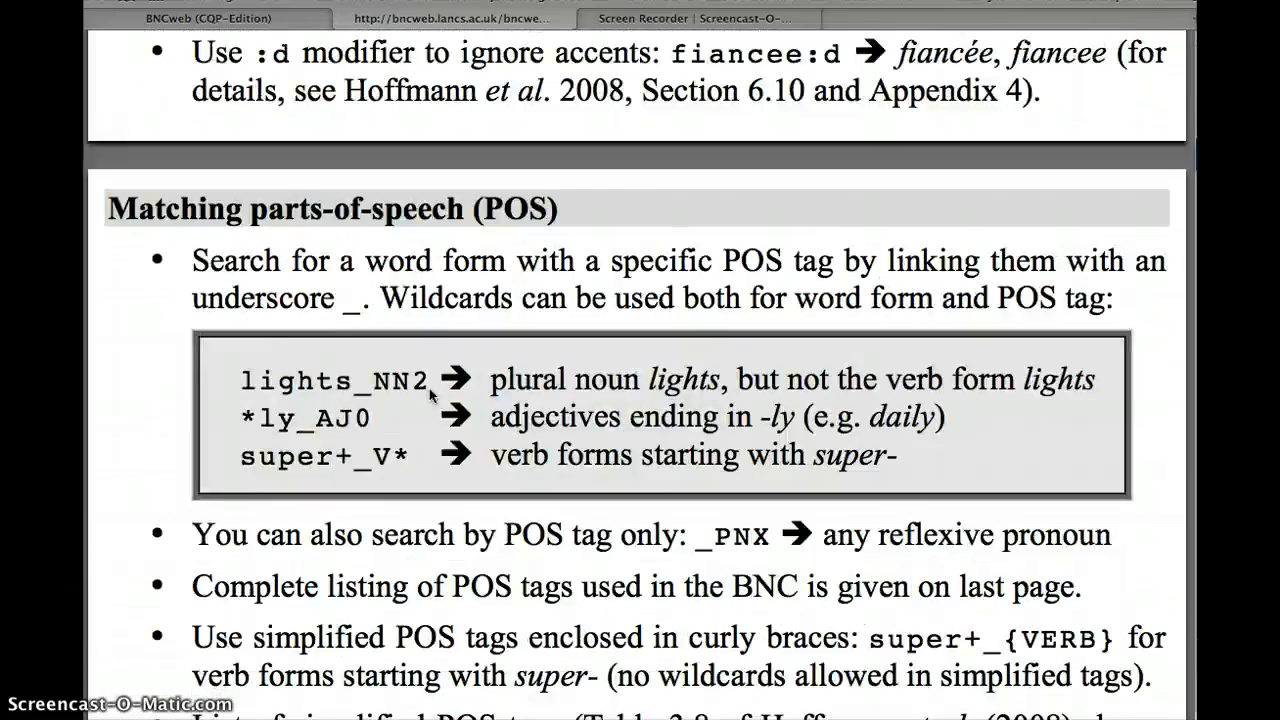
scroll("down", 3)
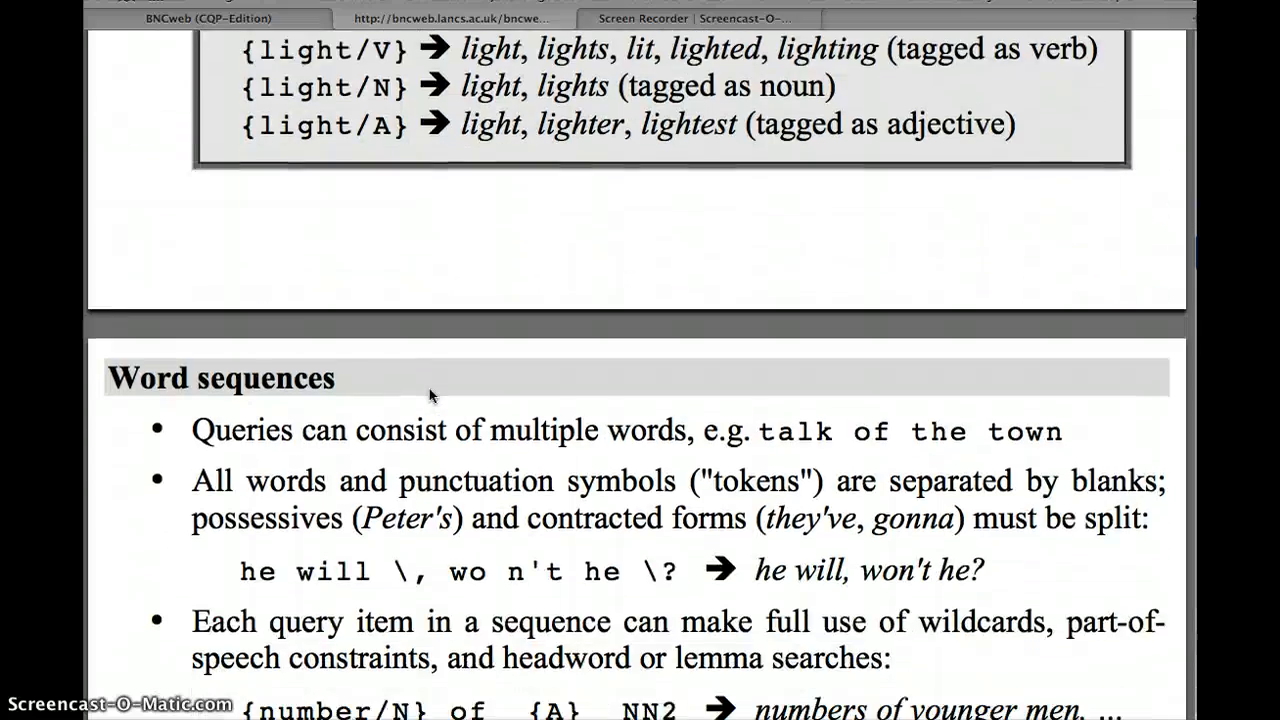
scroll("down", 3)
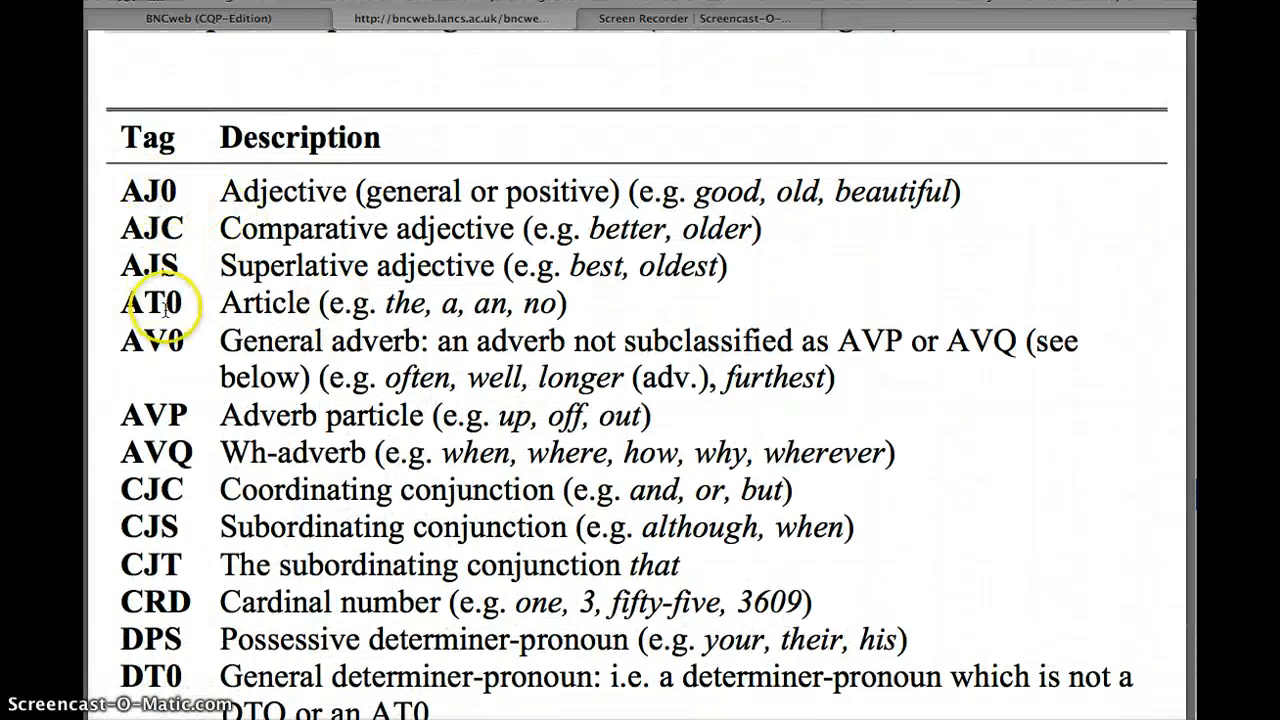
scroll("down", 3)
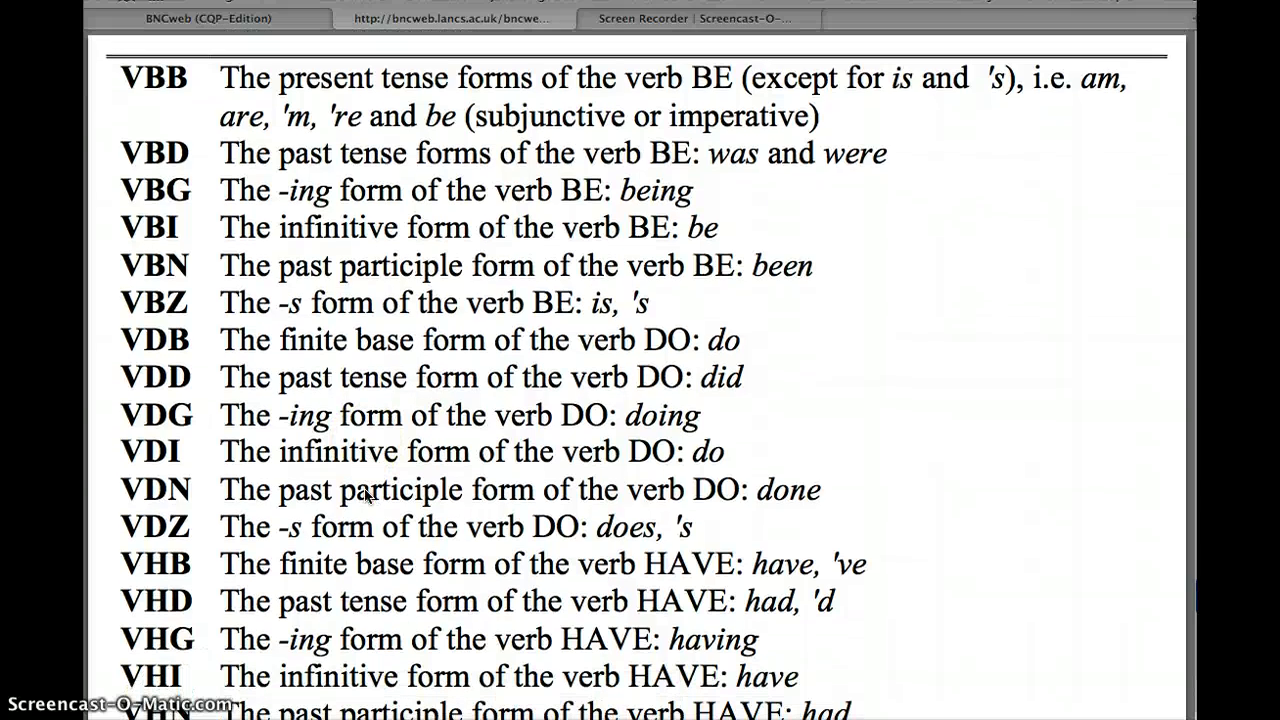
scroll("up", 3)
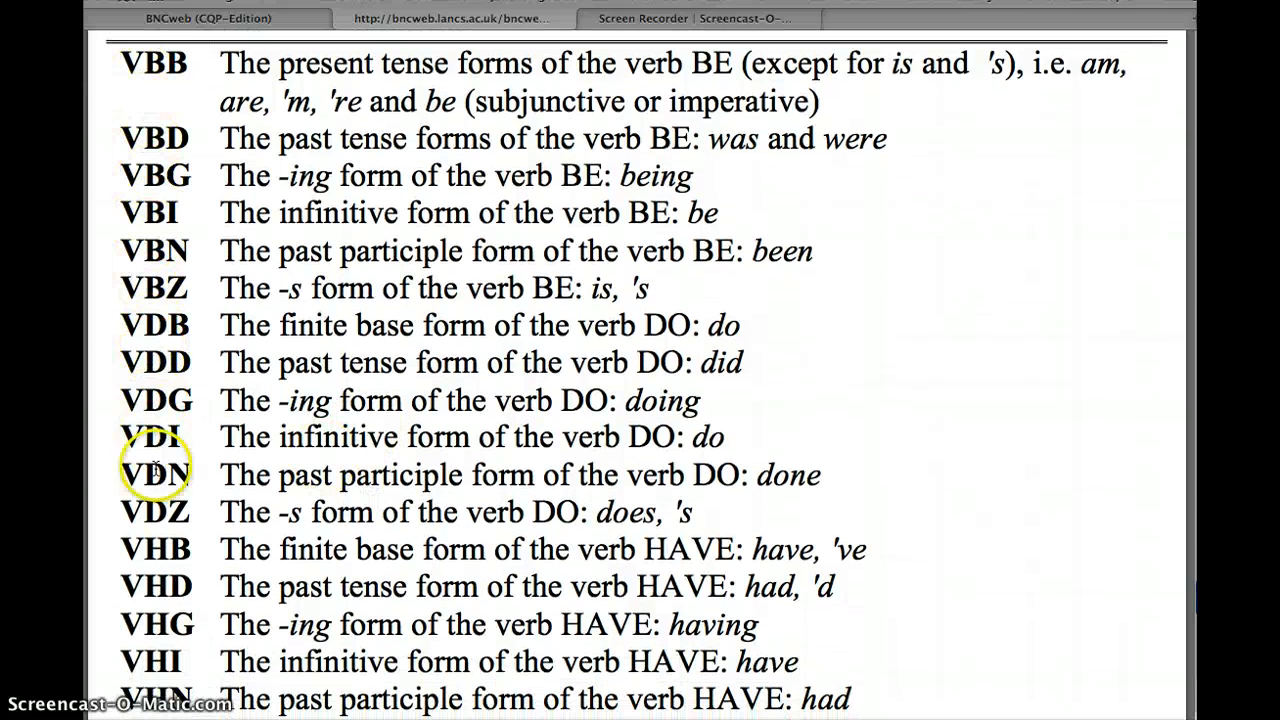
scroll("down", 3)
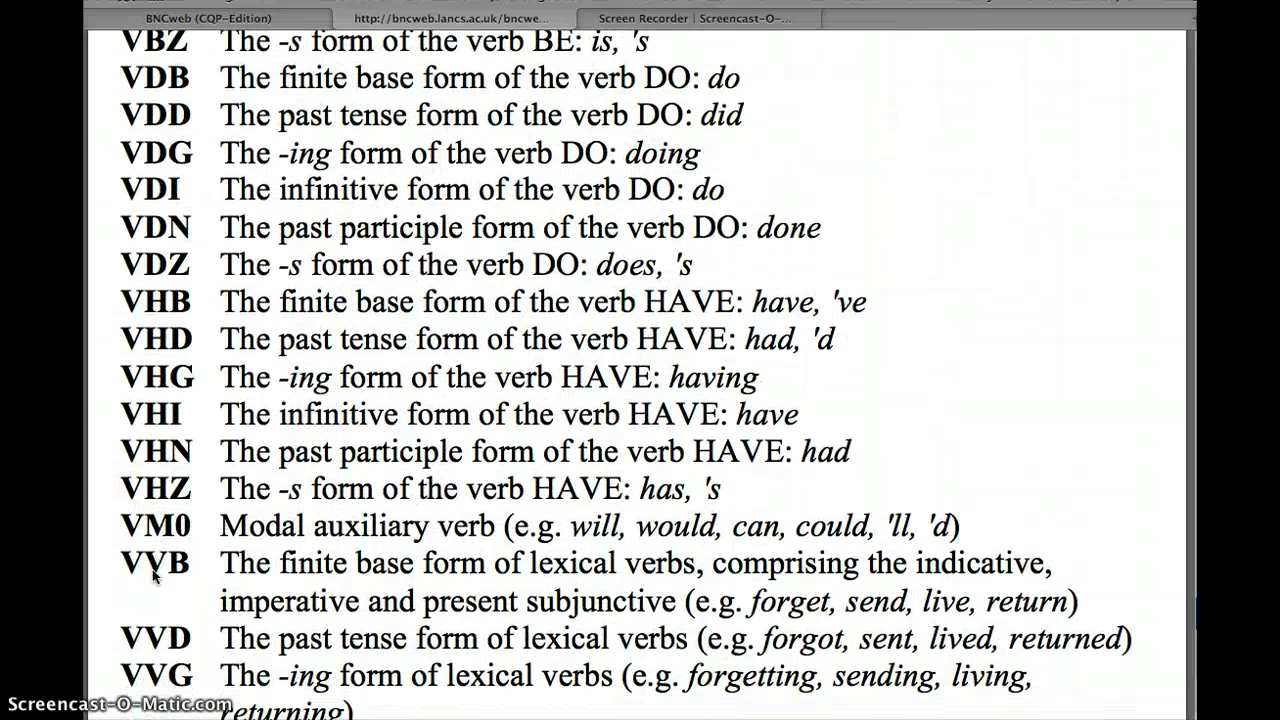
scroll("down", 3)
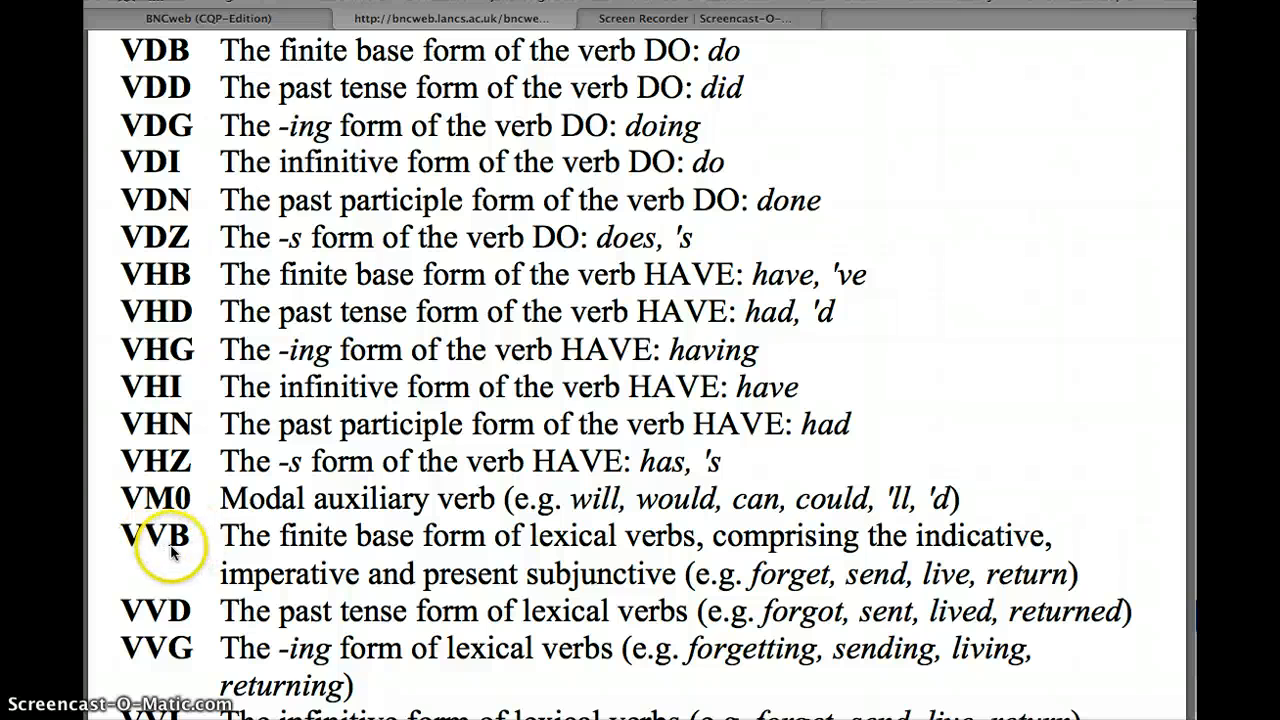
mouse_move(248, 558)
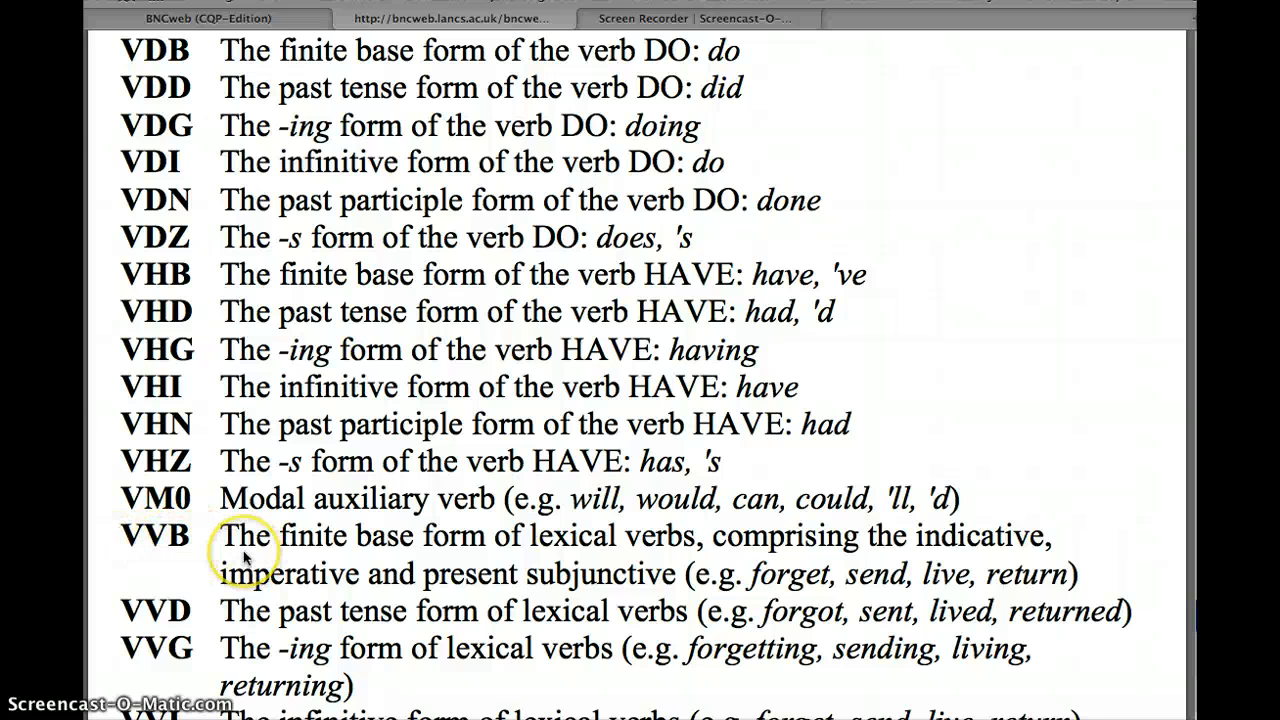
scroll("down", 3)
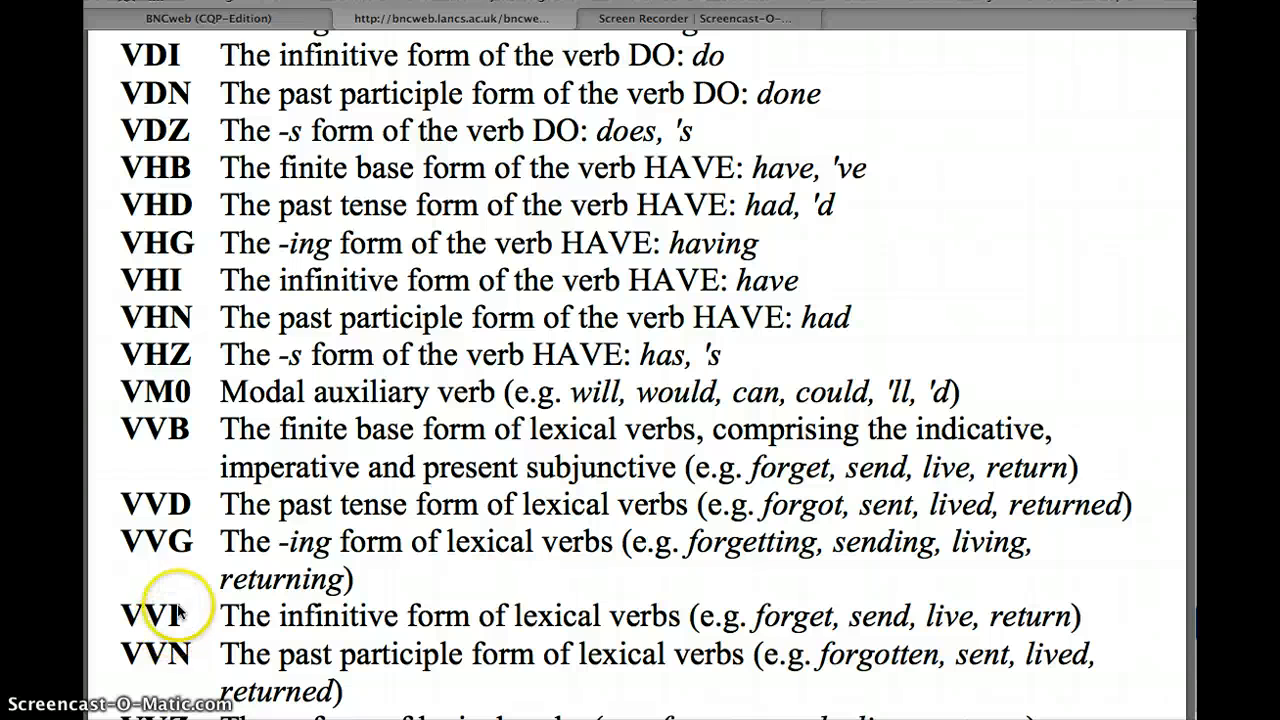
left_click(207, 18)
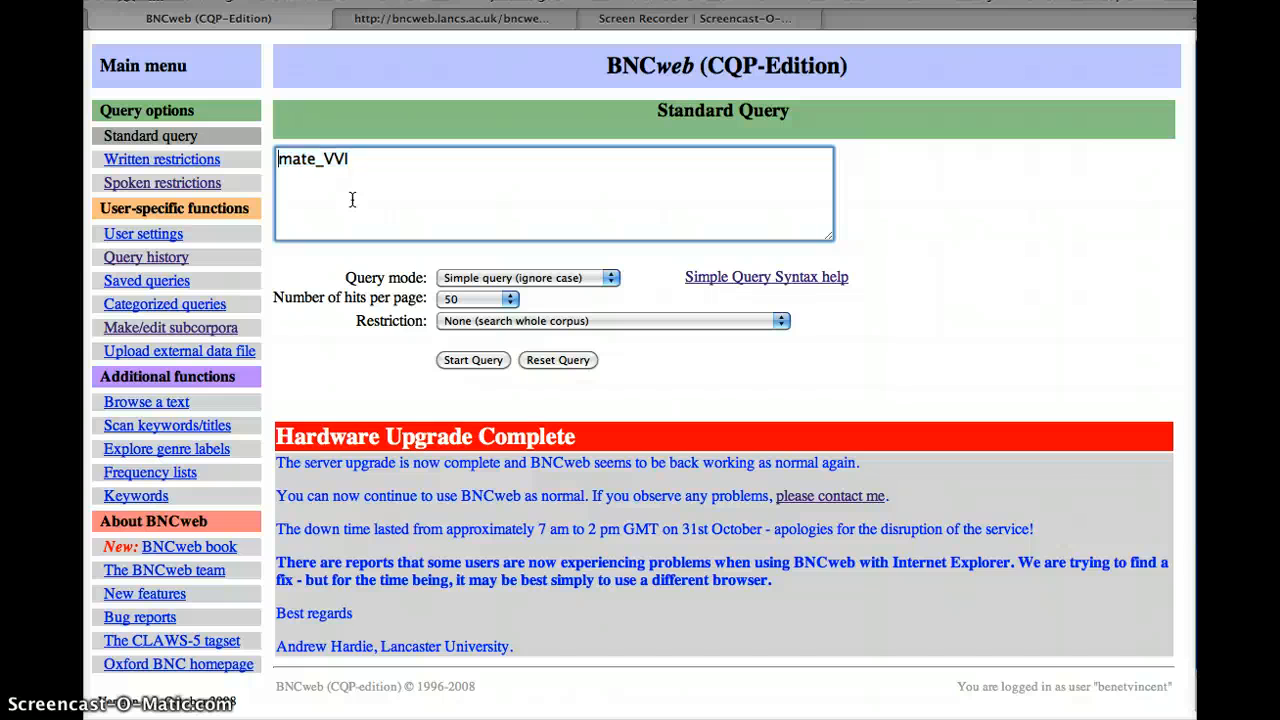
Run the lemma query {mate/V} and scroll its 442 hits from 157 texts
type("{")
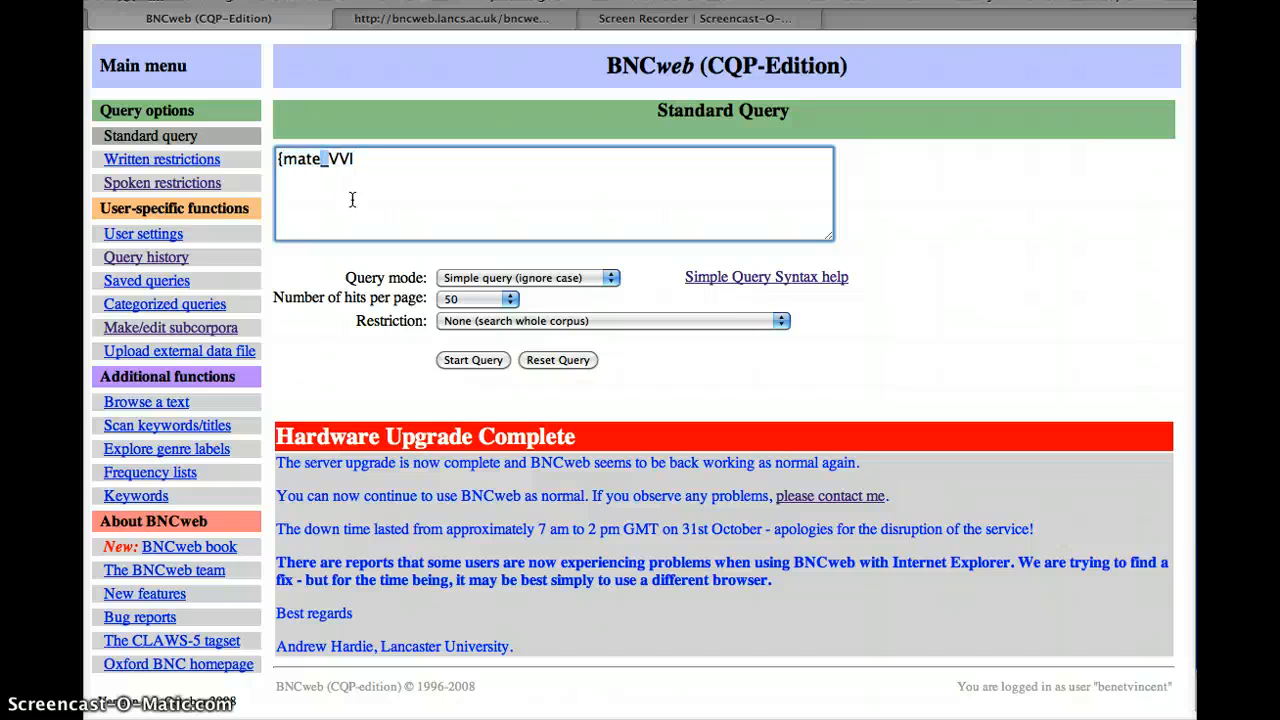
type("/")
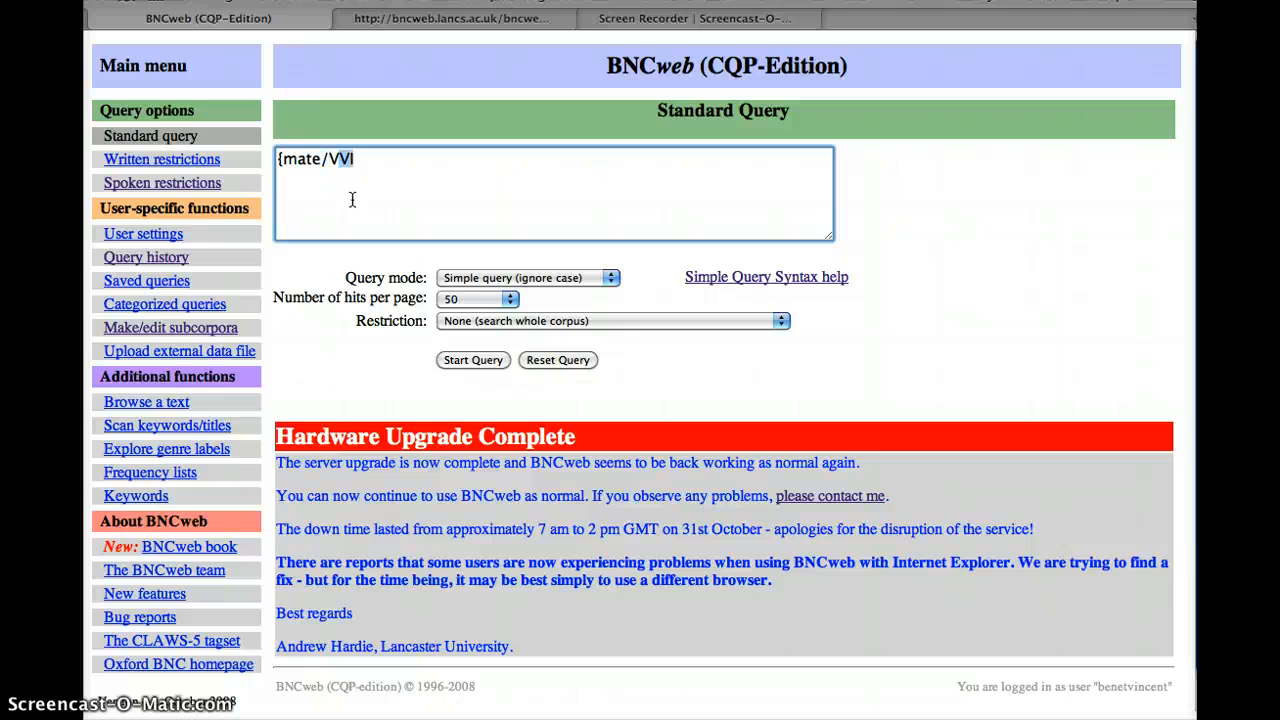
key("BackSpace")
type("}")
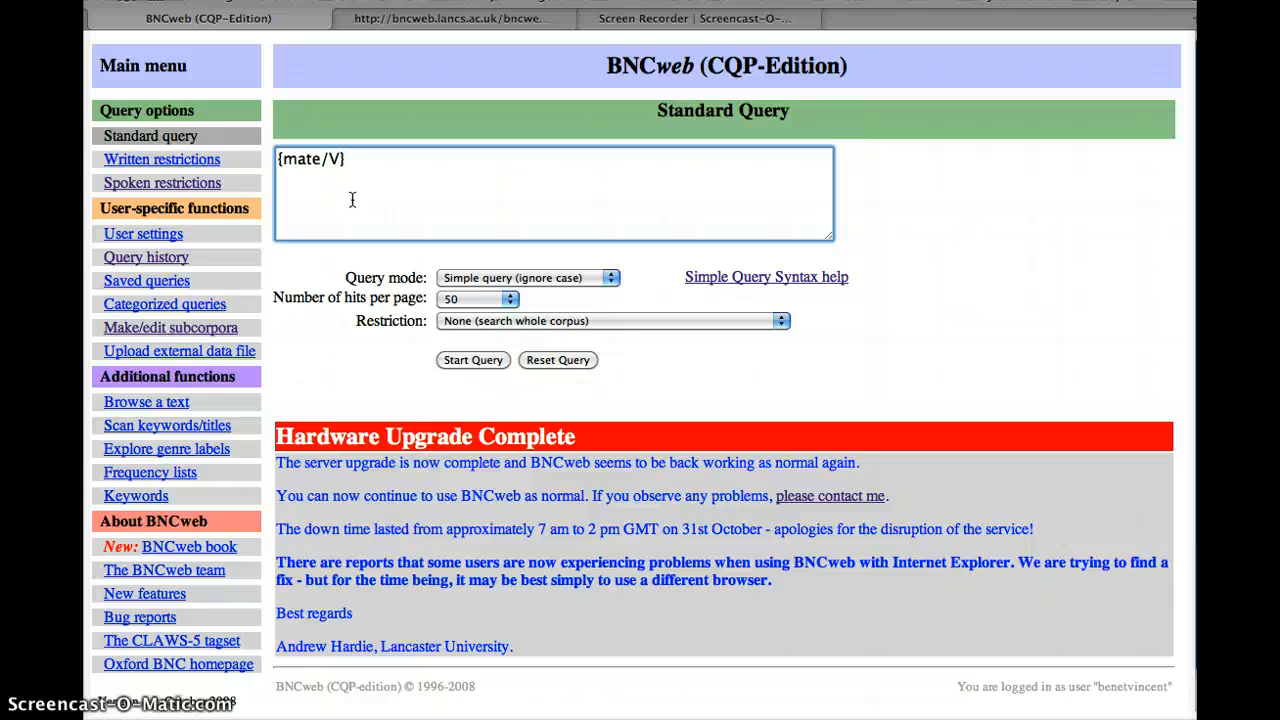
left_click(472, 360)
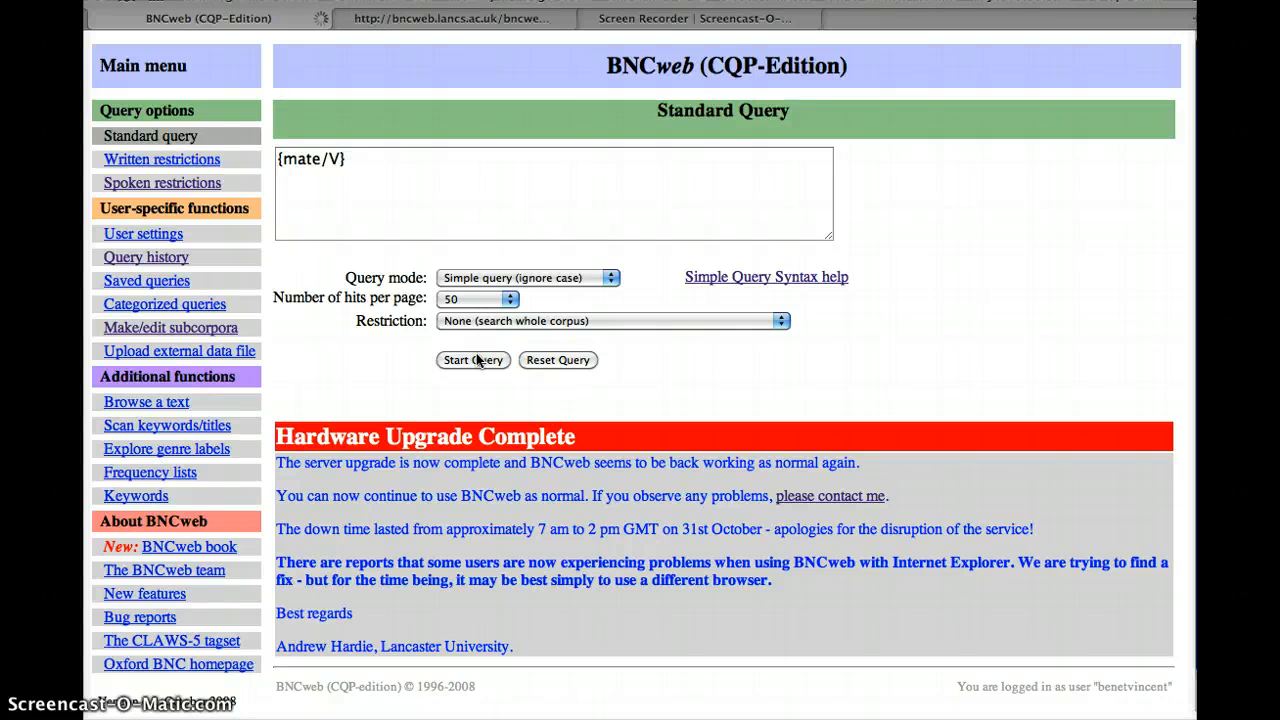
left_click(472, 360)
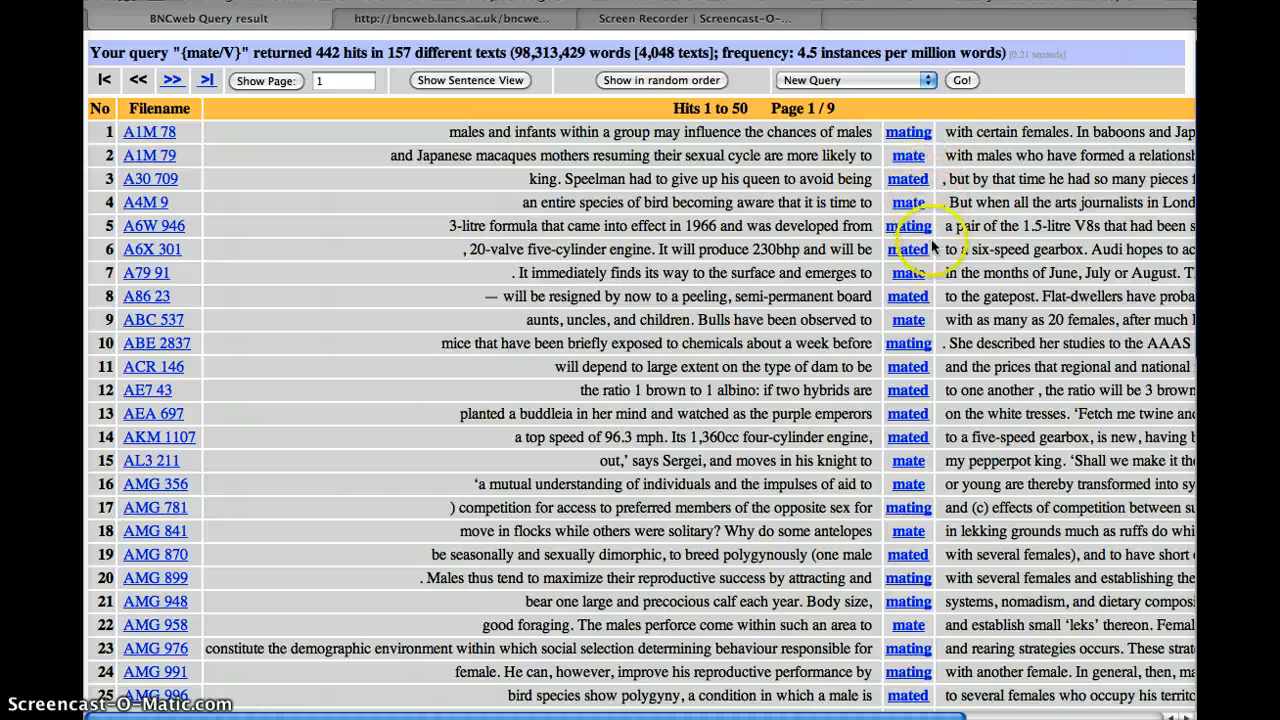
scroll("down", 3)
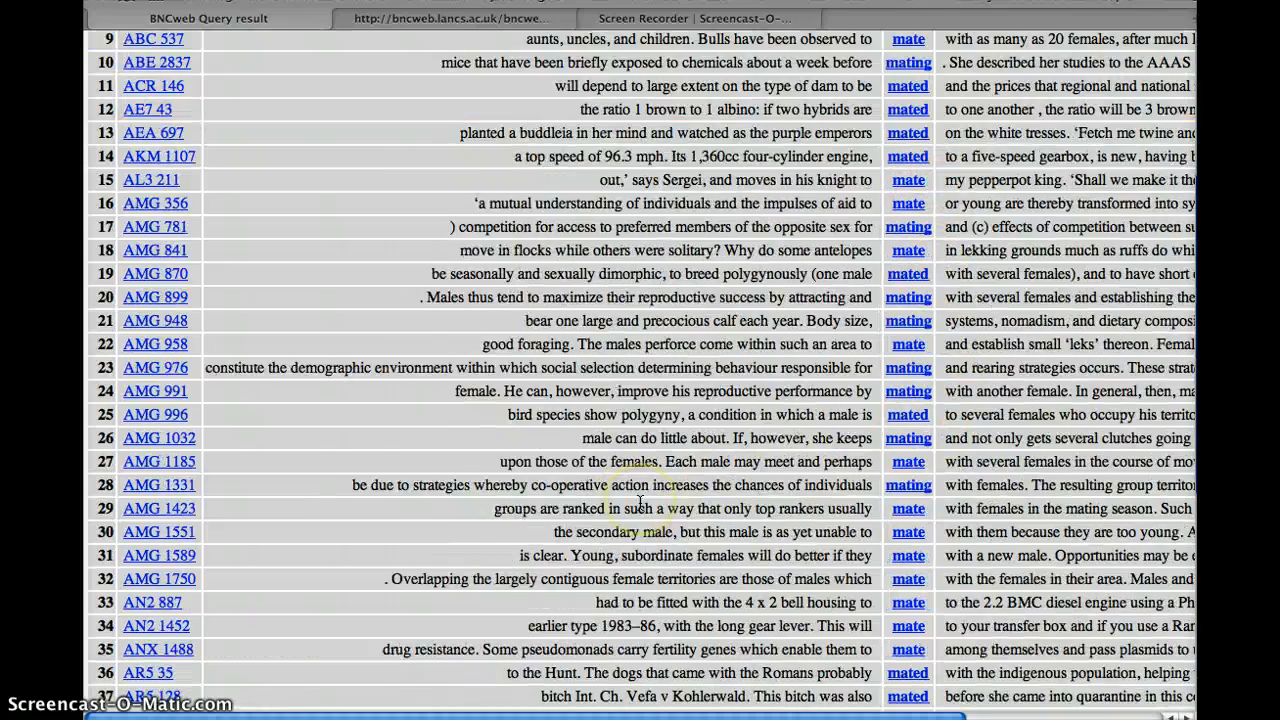
scroll("down", 3)
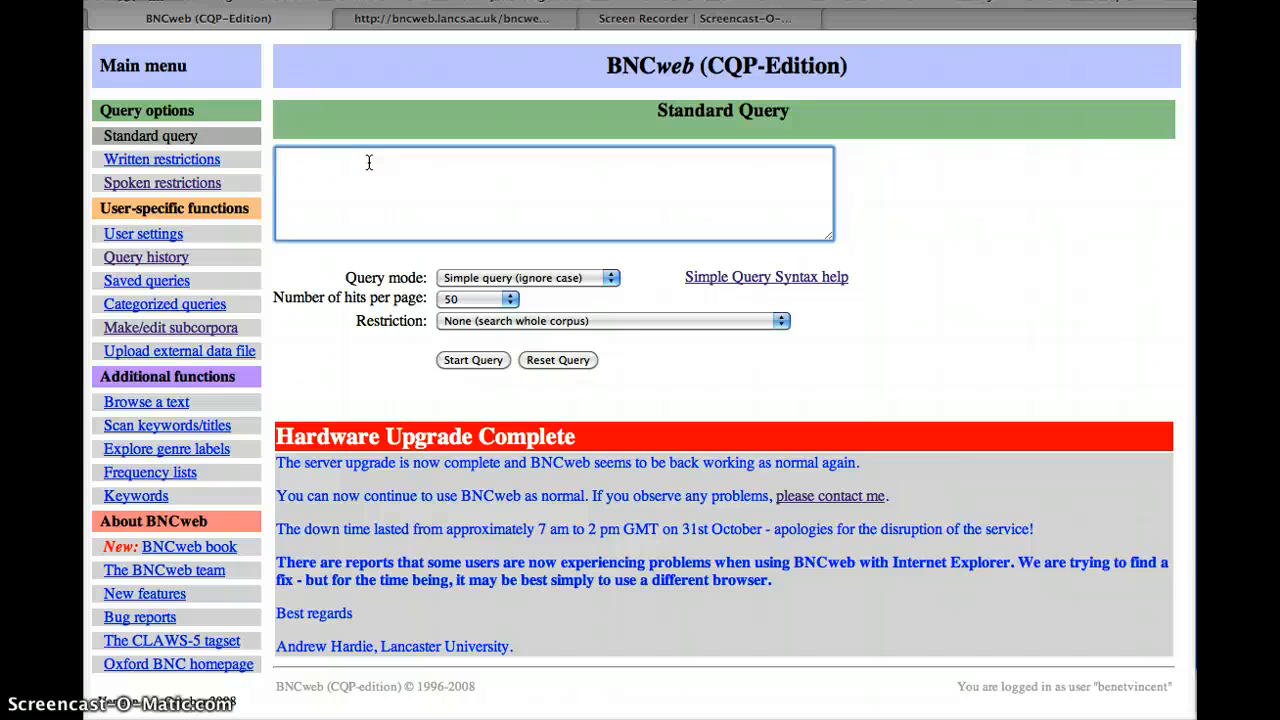
Search for unsplit don't, which returns only 3 hits
left_click(552, 190)
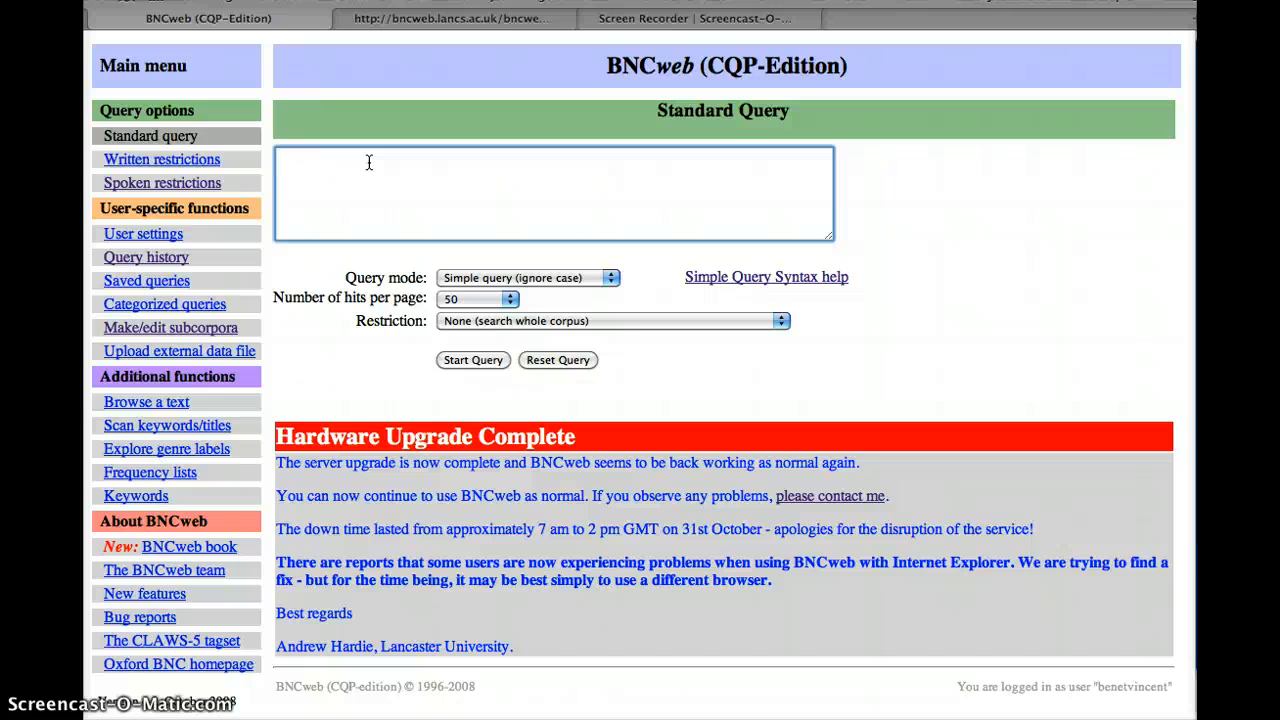
type("do")
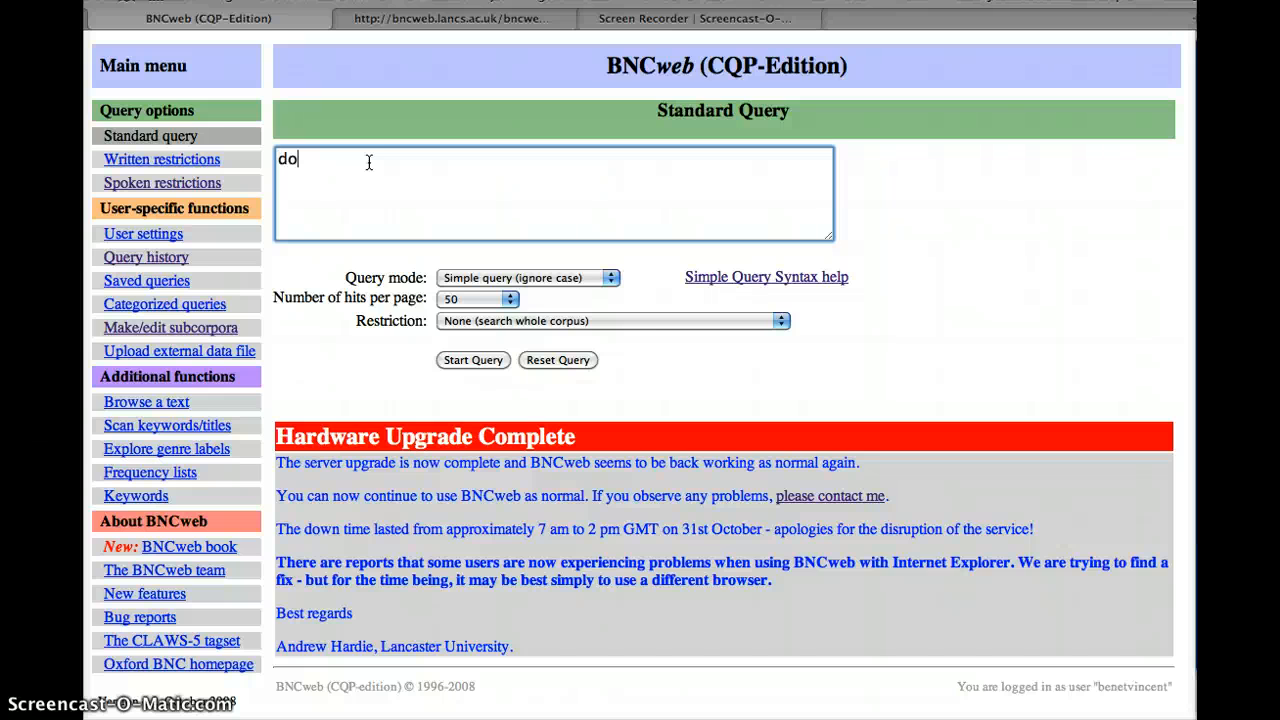
type("n't")
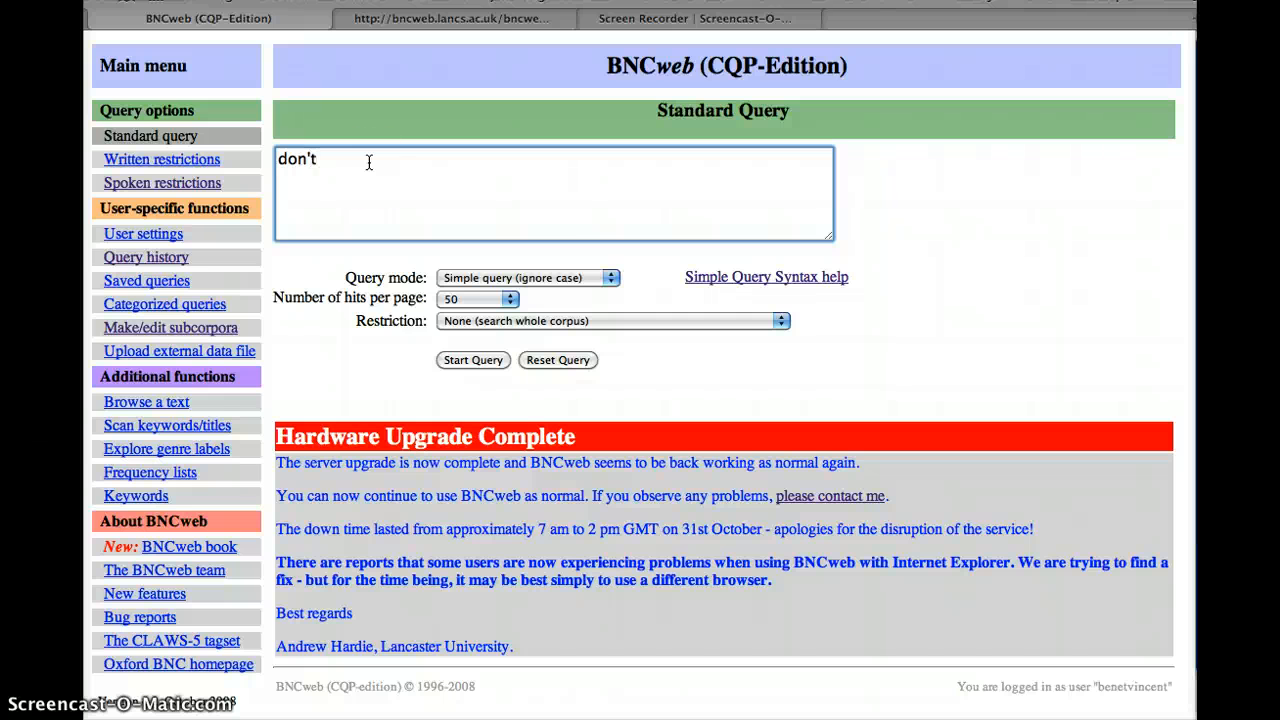
left_click(472, 360)
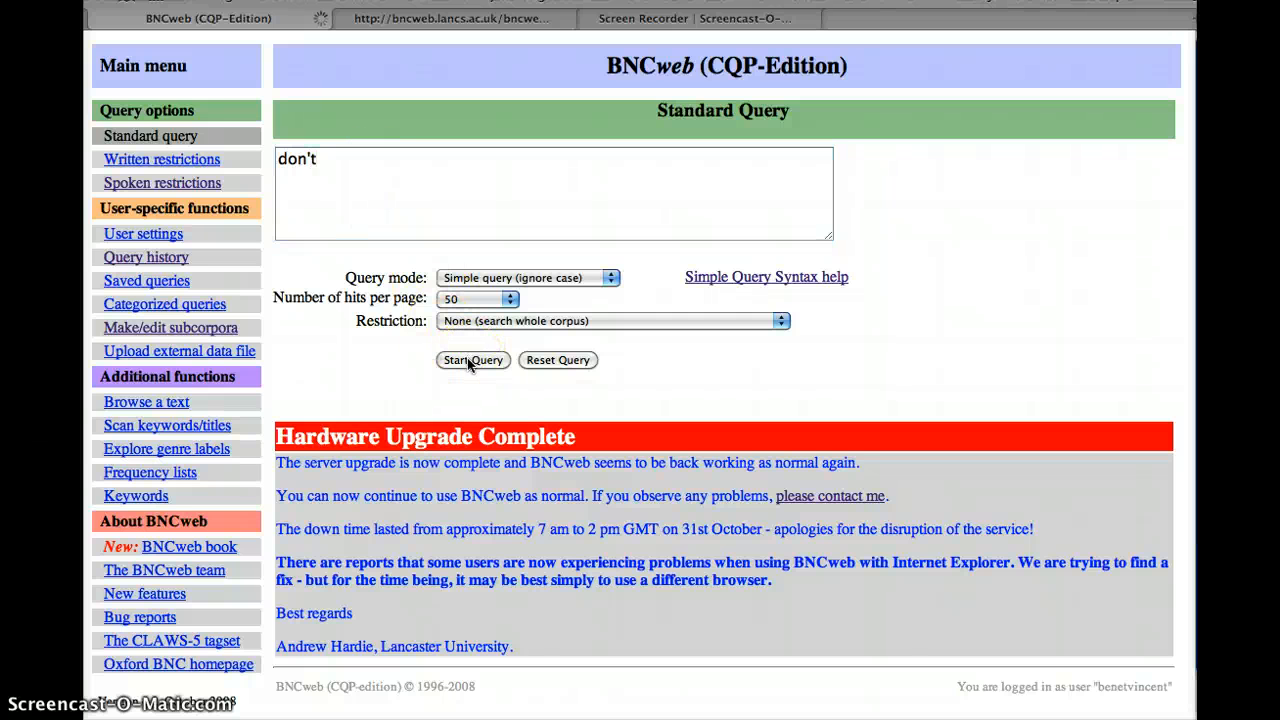
left_click(473, 360)
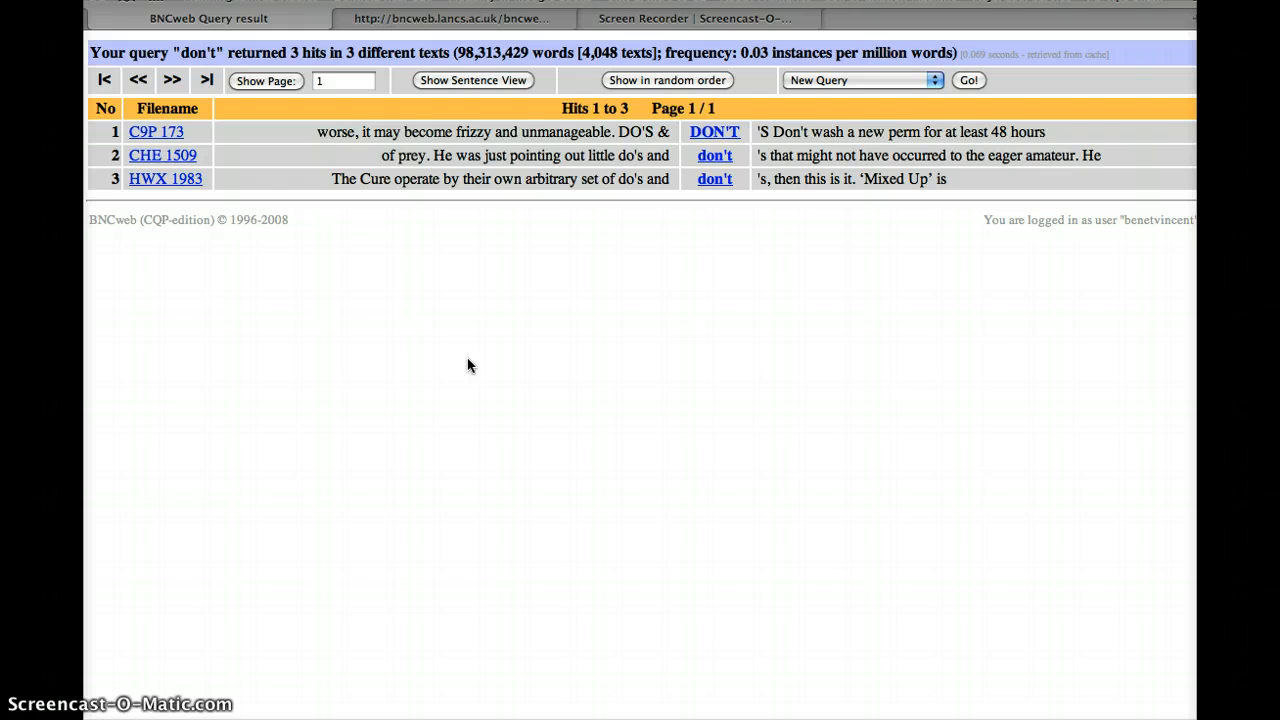
Rerun the query as do n't, yielding 93,482 hits in 2,906 texts
left_click(966, 80)
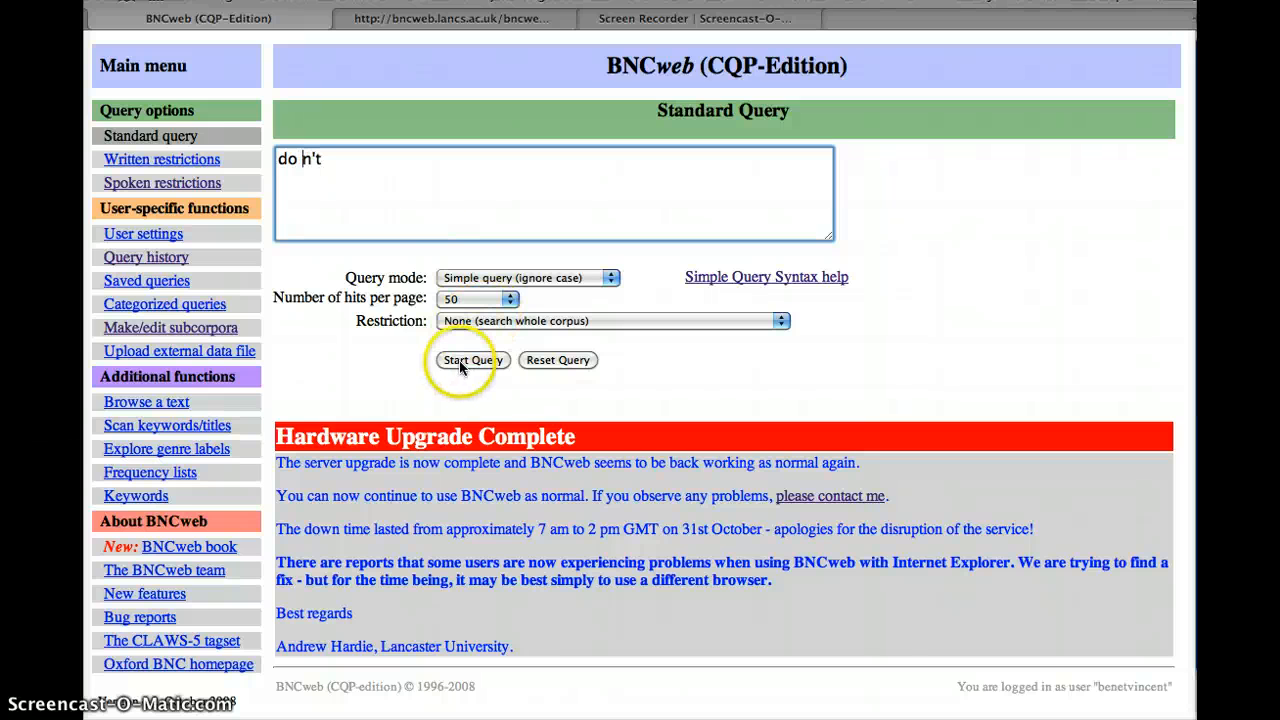
left_click(472, 360)
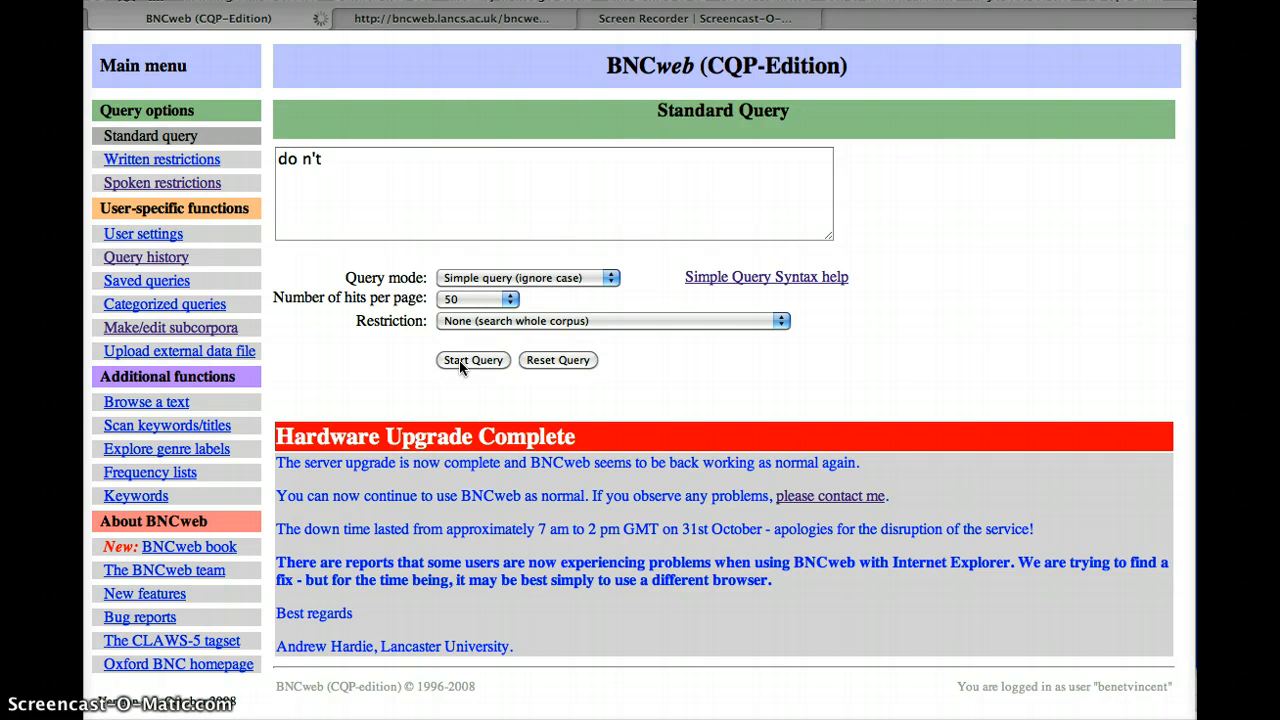
left_click(472, 360)
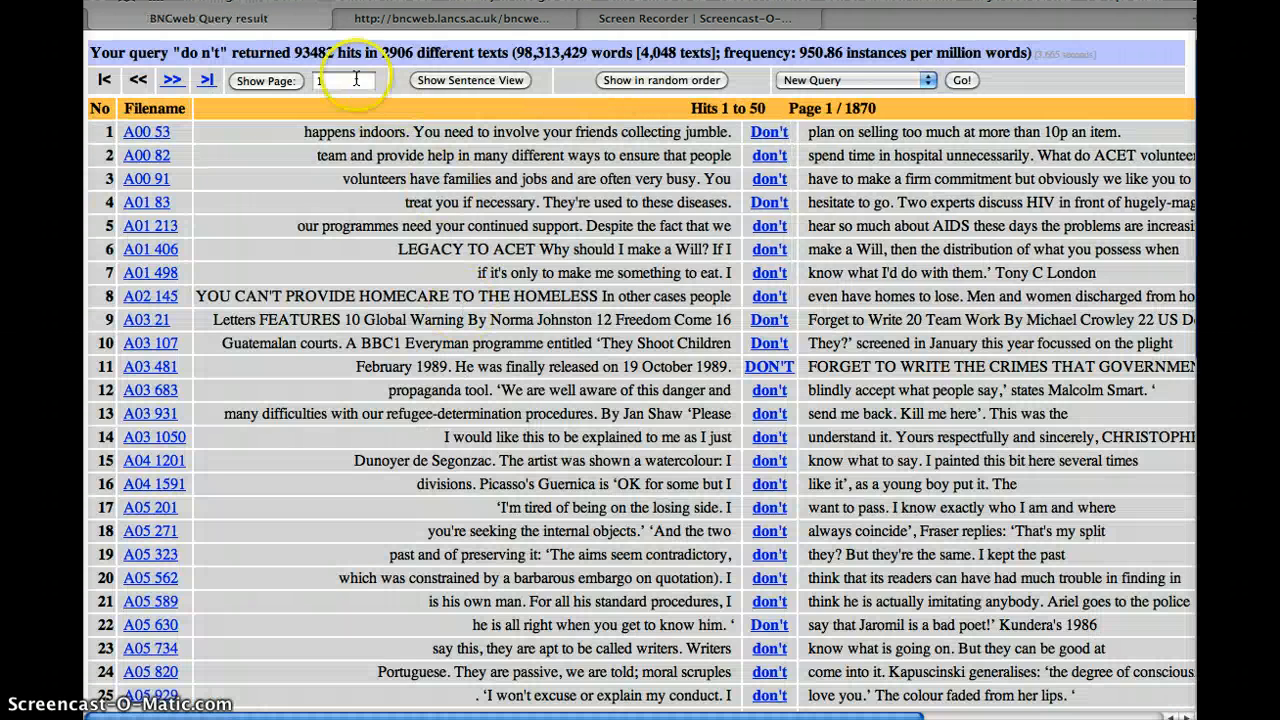
mouse_move(825, 288)
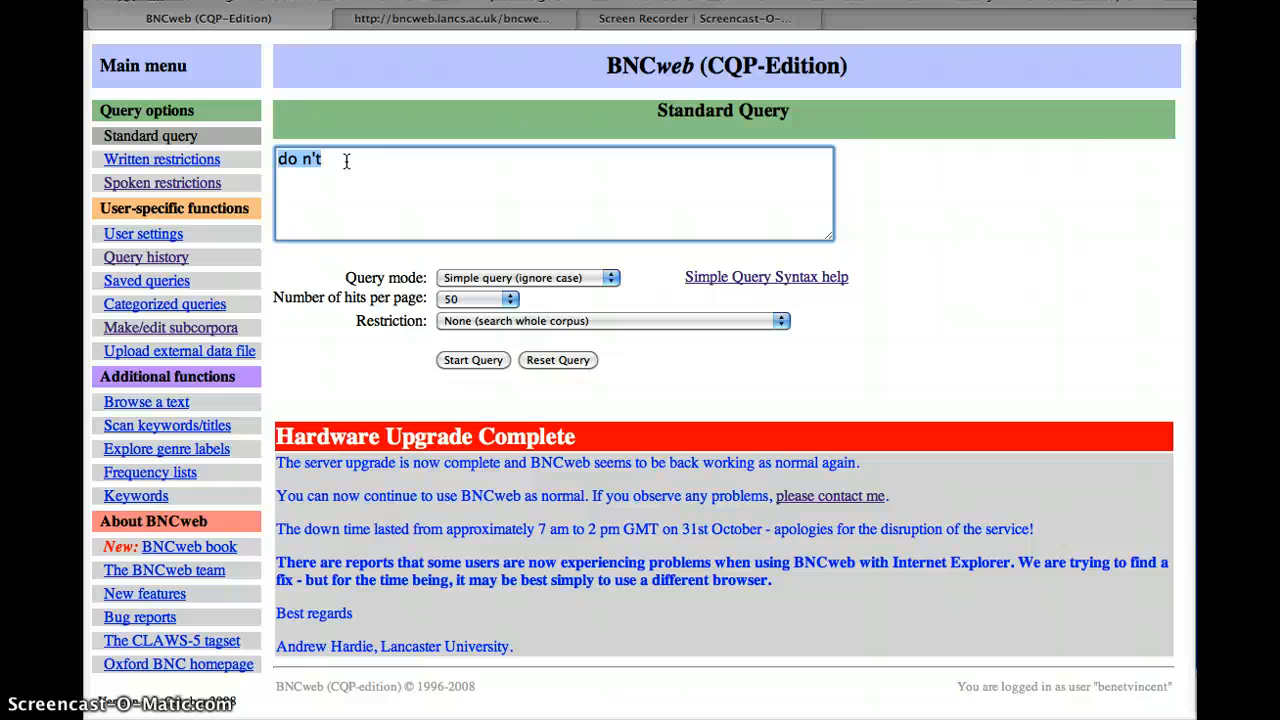
Replace innit with the split query in n it, run it, and return to the form
type("innit")
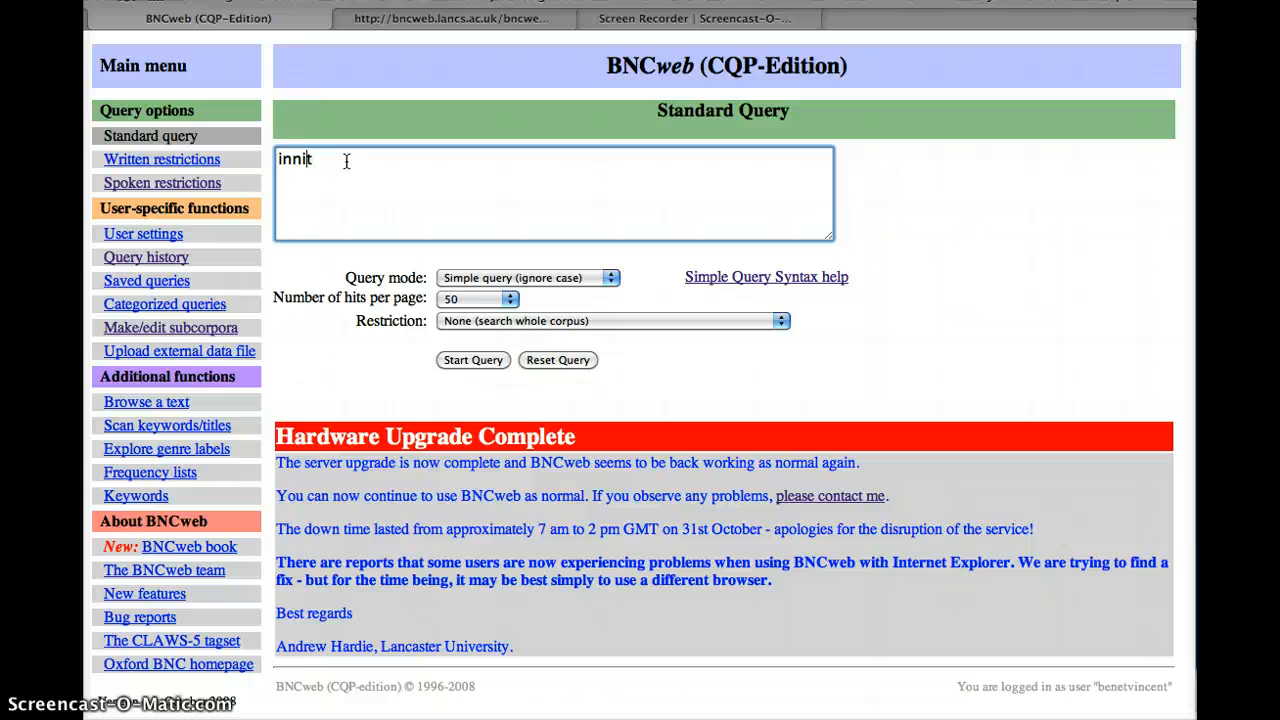
type("in hit")
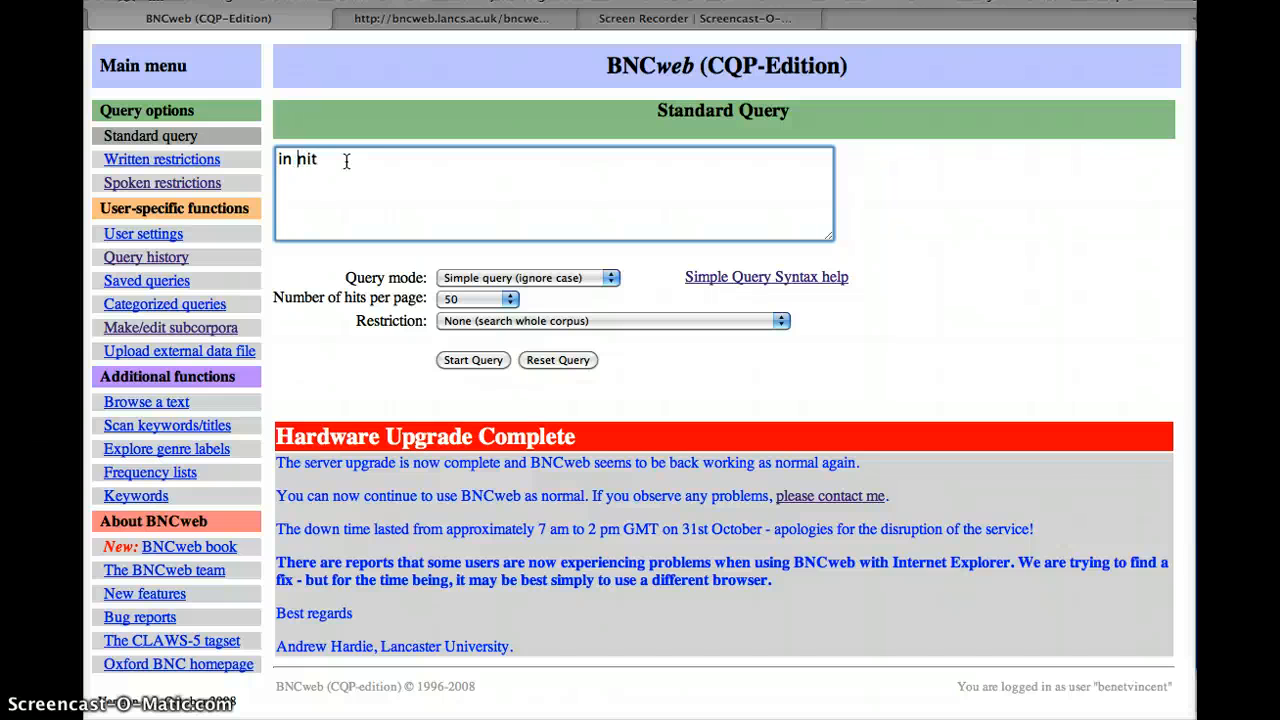
type("n")
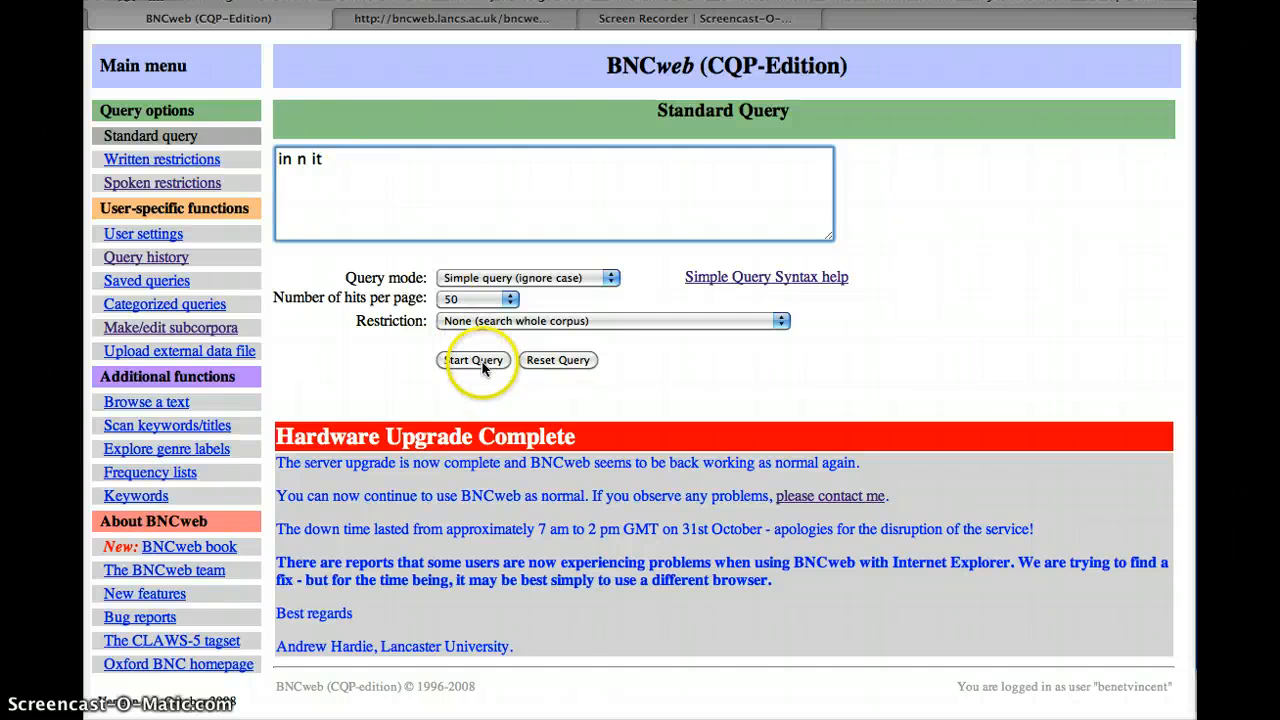
left_click(472, 360)
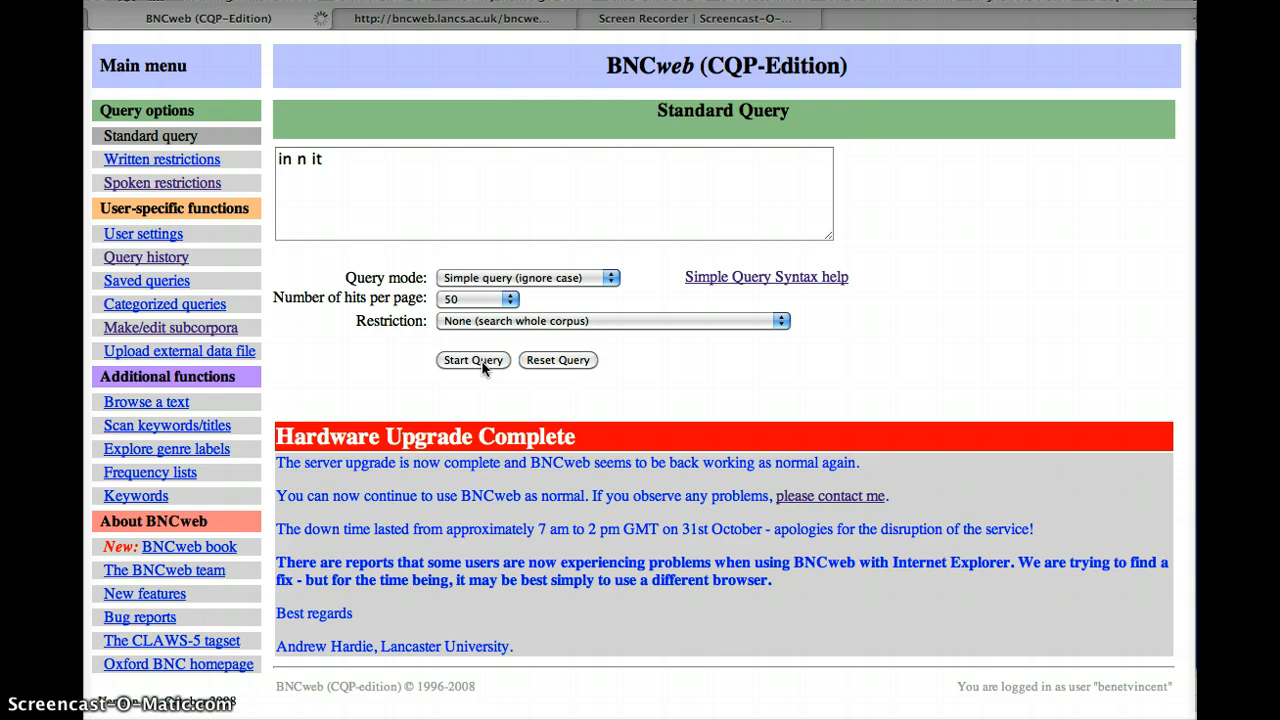
left_click(472, 360)
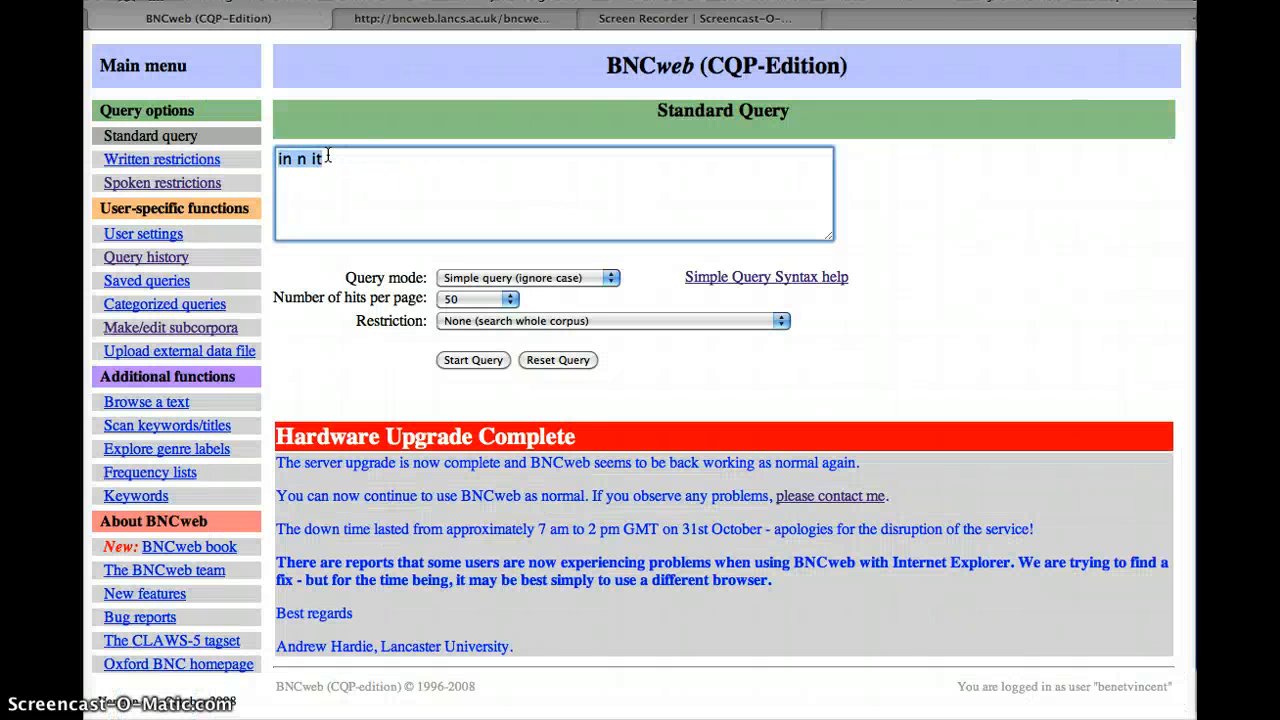
Try gon na and wa na, then run ai n't and clear the query box
type("gonna")
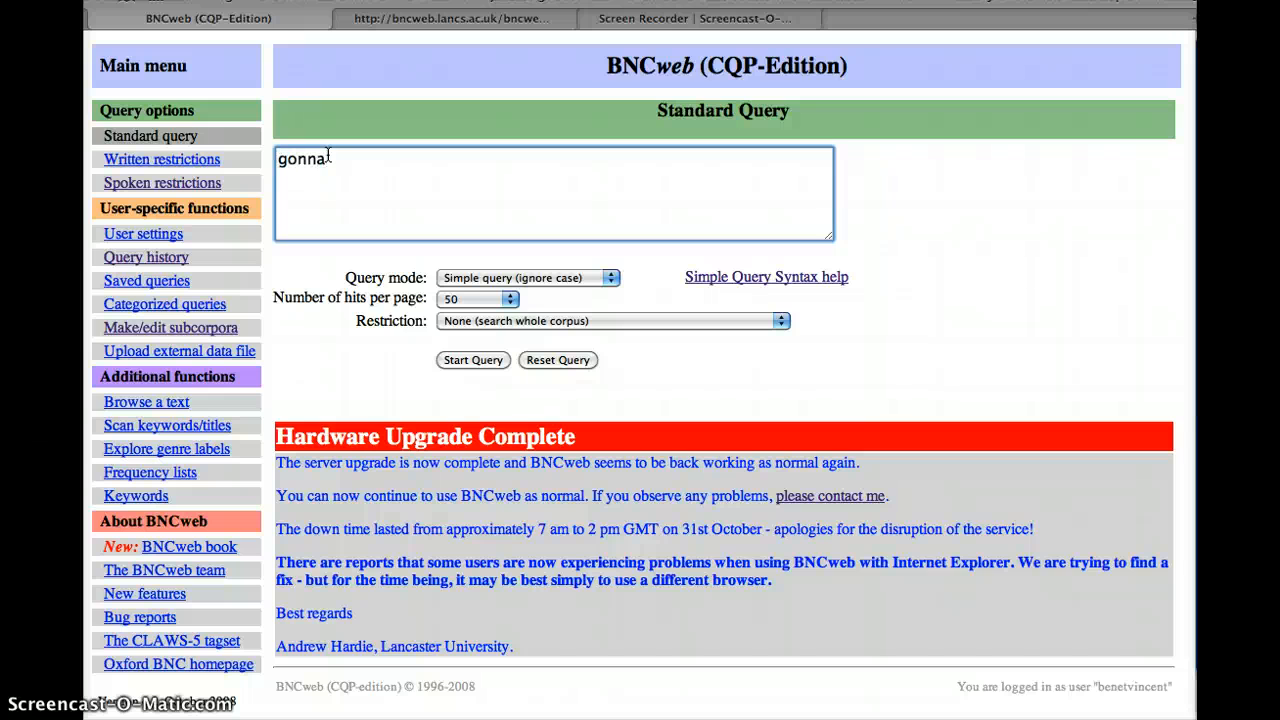
type("na")
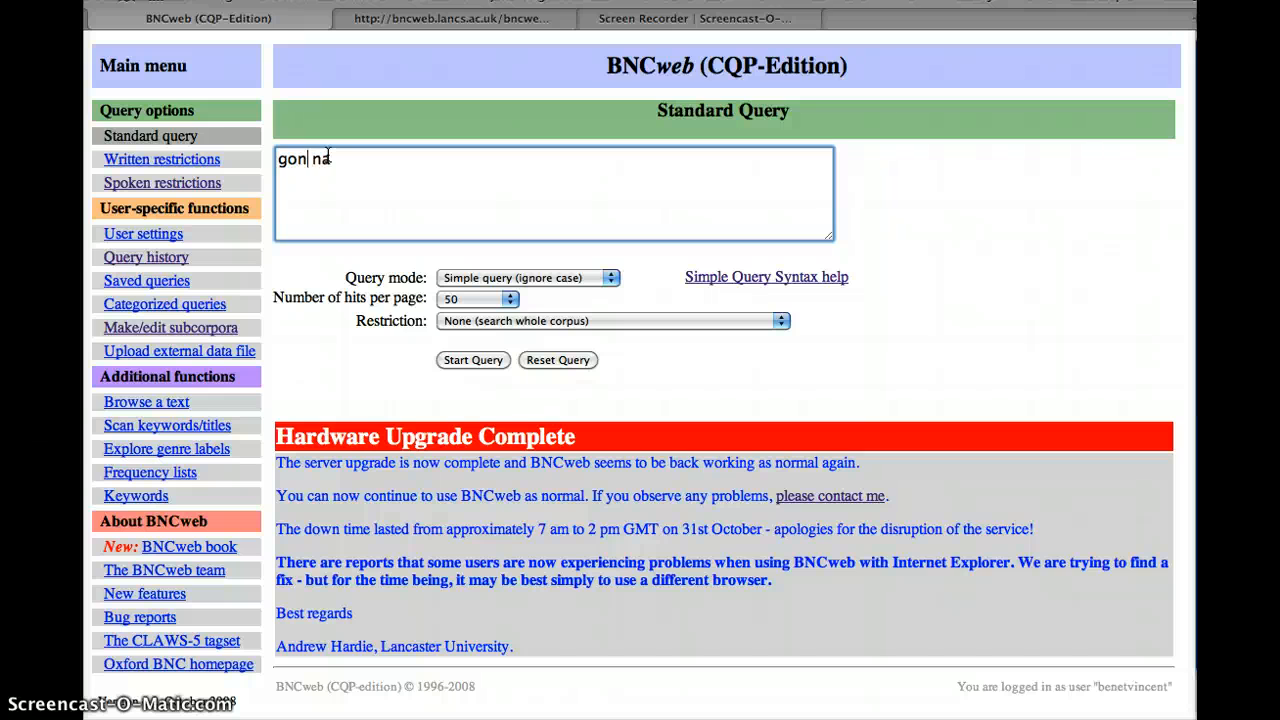
type("wa na")
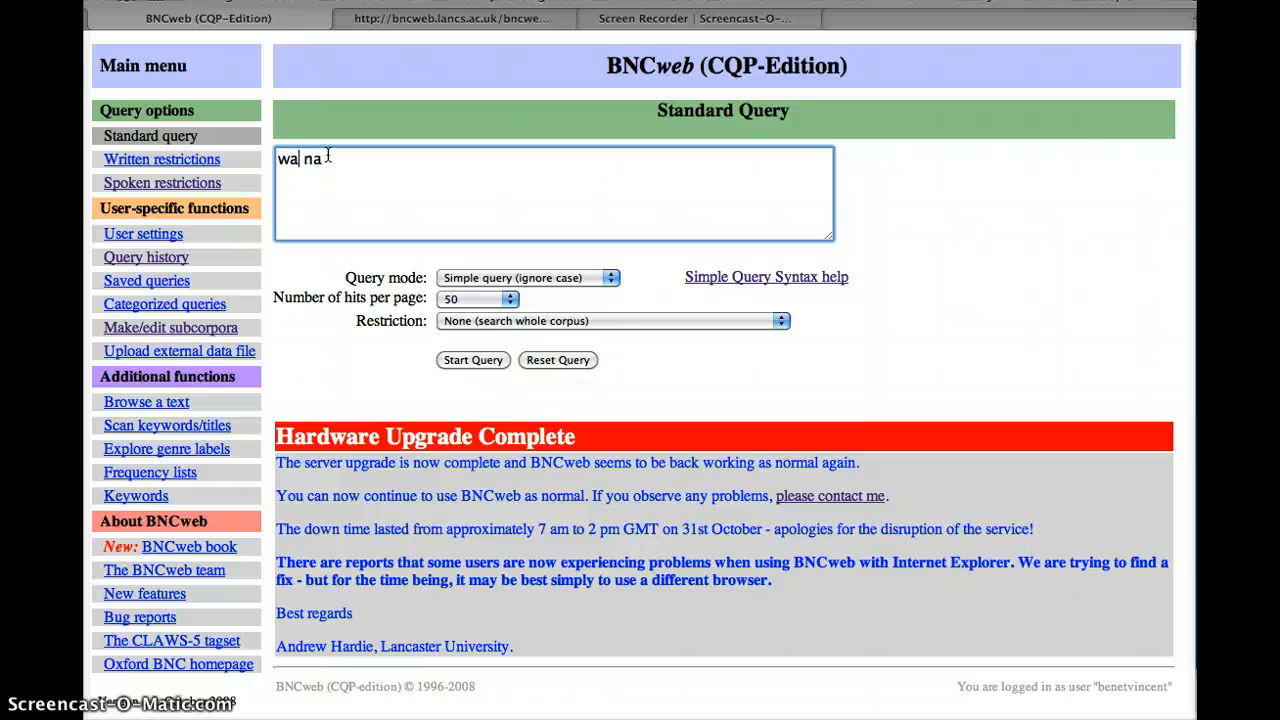
type("n")
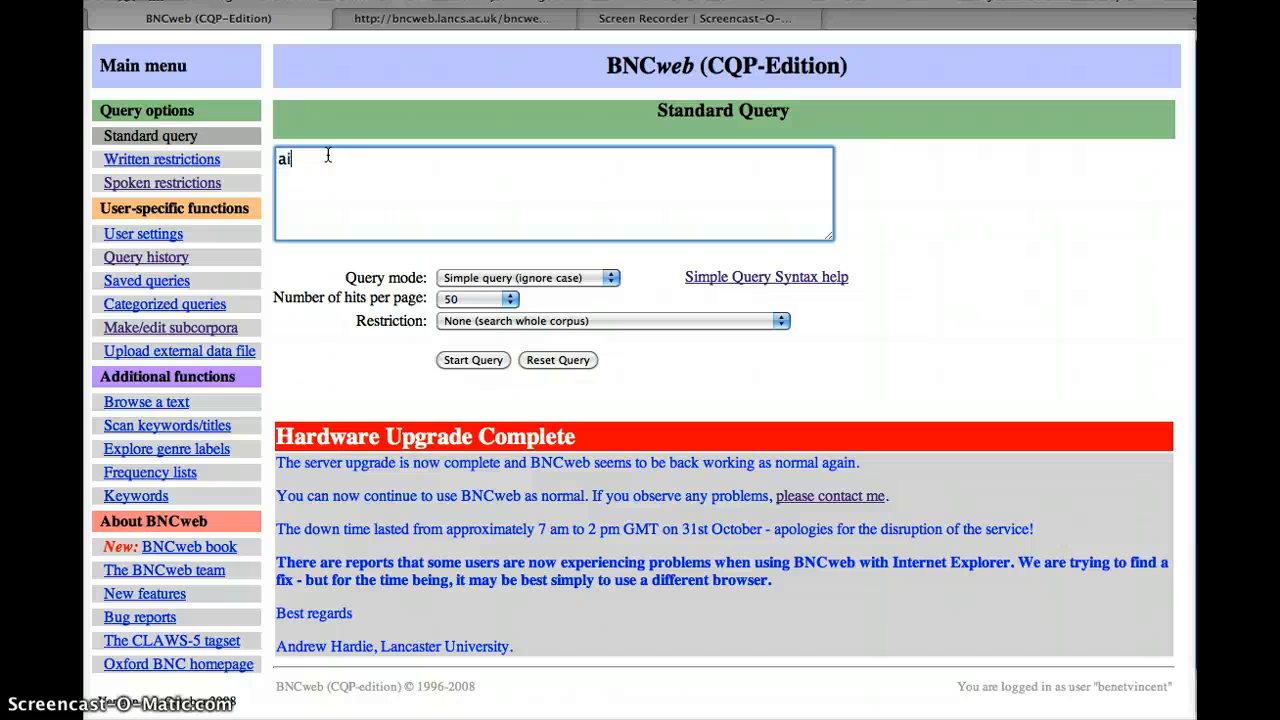
type("n't")
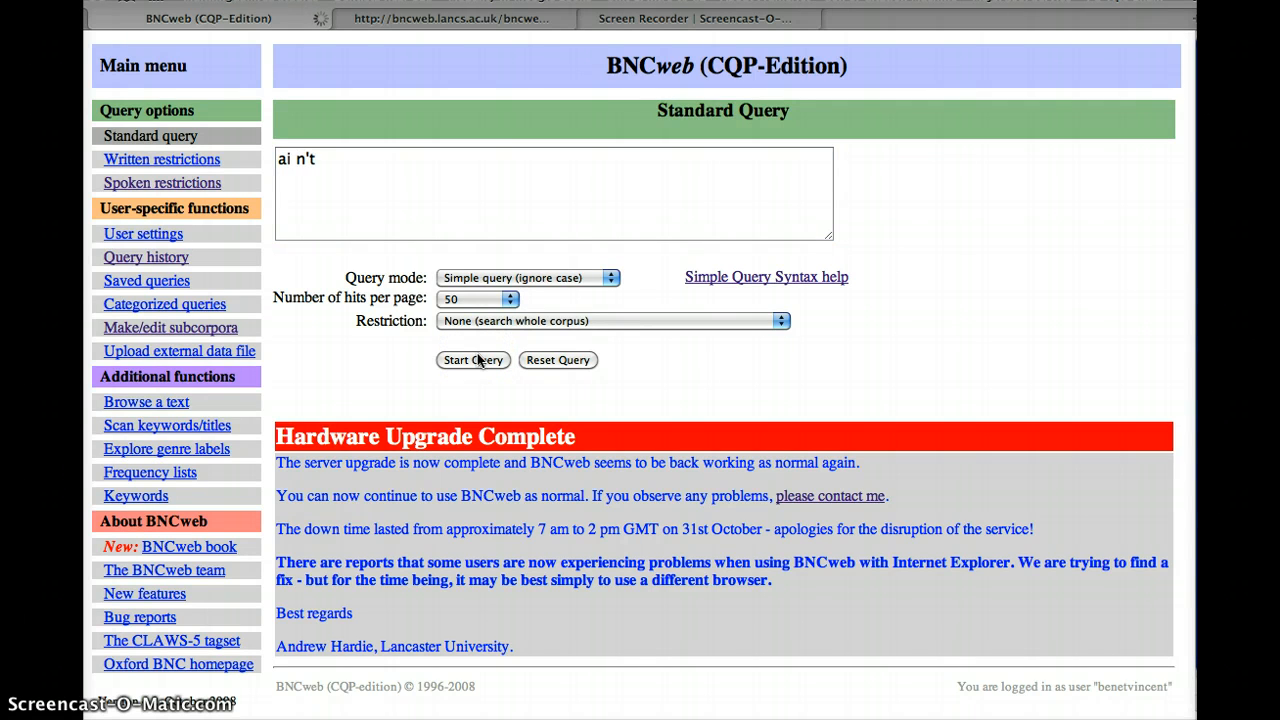
left_click(472, 360)
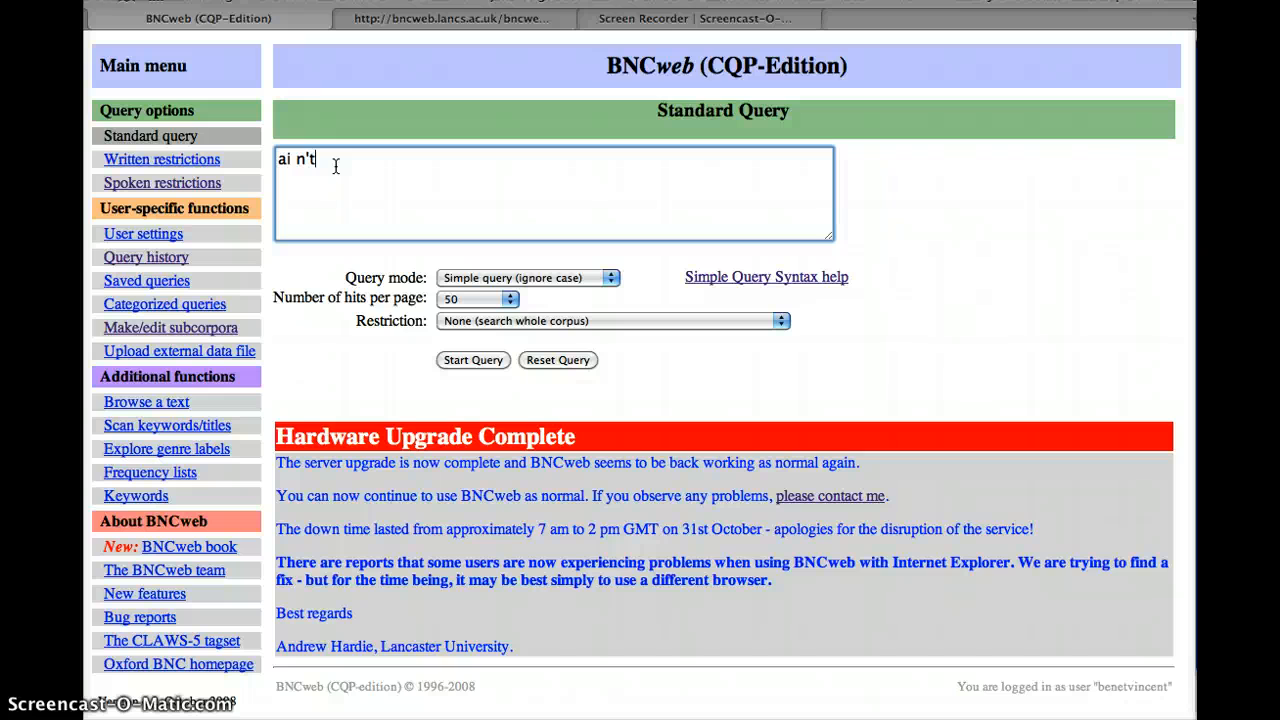
key("BackSpace")
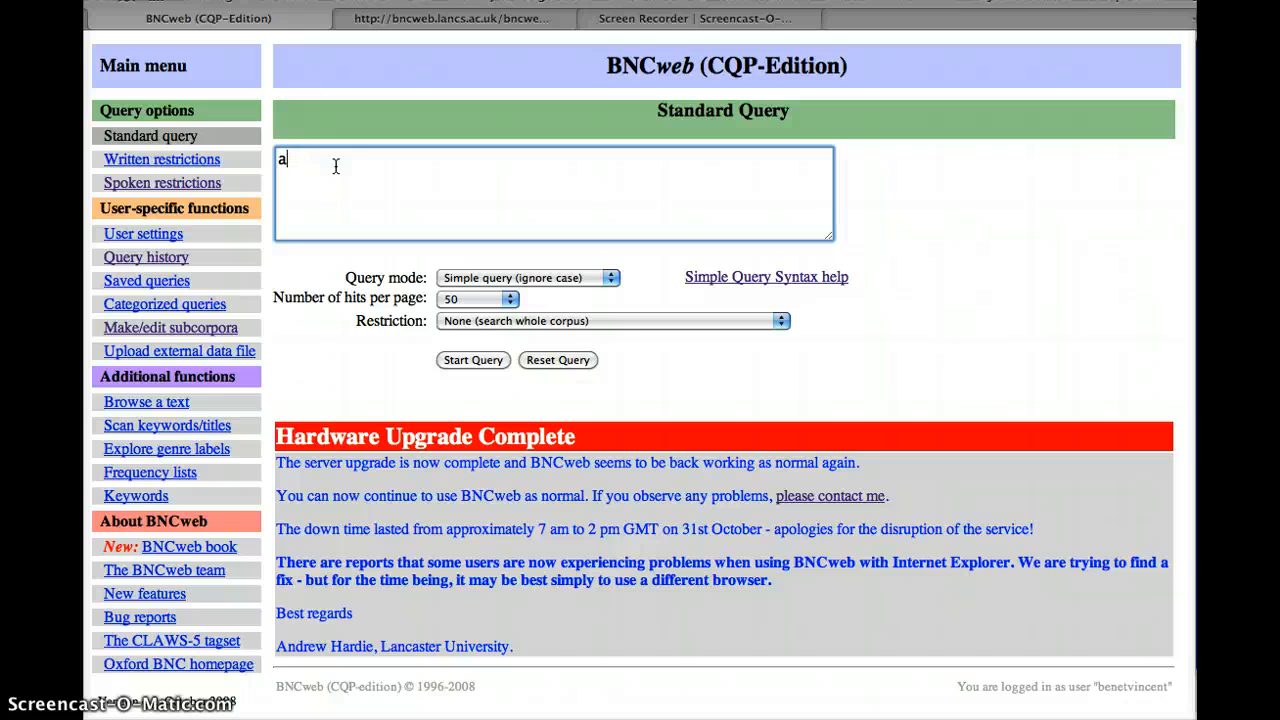
Replace the query text with the alternation (telly|television|tv)
key("Backspace")
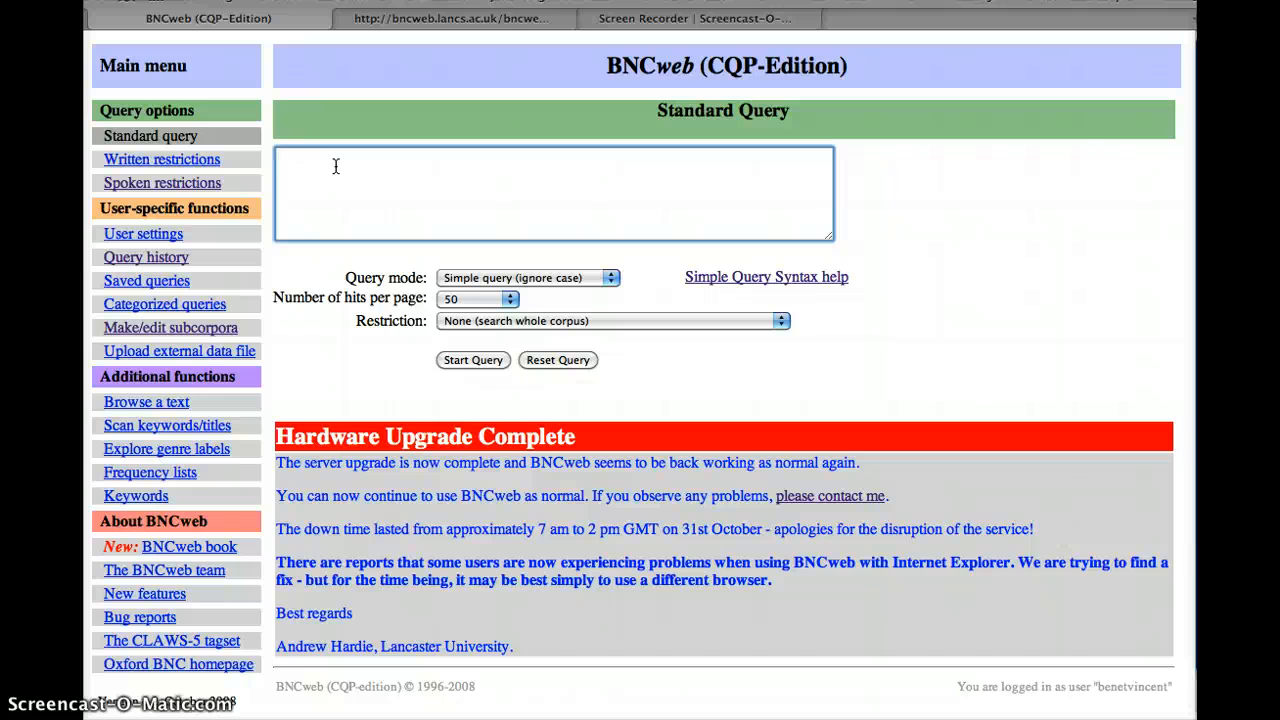
type("(")
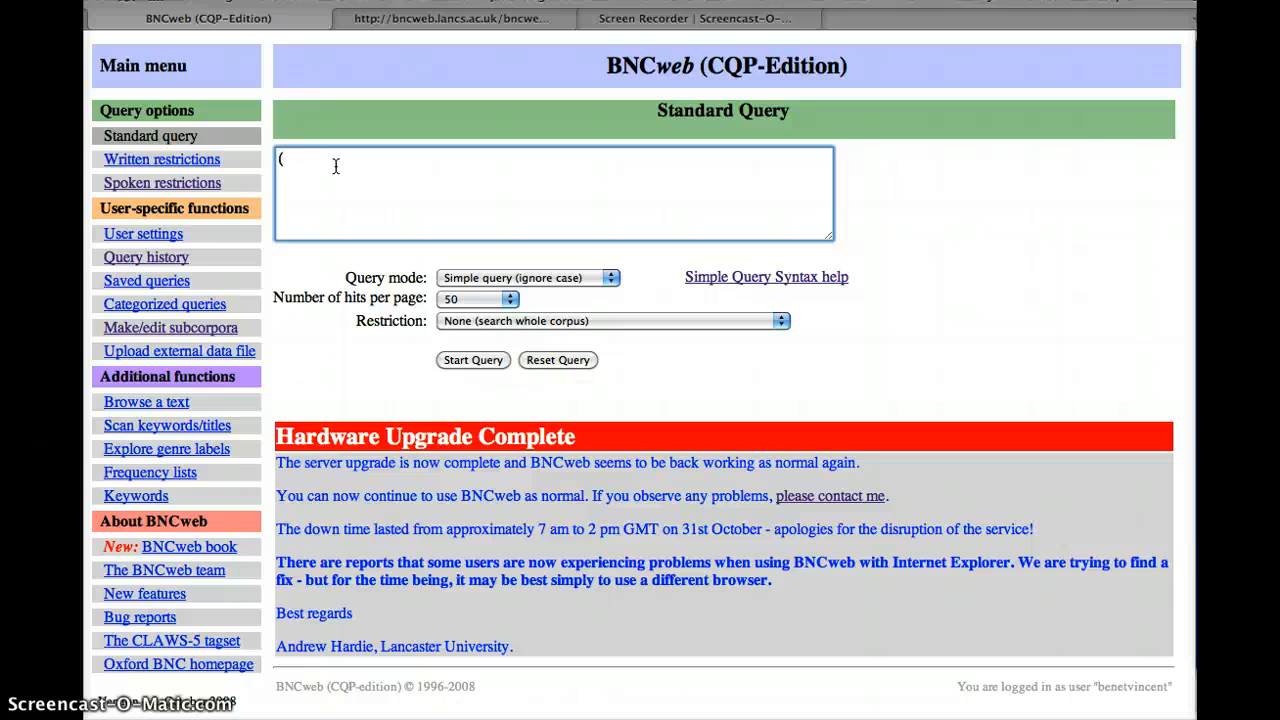
type("telly")
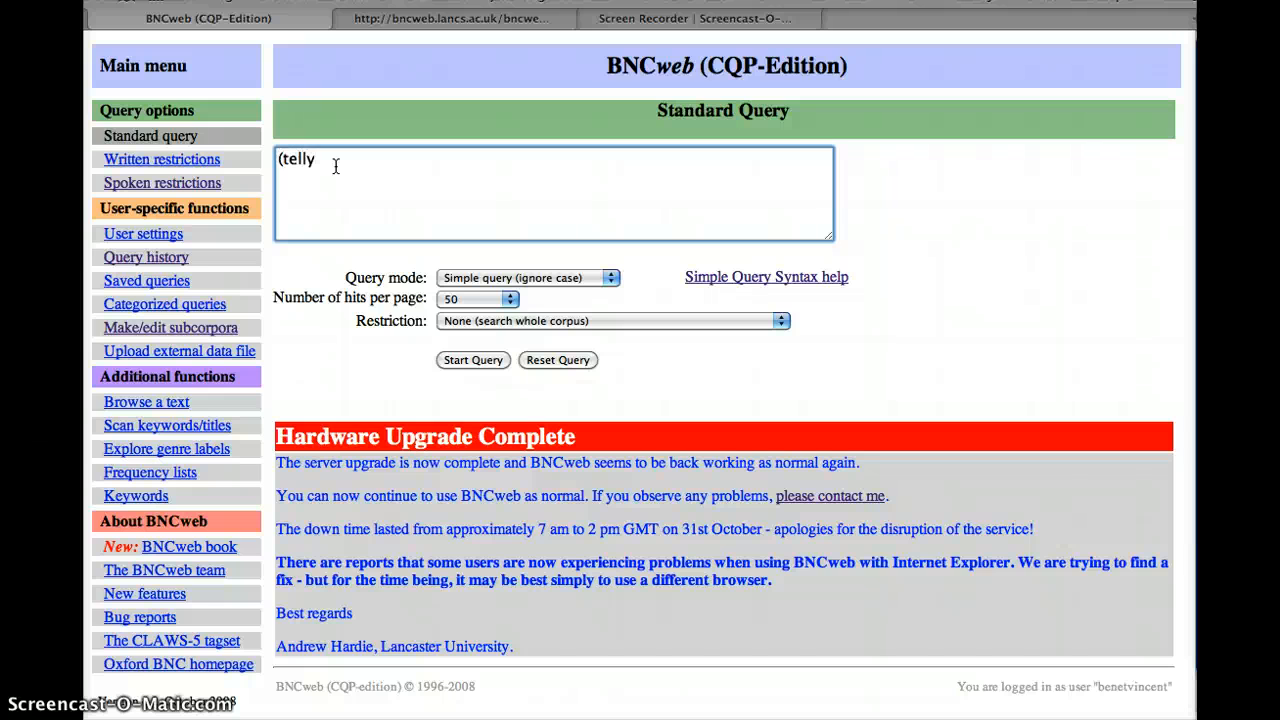
type("y")
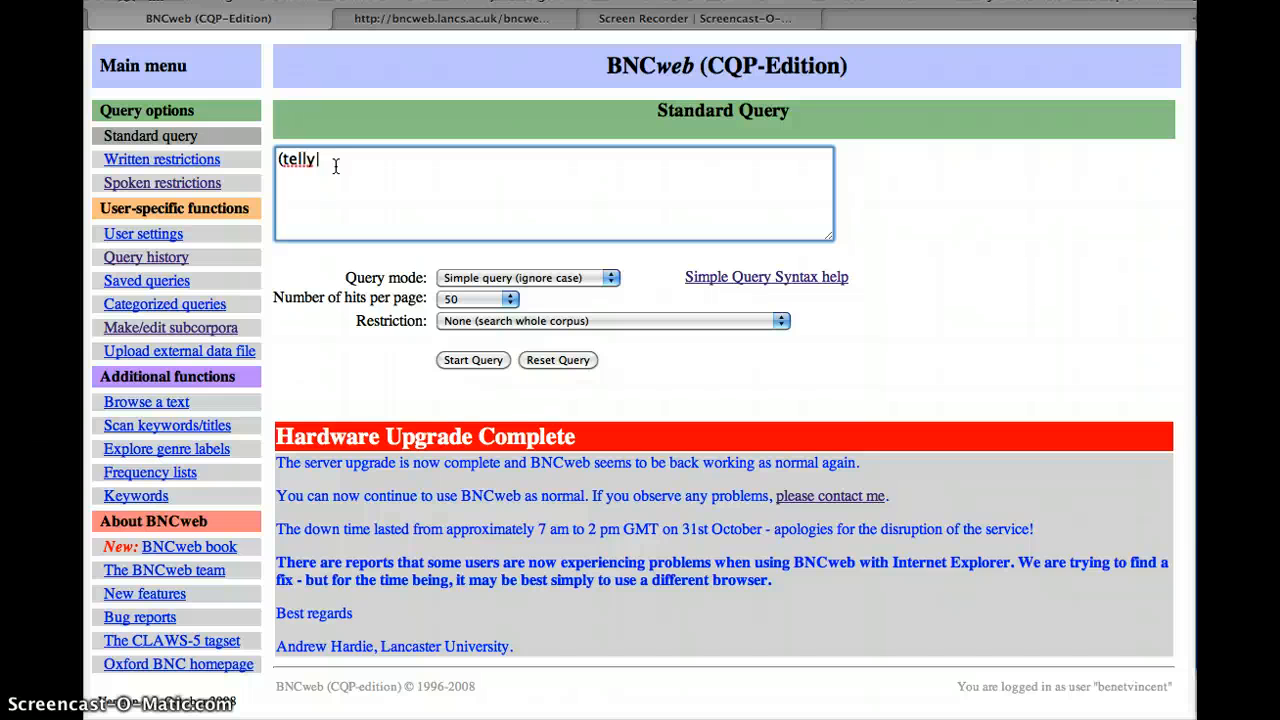
type("|television")
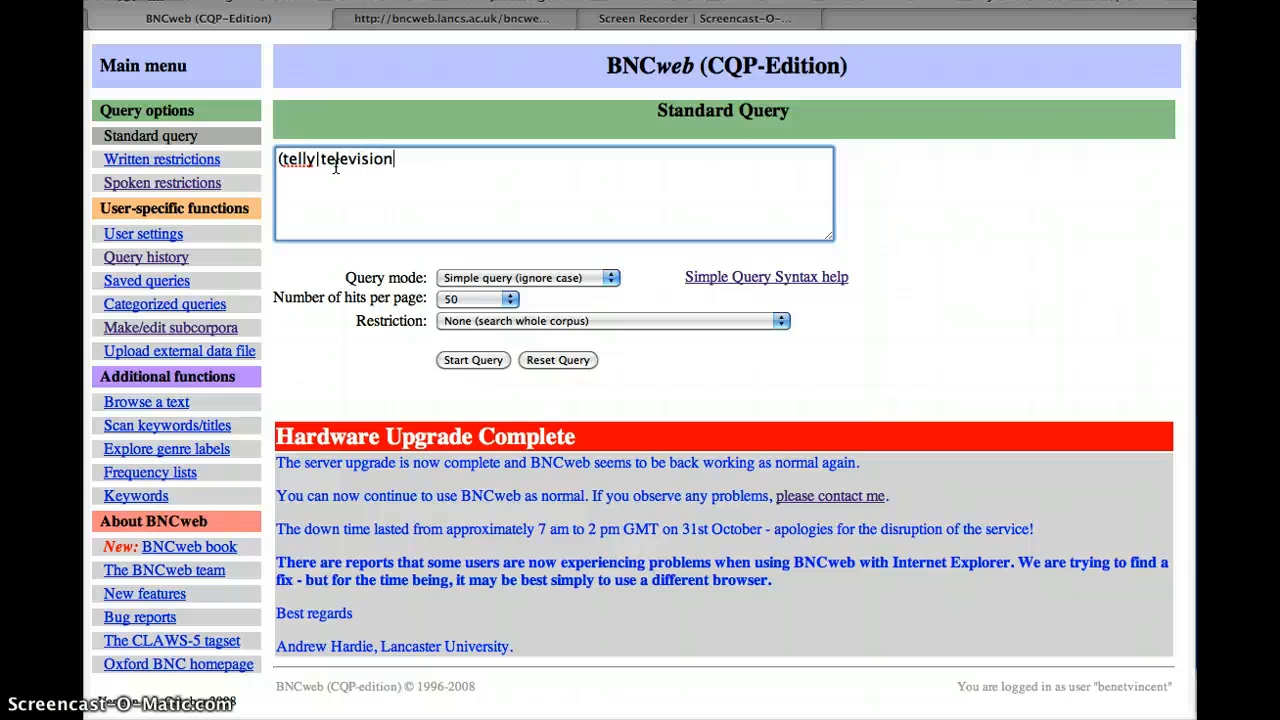
type("|tv")
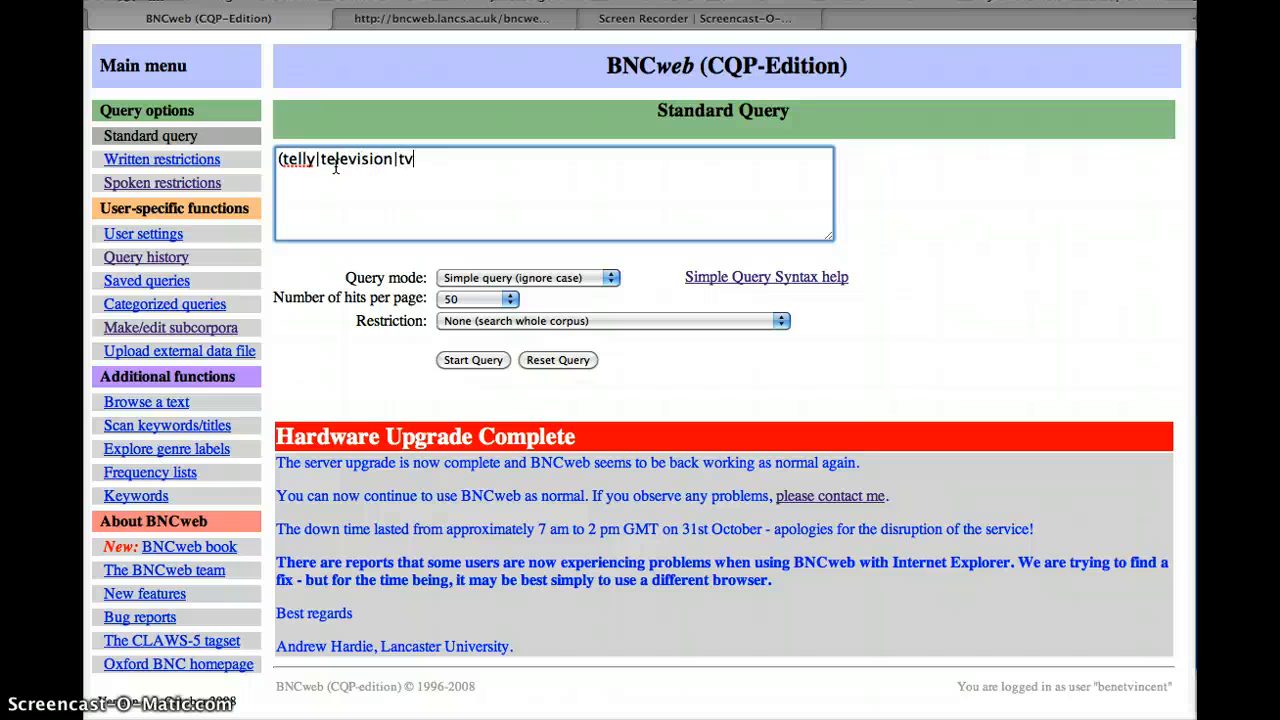
type(")")
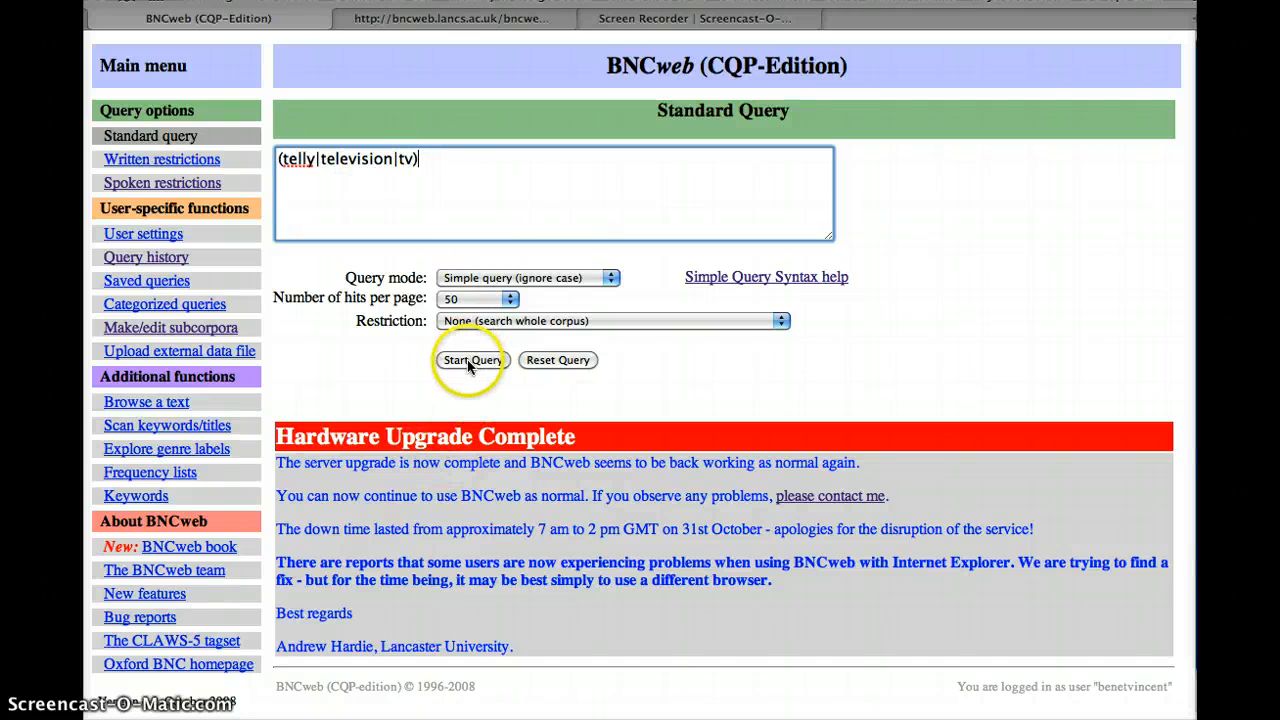
Run the (telly|television|tv) query and scroll through the 17,044 hits in 2,005 texts
left_click(472, 360)
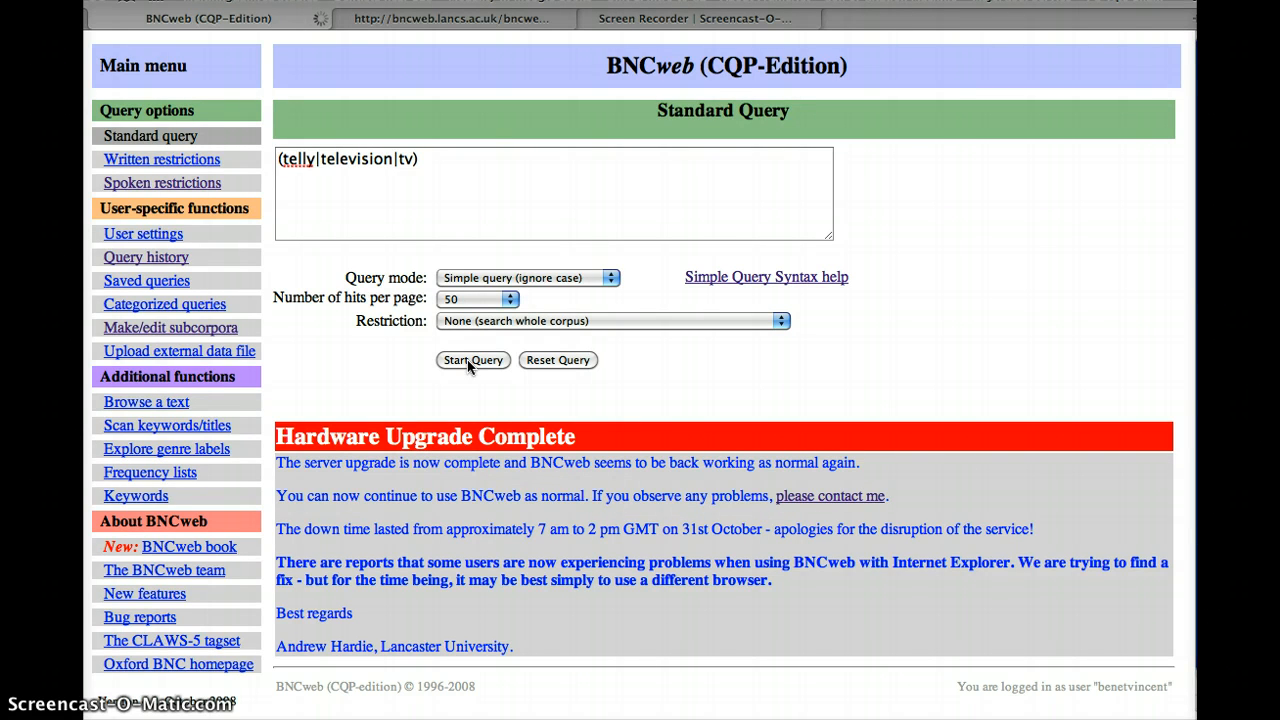
left_click(473, 360)
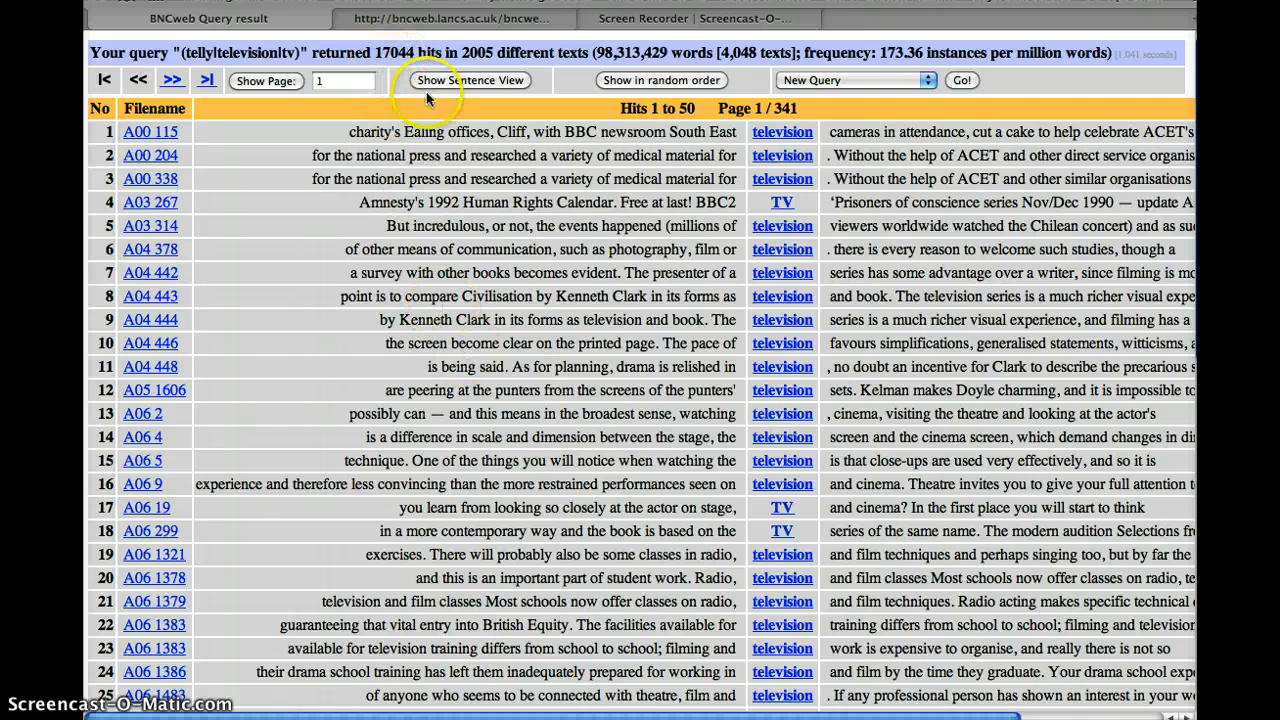
mouse_move(608, 316)
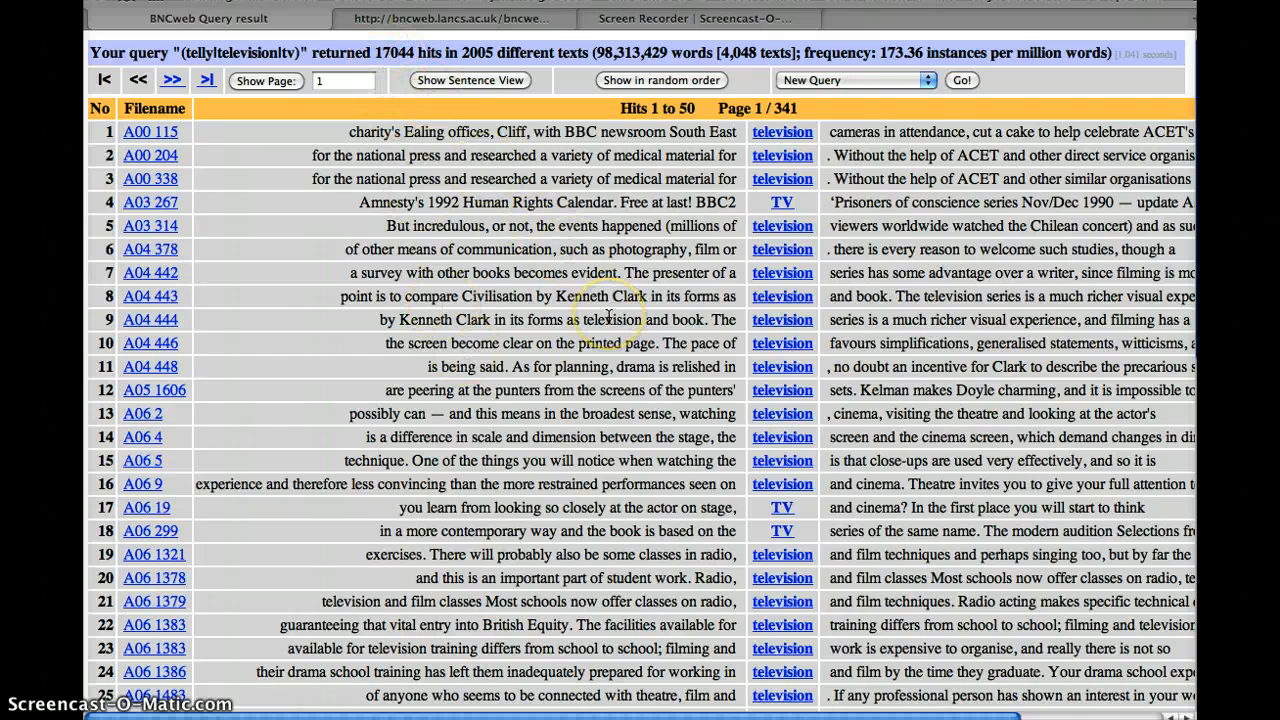
scroll("down", 3)
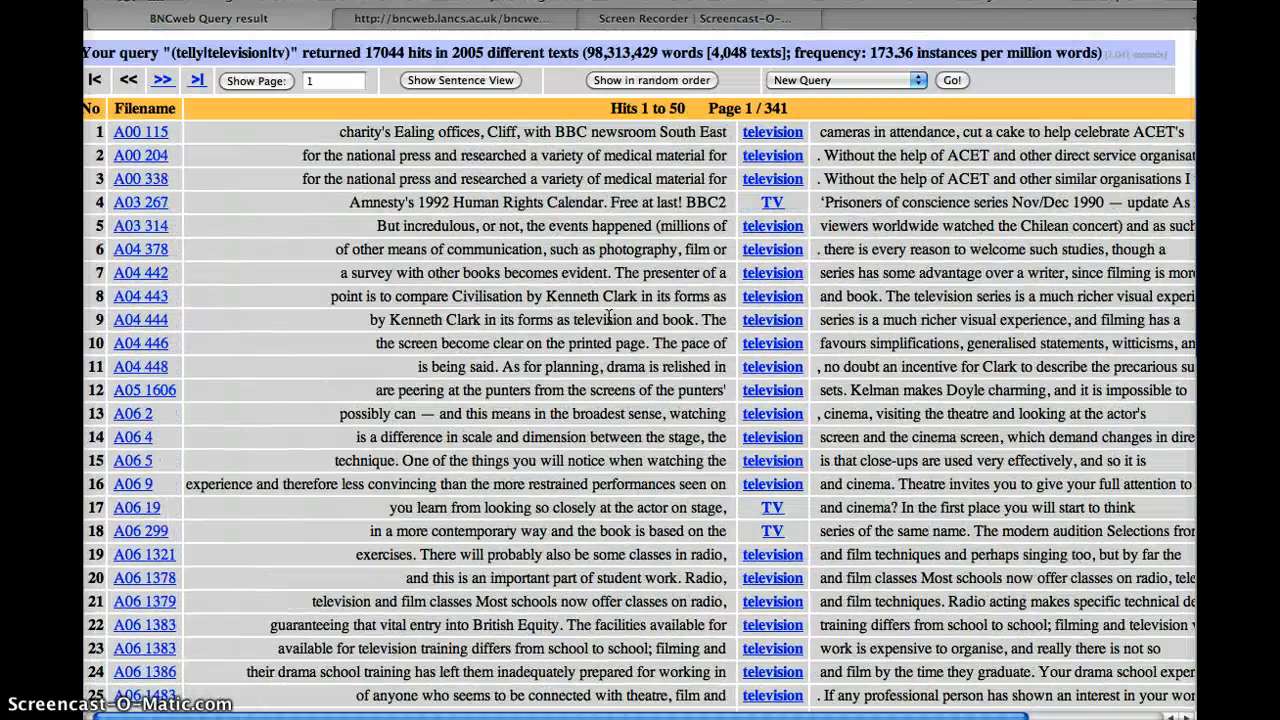
mouse_move(772, 185)
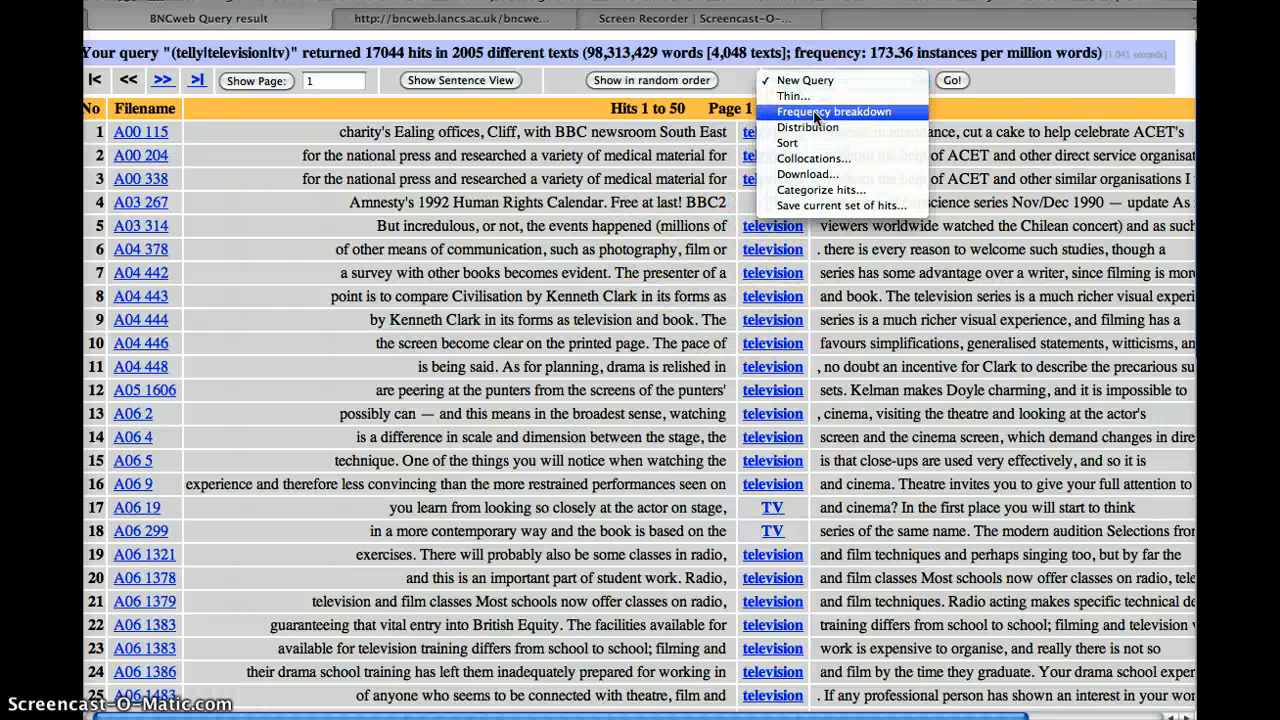
Show the frequency breakdown: television 9,769, TV 6,466, telly 809
left_click(834, 112)
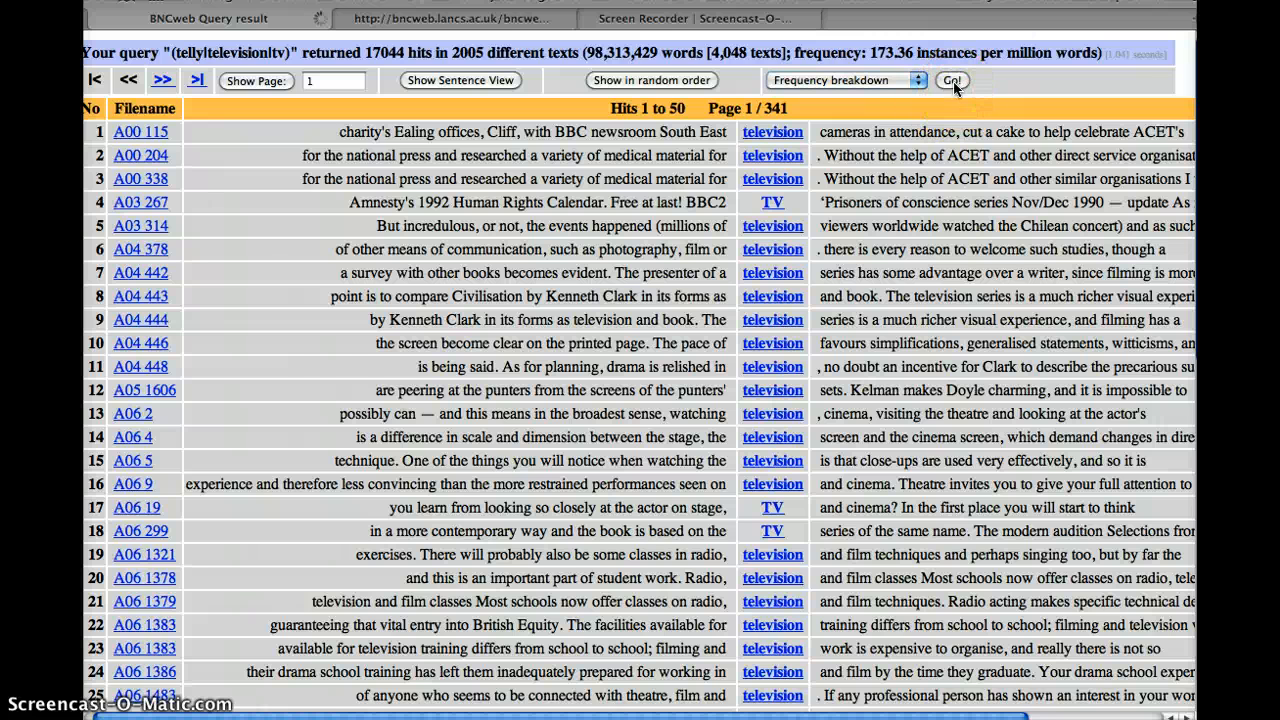
mouse_move(323, 389)
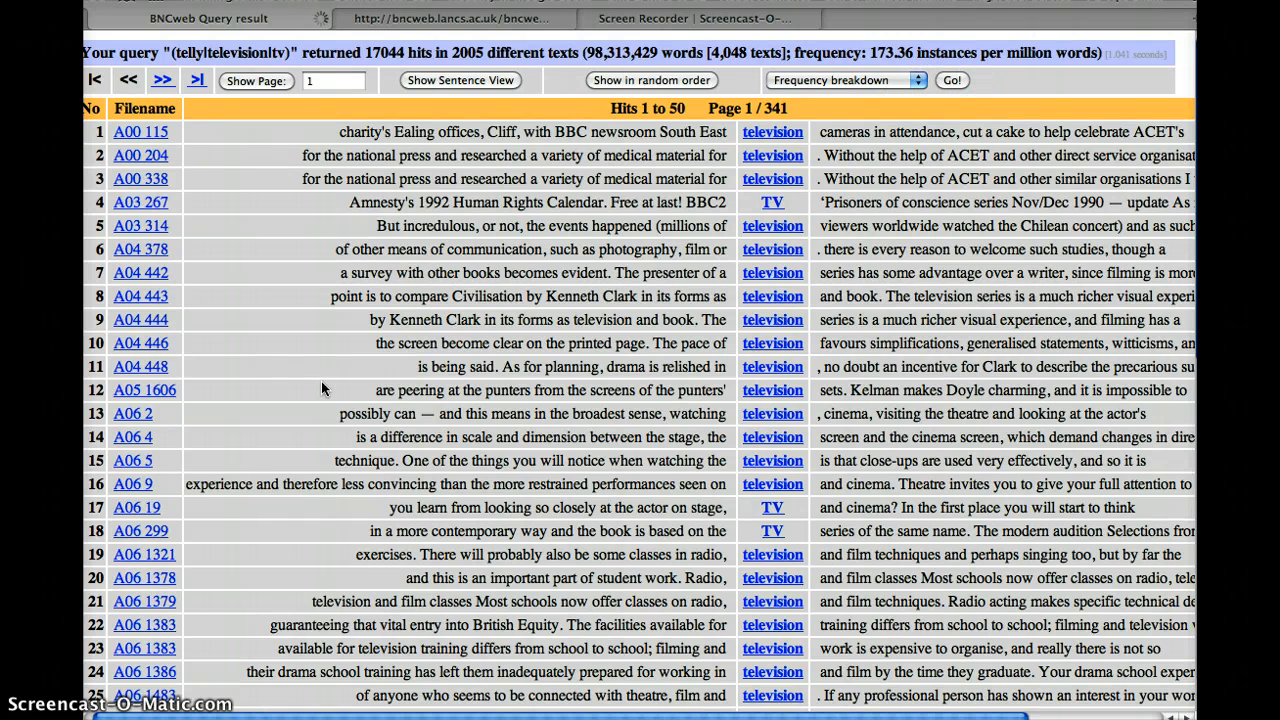
left_click(950, 80)
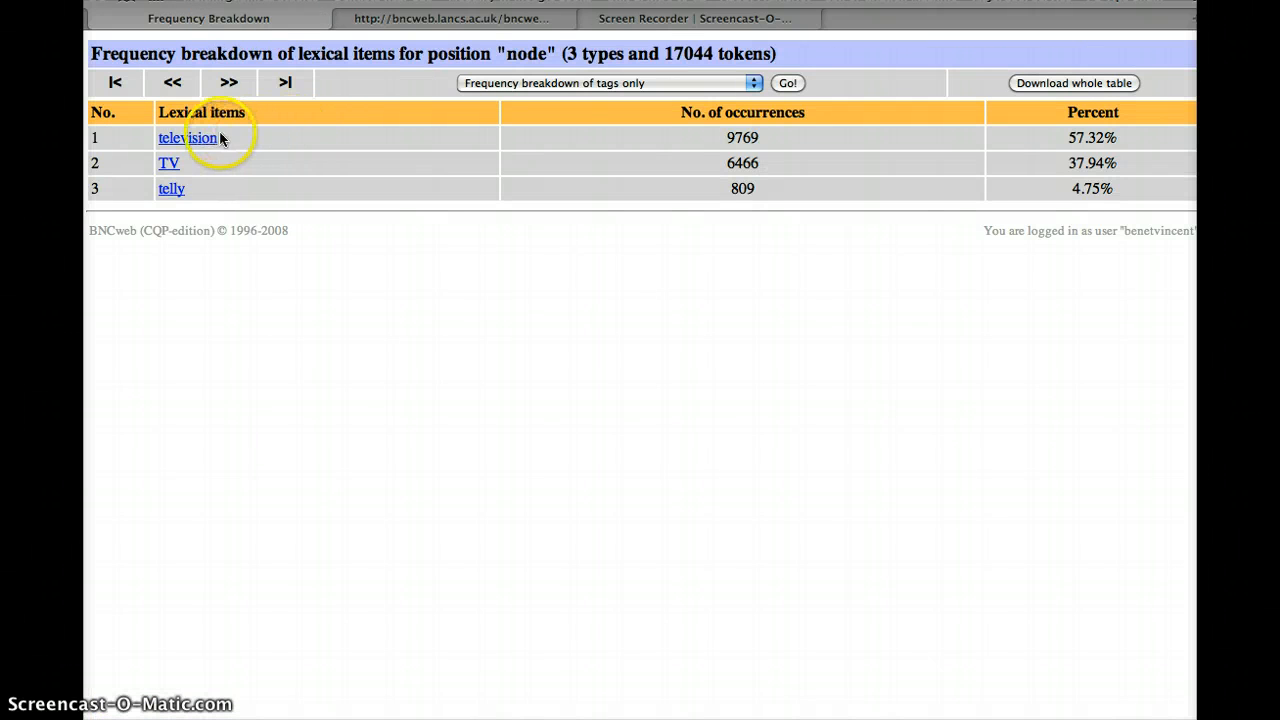
mouse_move(228, 177)
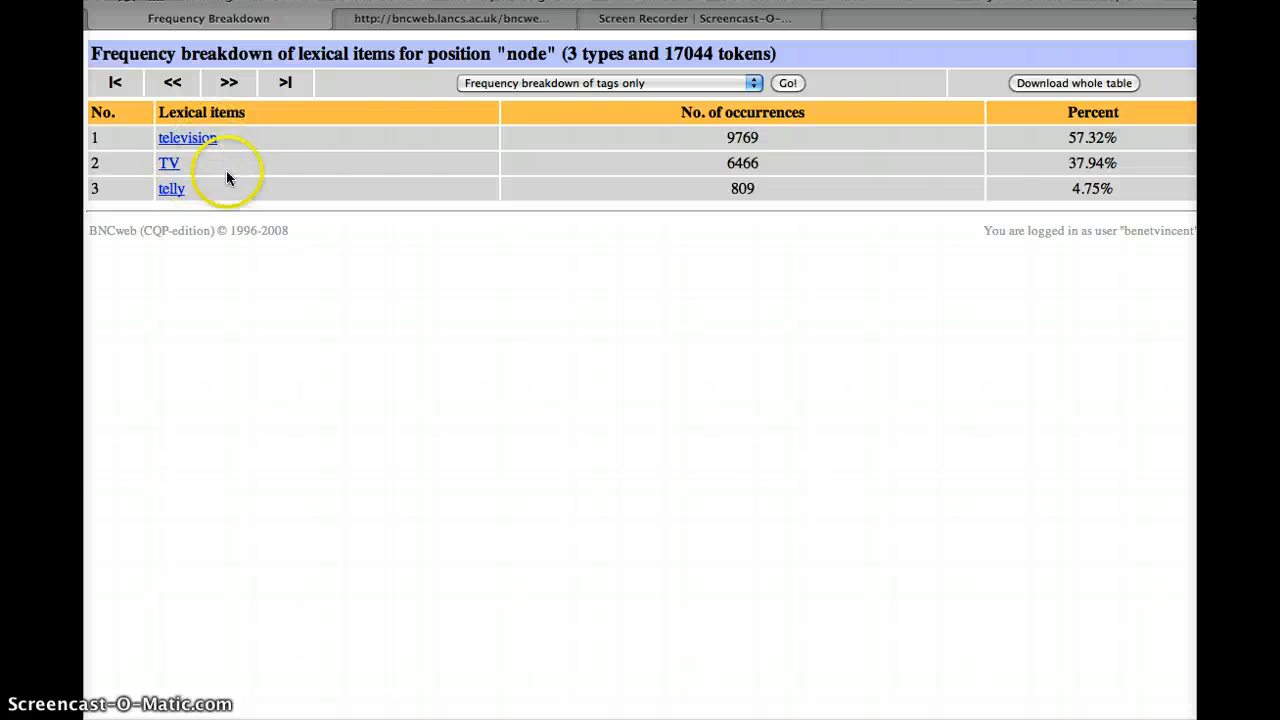
mouse_move(171, 188)
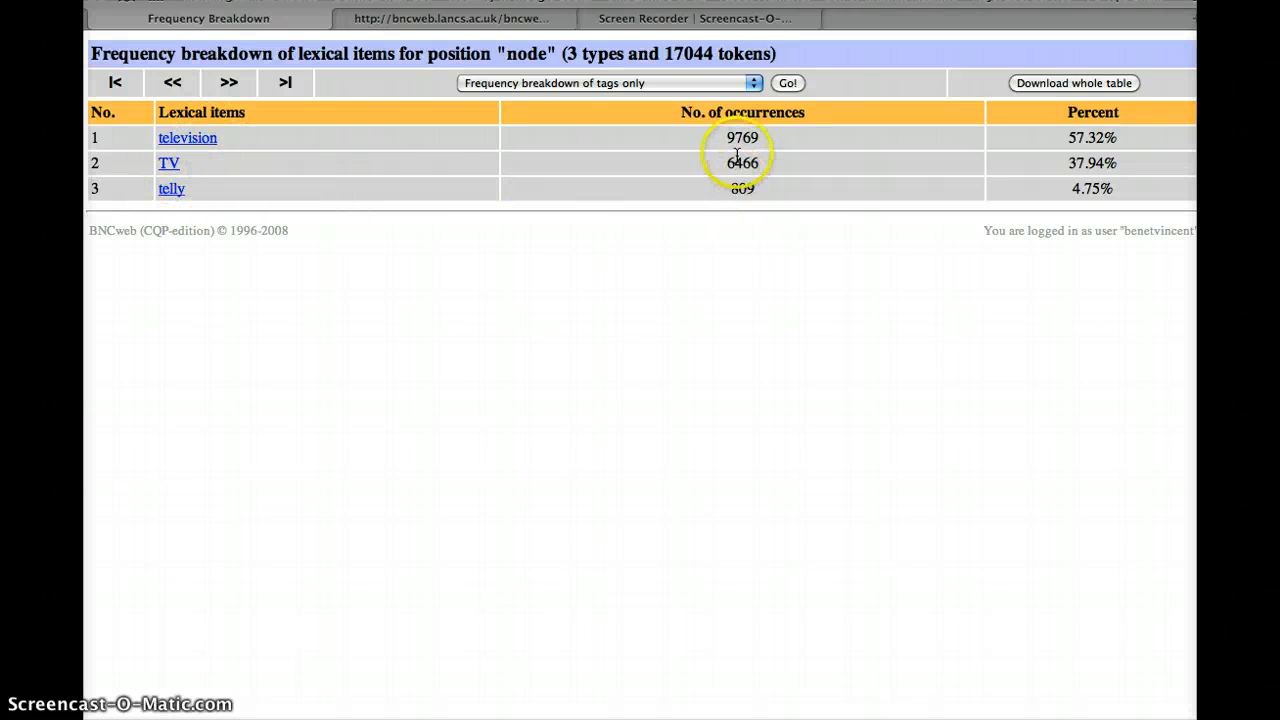
mouse_move(188, 137)
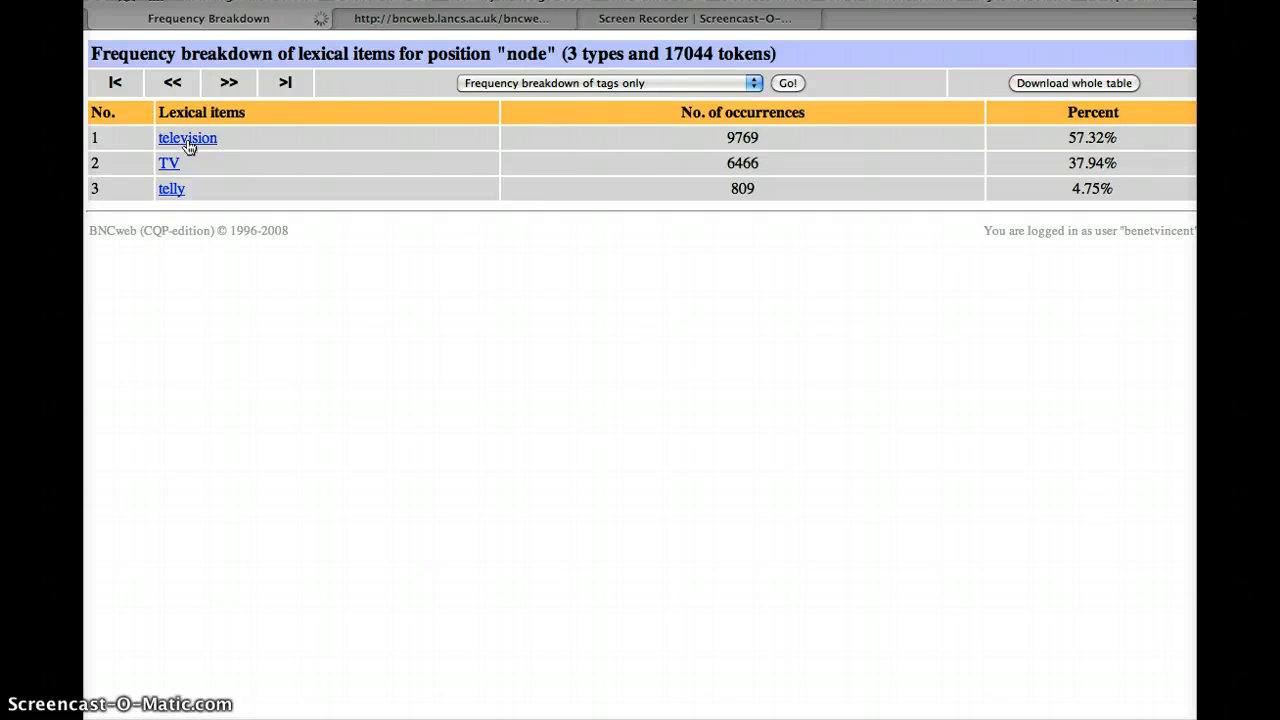
Reduce the hits to the 9,769 'television' matches and show them in random order
left_click(187, 137)
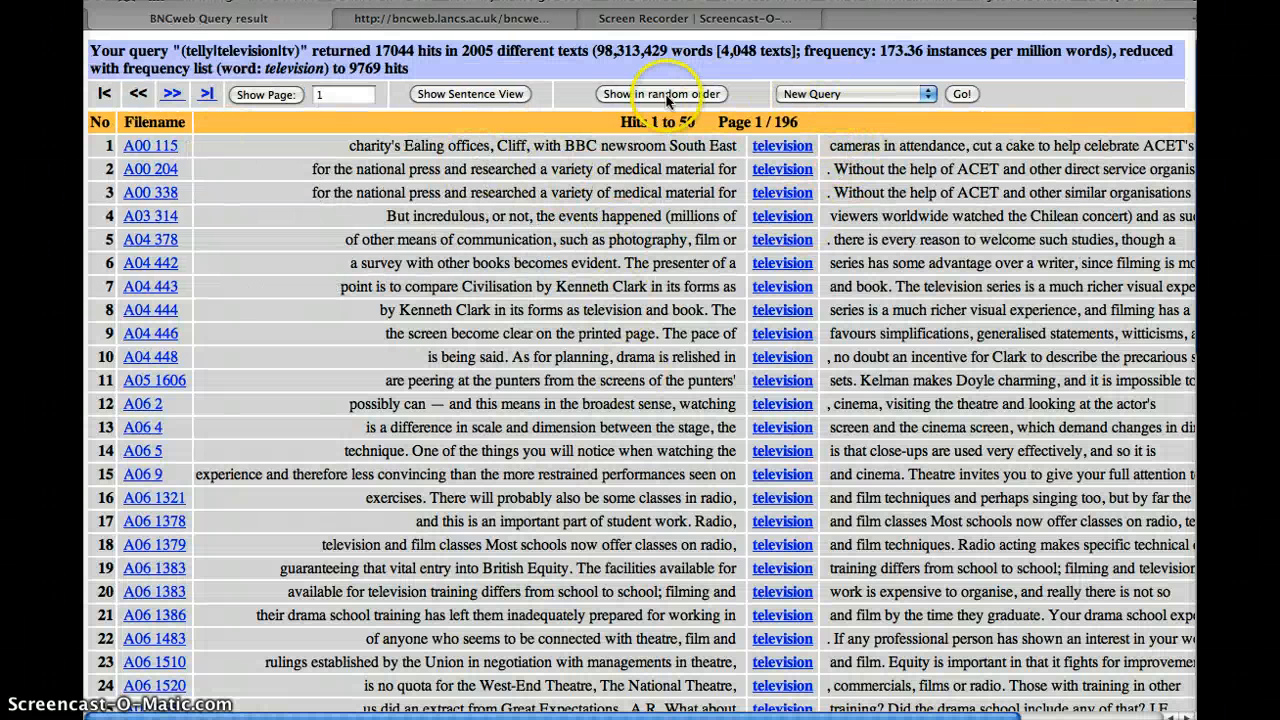
left_click(662, 93)
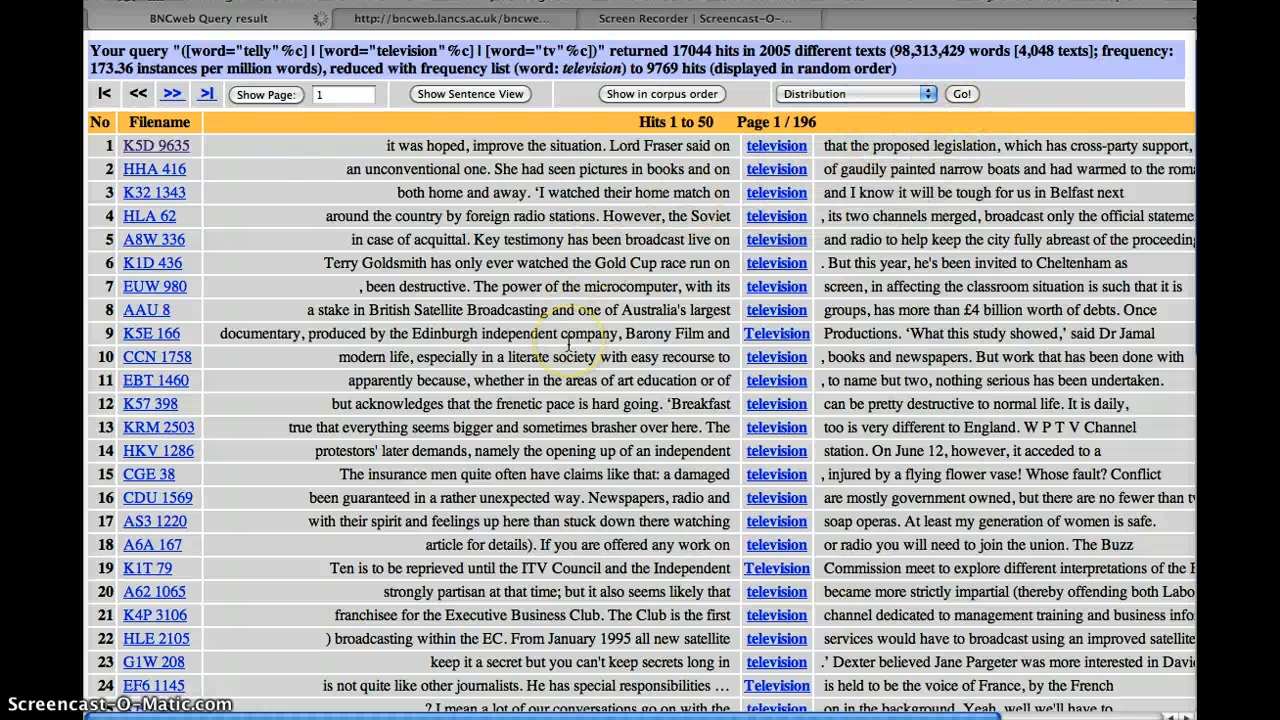
left_click(959, 93)
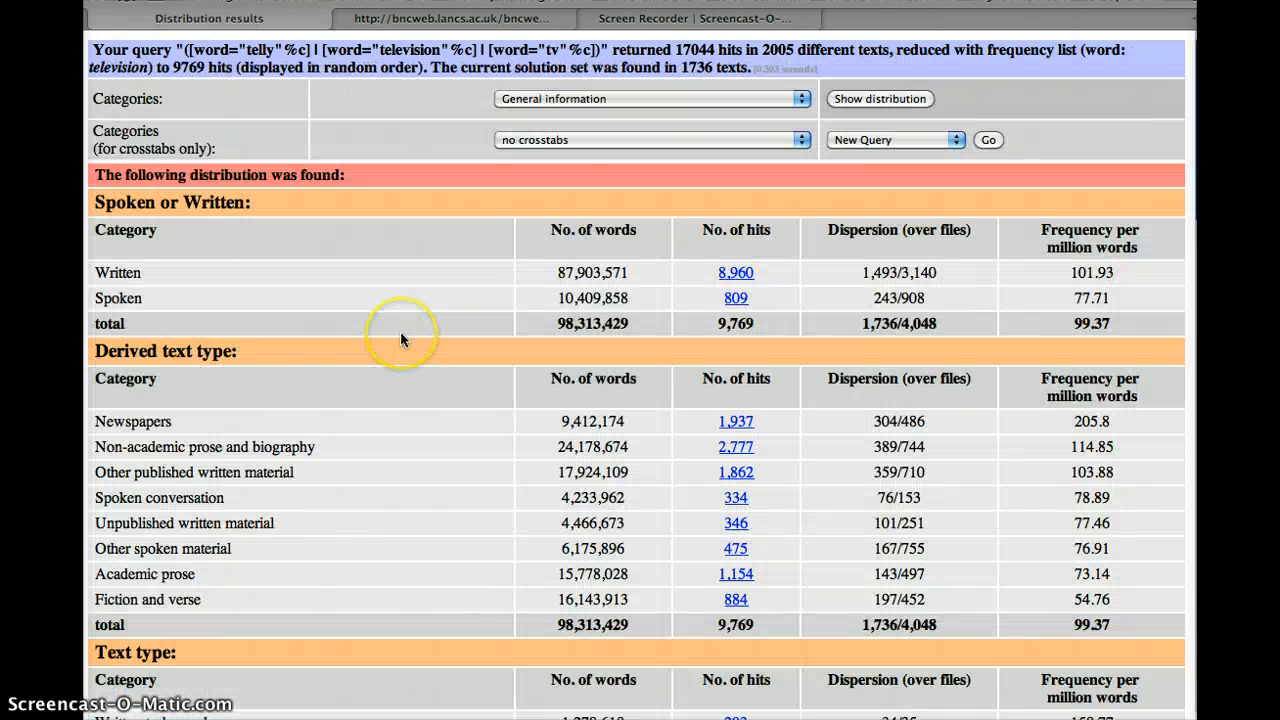
mouse_move(1080, 297)
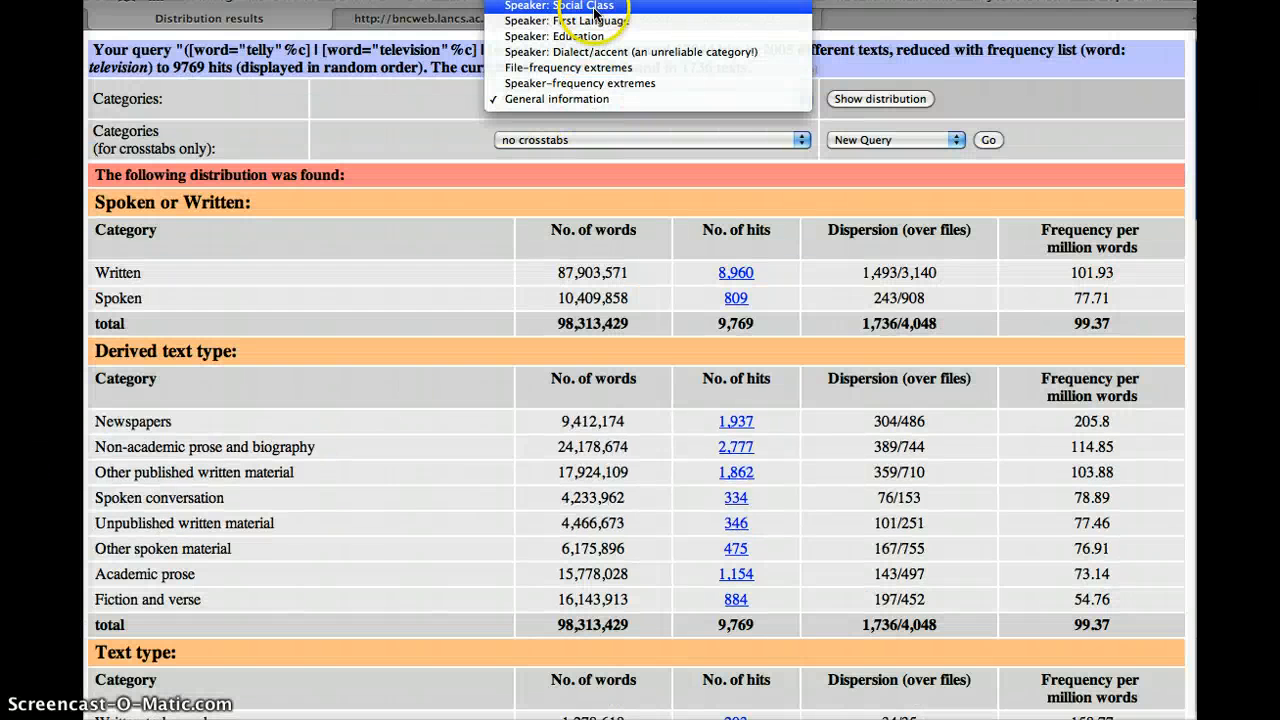
left_click(558, 6)
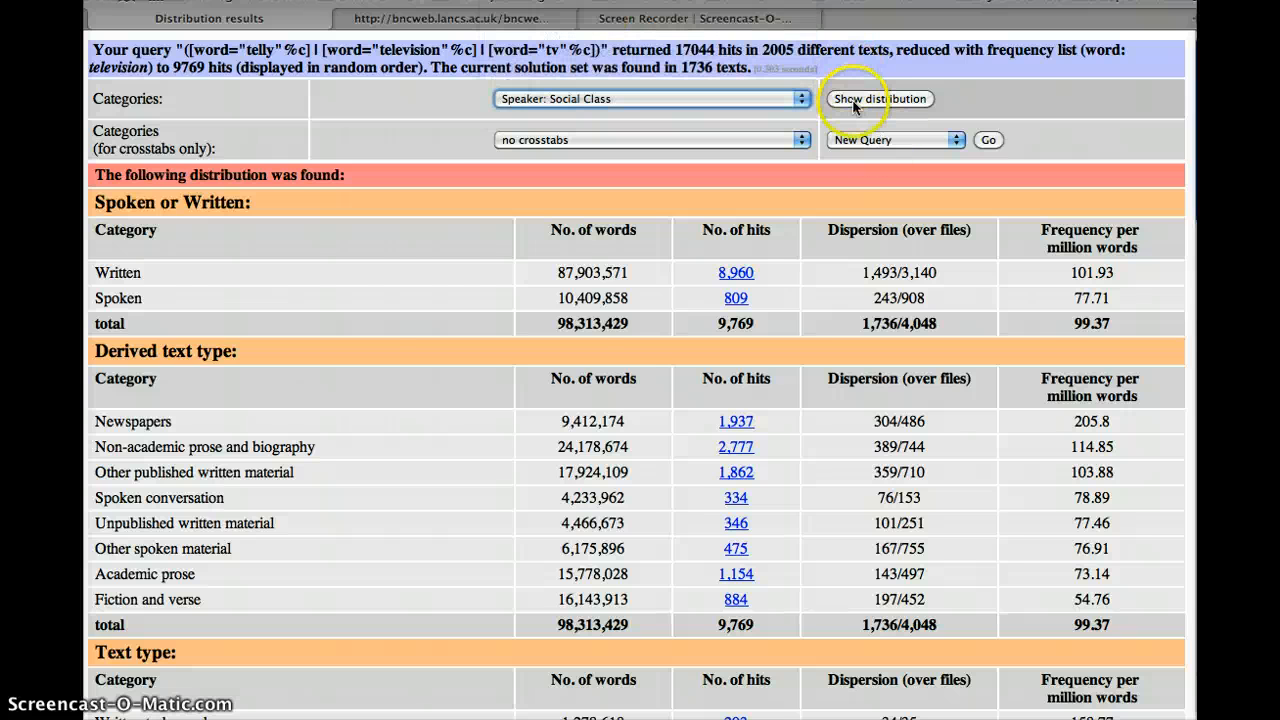
left_click(878, 98)
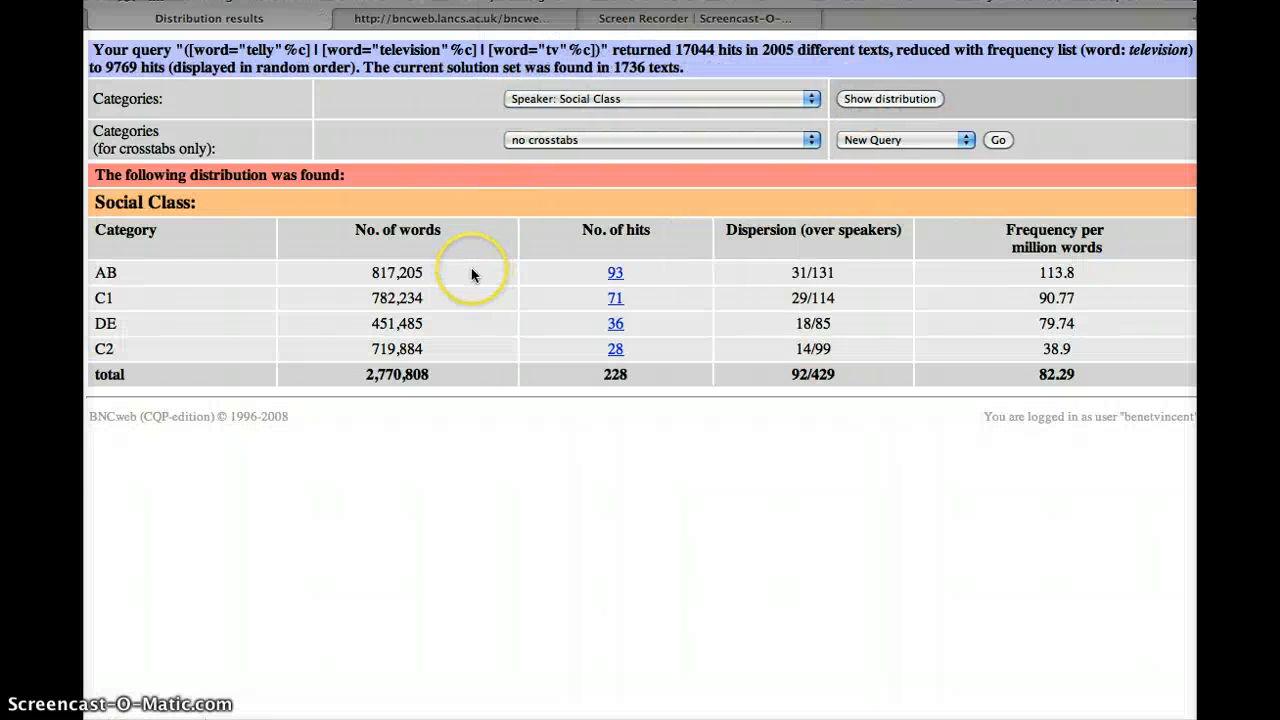
mouse_move(210, 300)
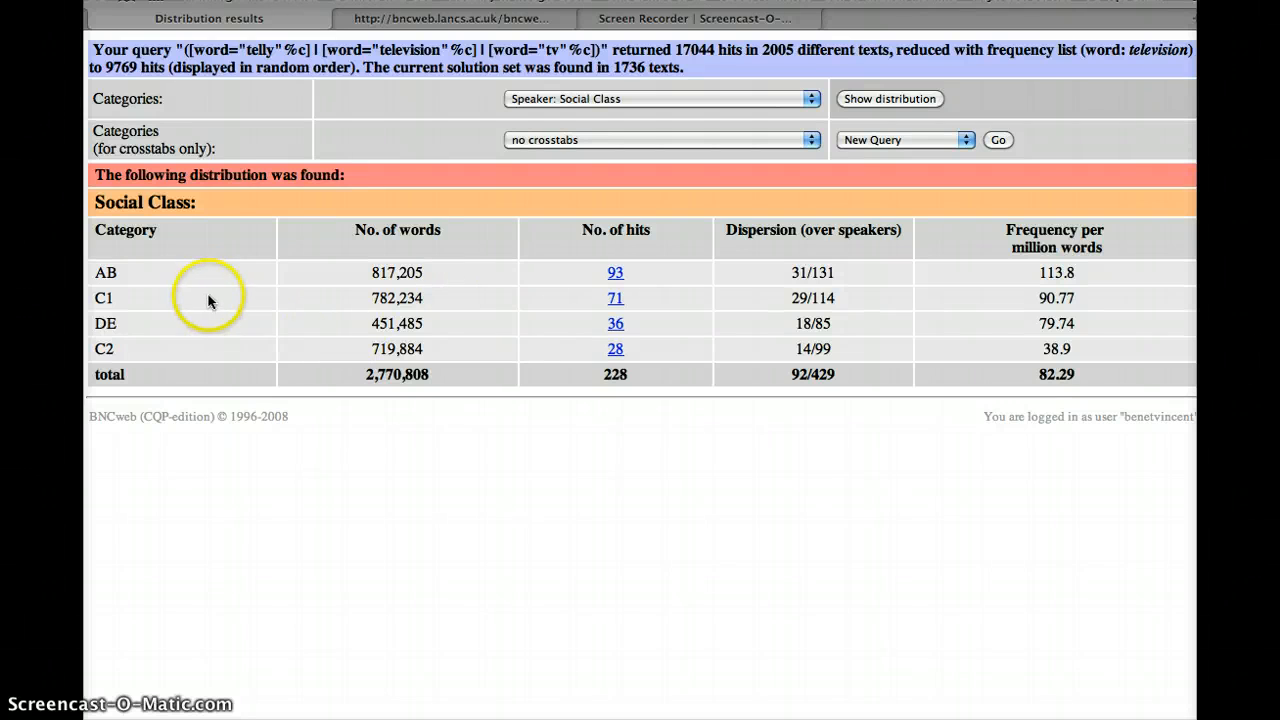
mouse_move(118, 280)
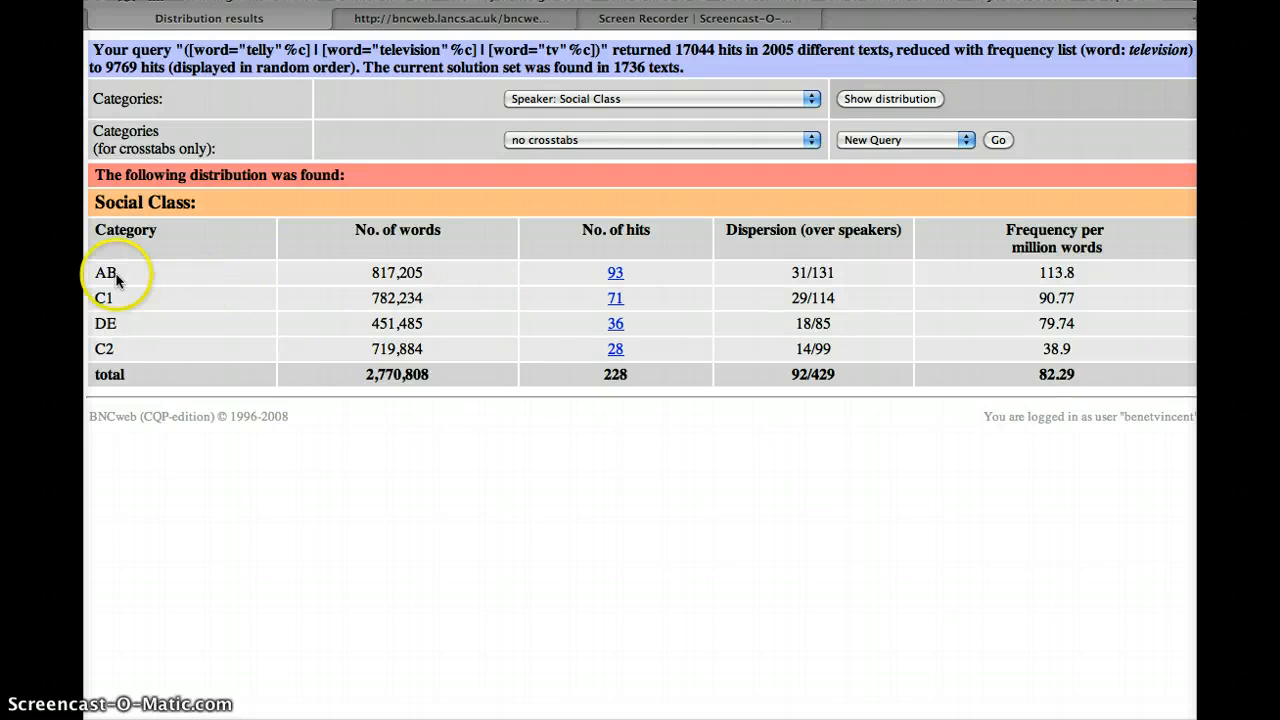
mouse_move(190, 332)
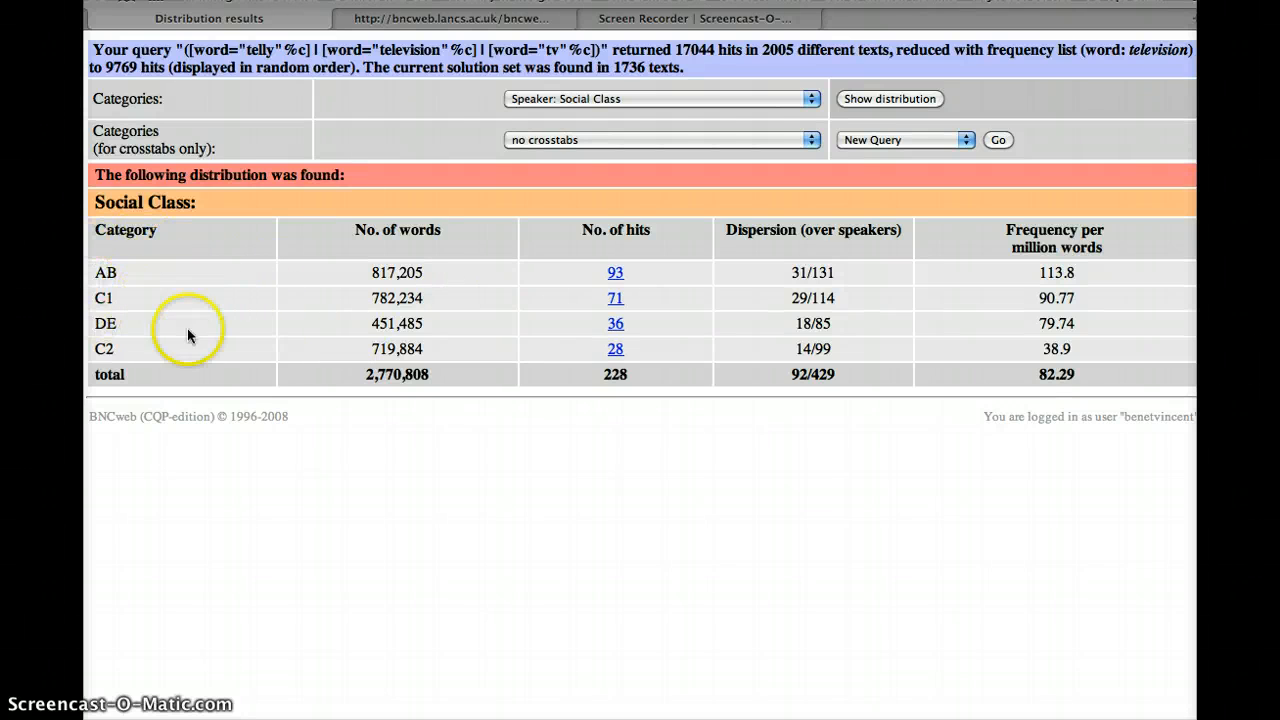
mouse_move(257, 364)
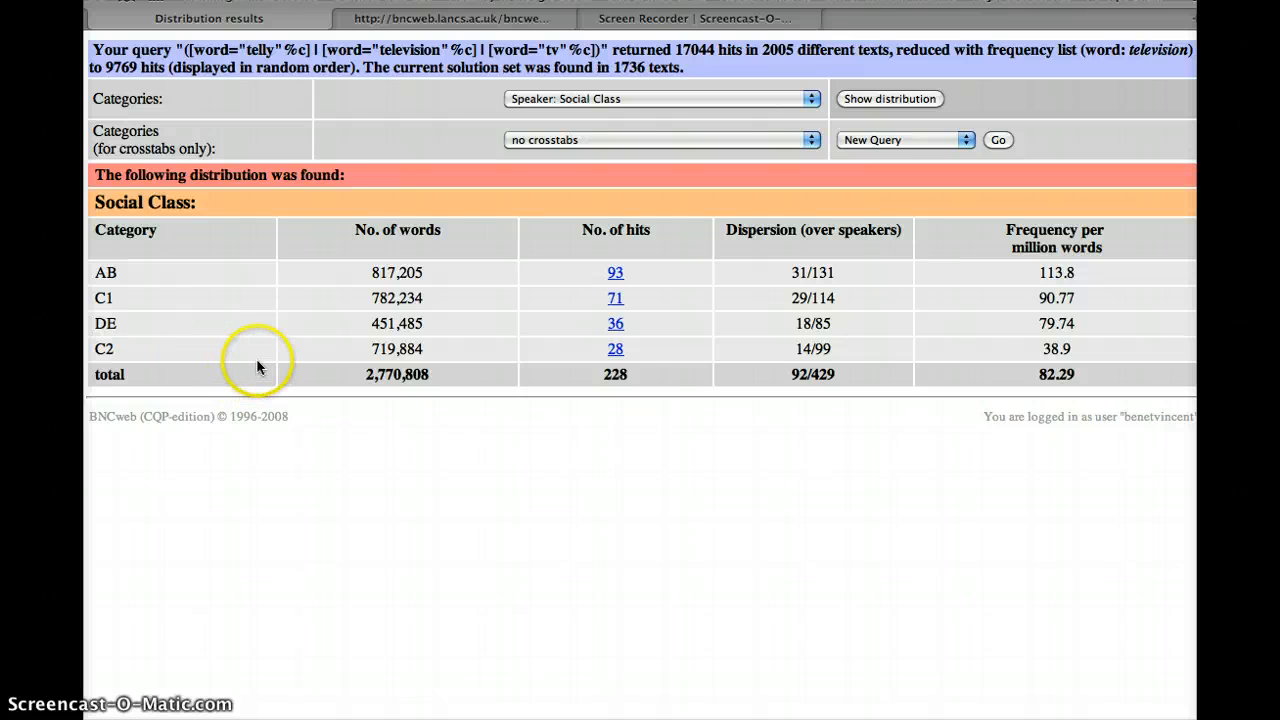
mouse_move(280, 302)
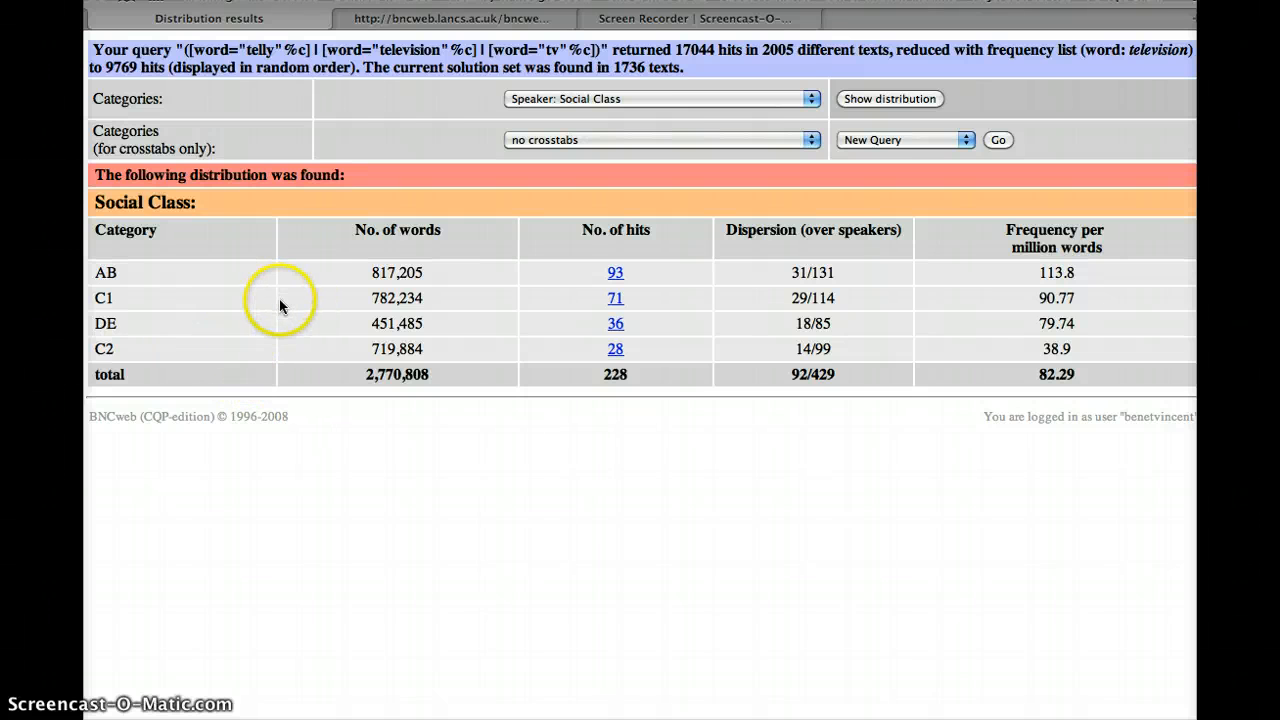
mouse_move(147, 348)
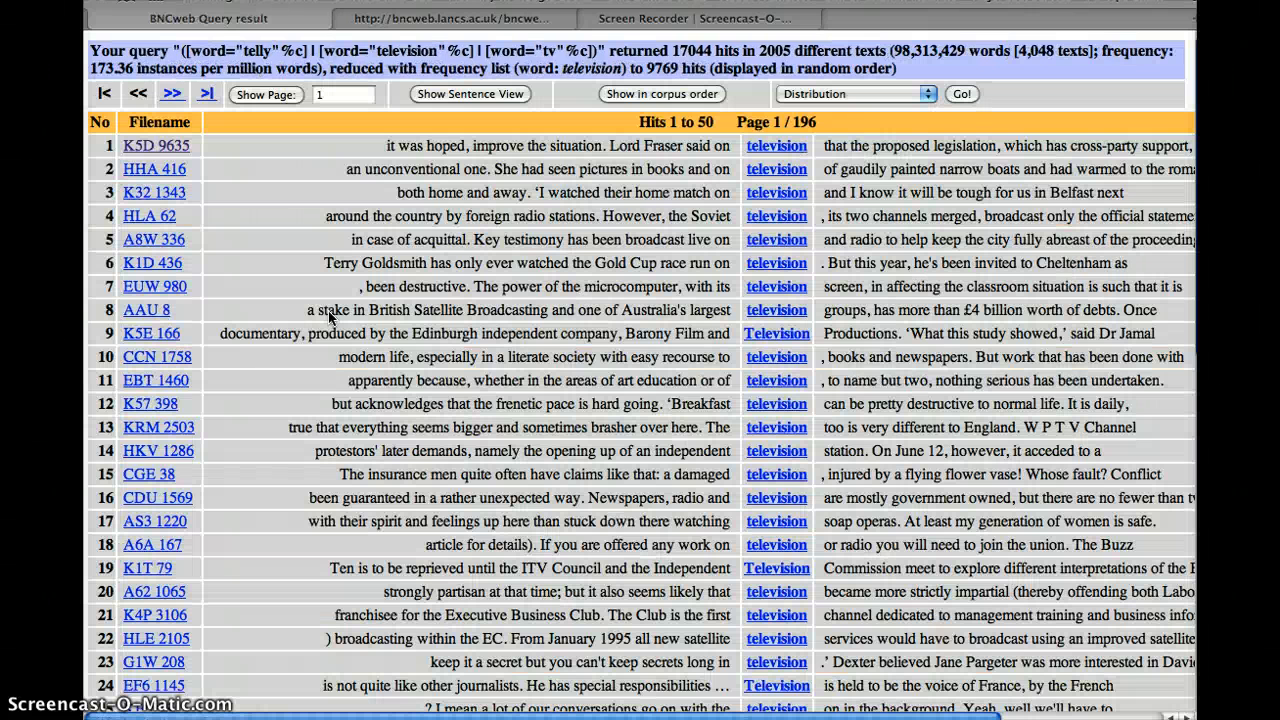
Go back to the full (telly|television|tv) concordance of 17,044 hits
left_click(960, 93)
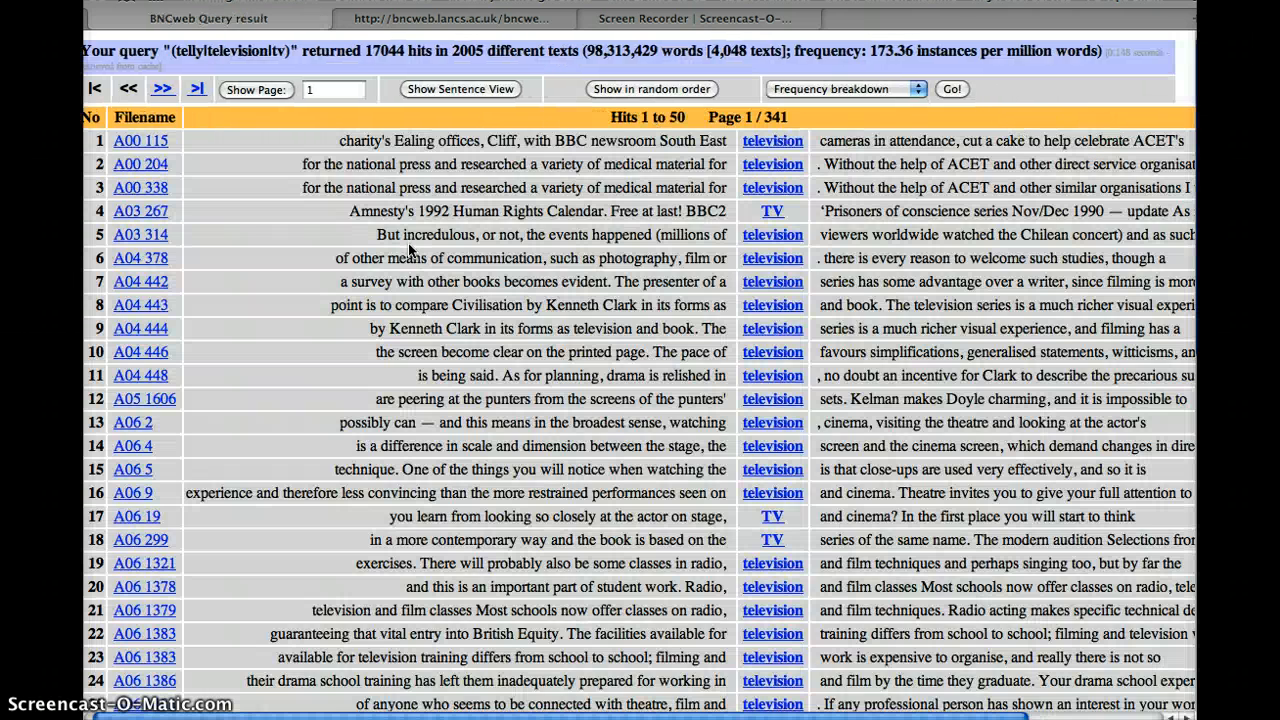
mouse_move(510, 228)
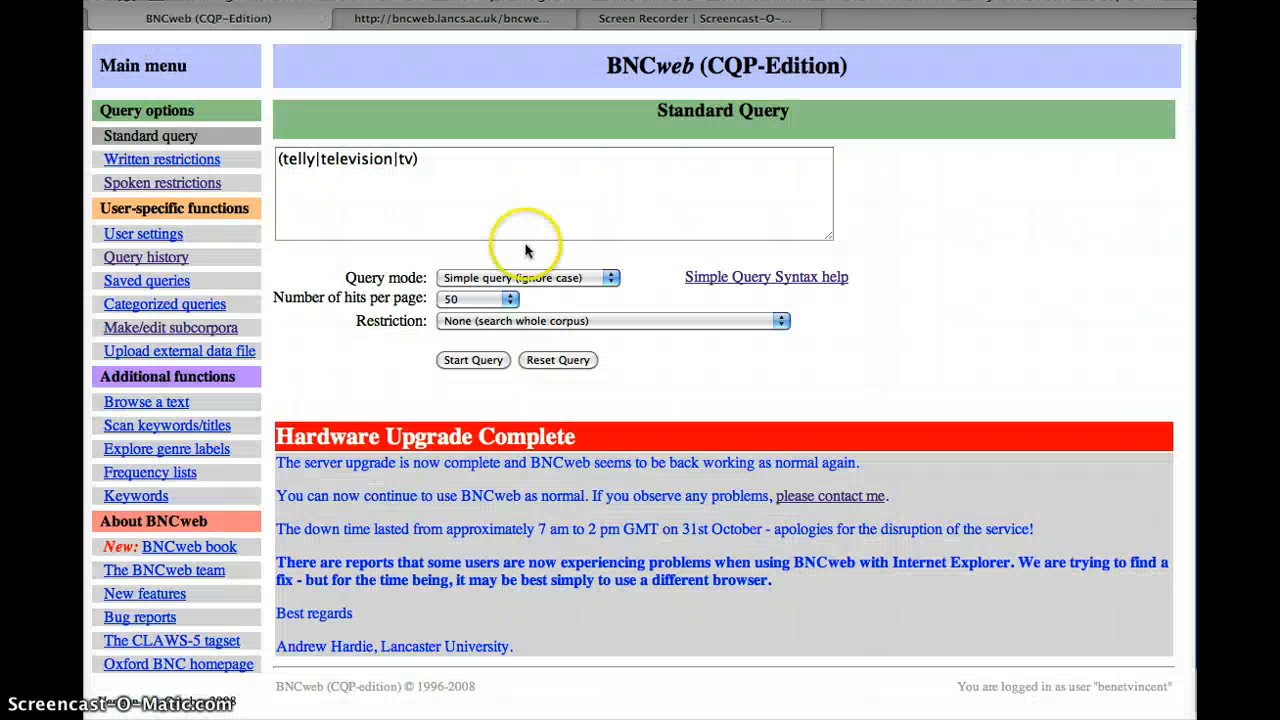
mouse_move(749, 288)
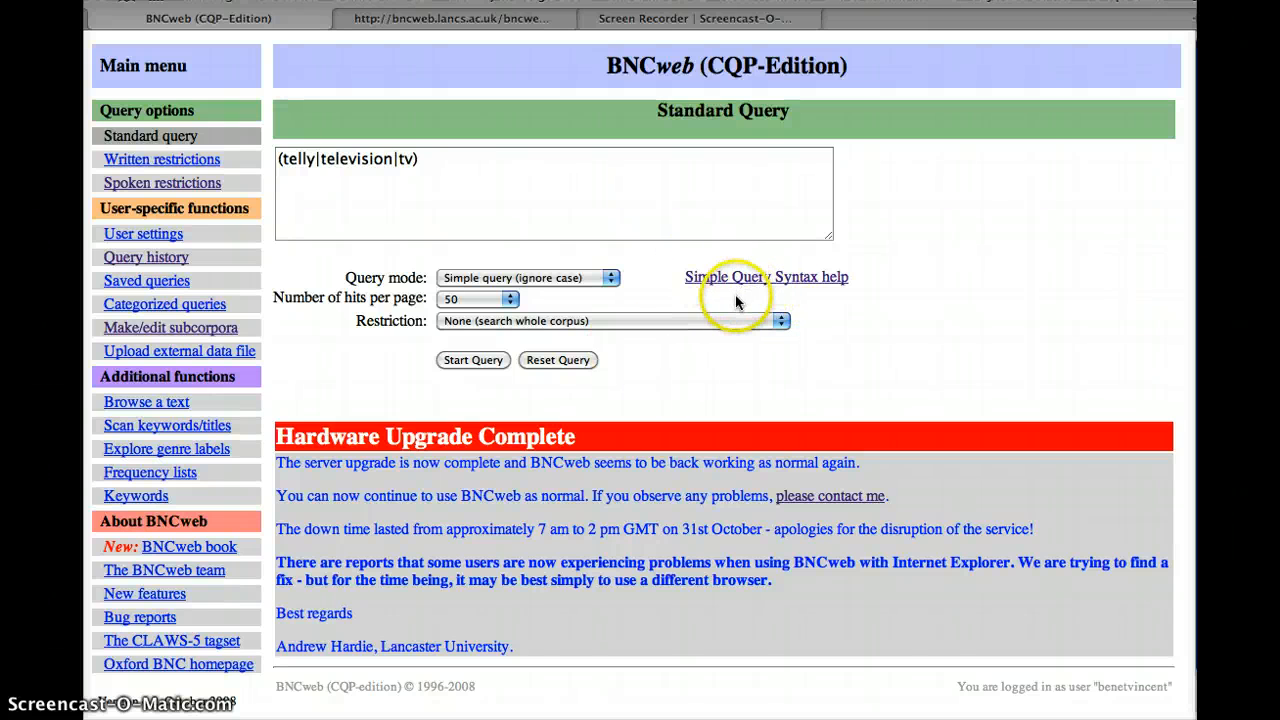
mouse_move(531, 236)
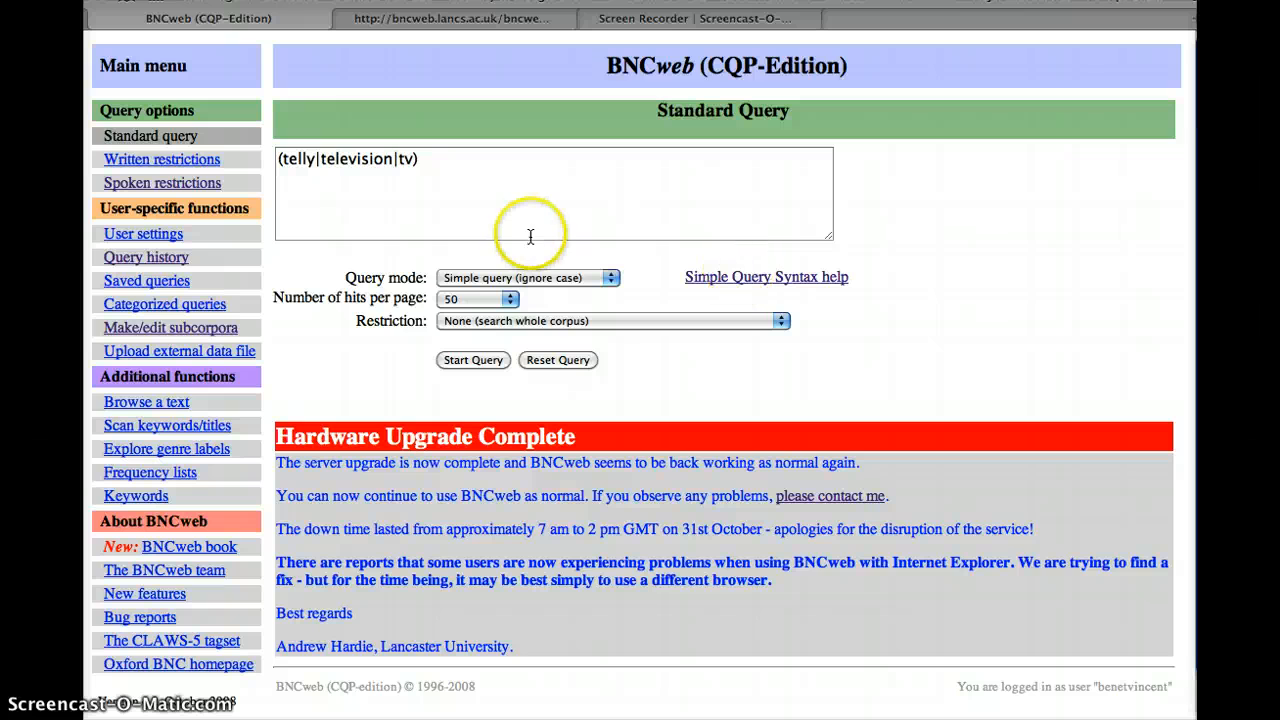